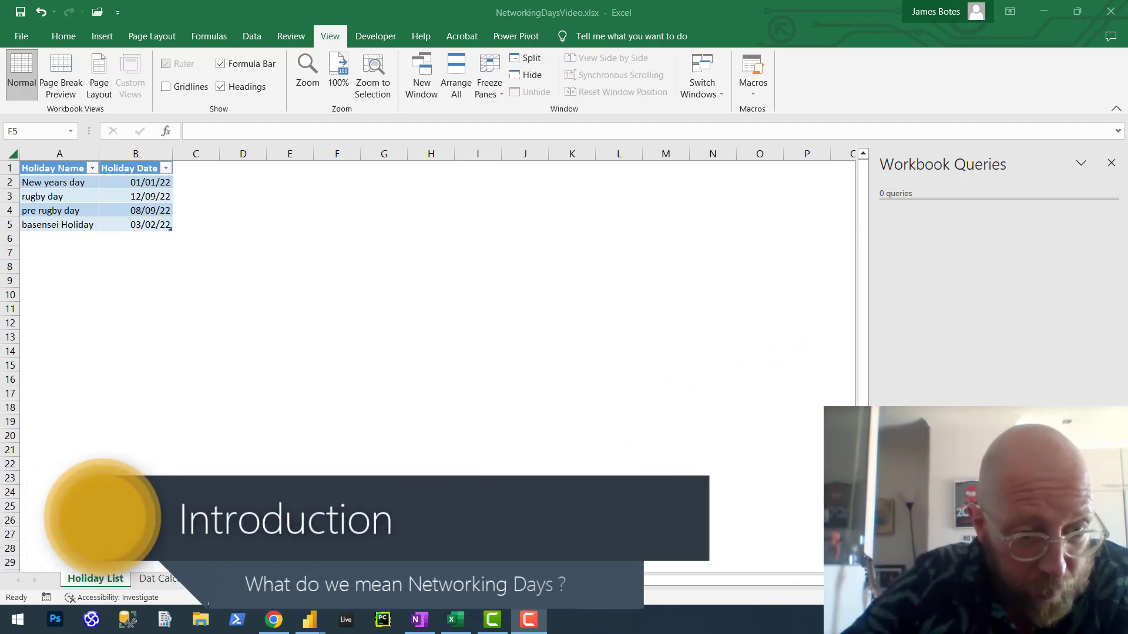
Go to the Dat Calculations sheet with the Start Date / End Date table.
left_click(337, 223)
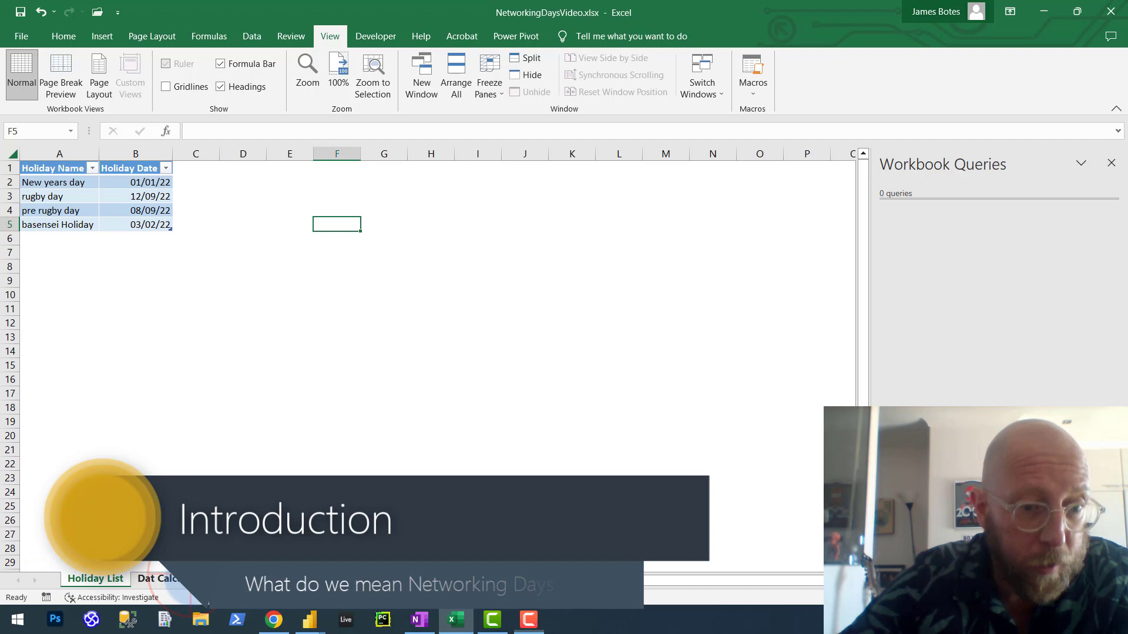
left_click(175, 578)
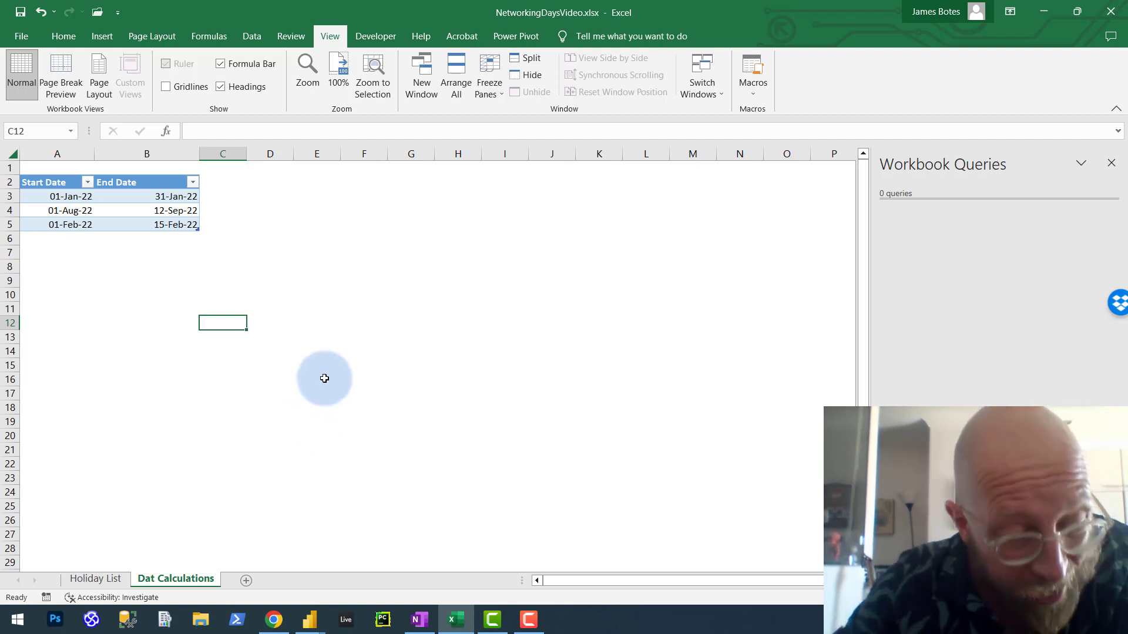
Enter =NETWORKDAYS(Start Date, End Date, Holiday Date) in C3 to count working days.
left_click(316, 379)
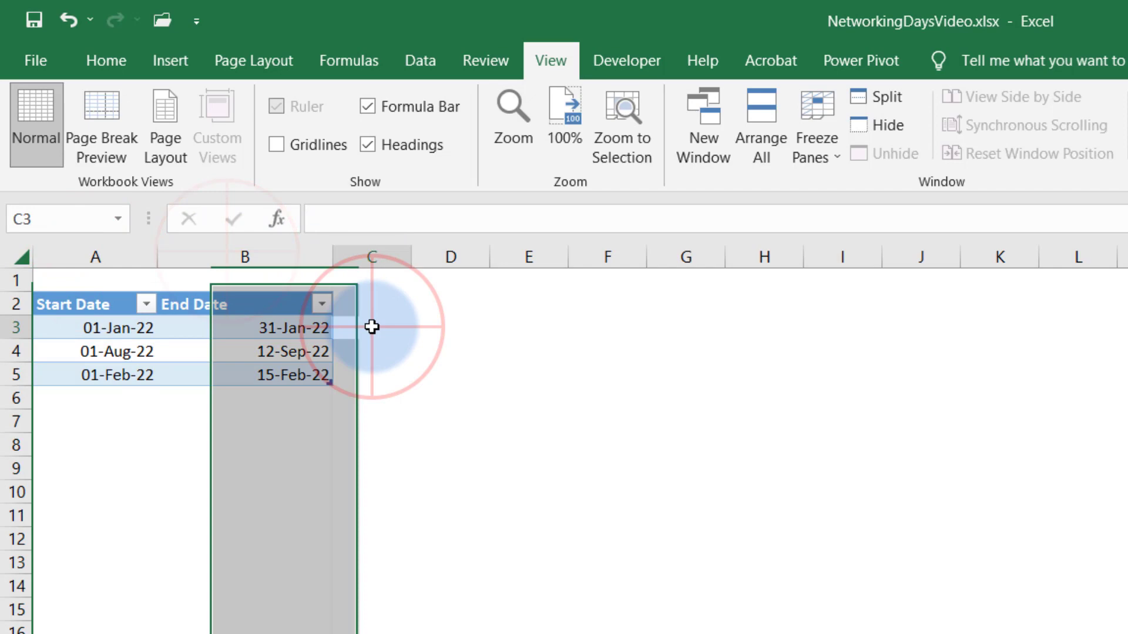
type("=NETWORKDAYS(")
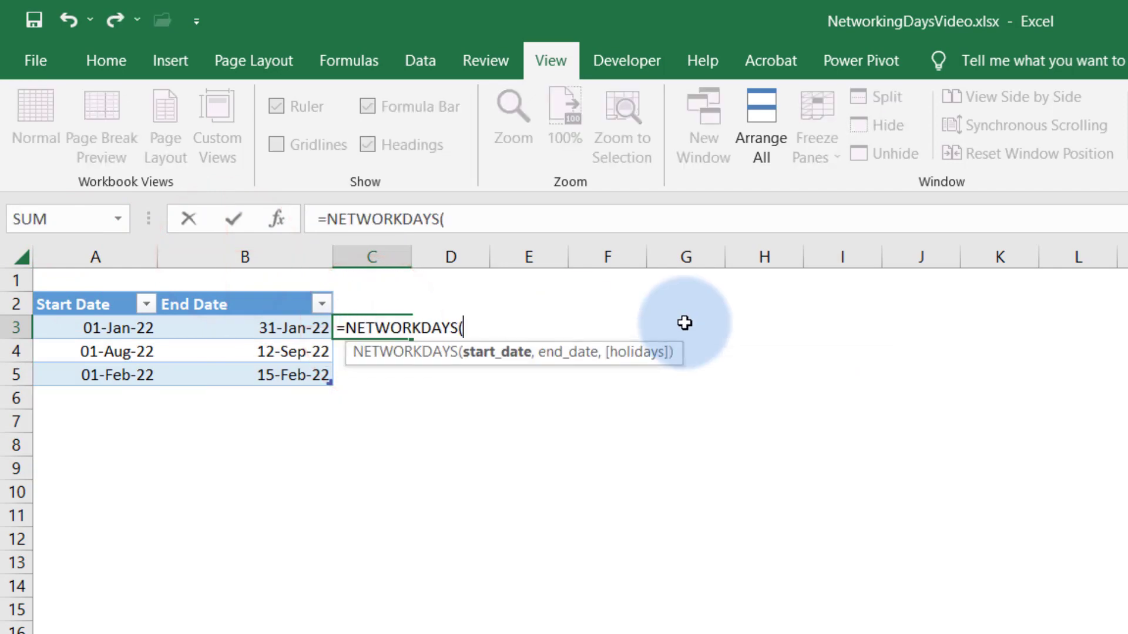
mouse_move(115, 327)
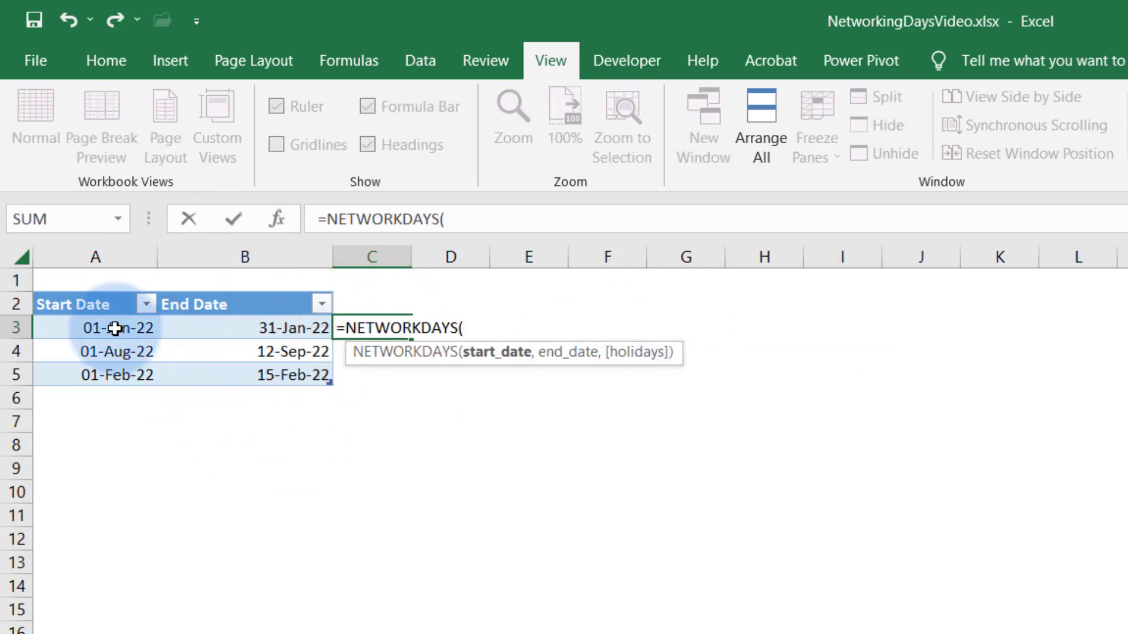
left_click(243, 328)
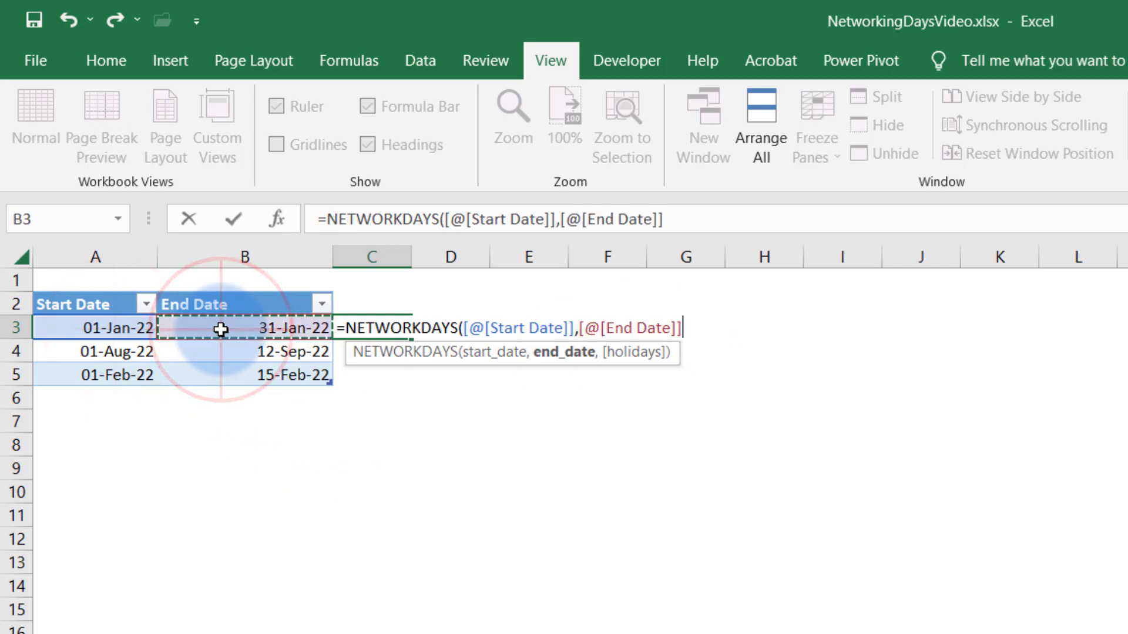
type(",Table1[Holiday Date")
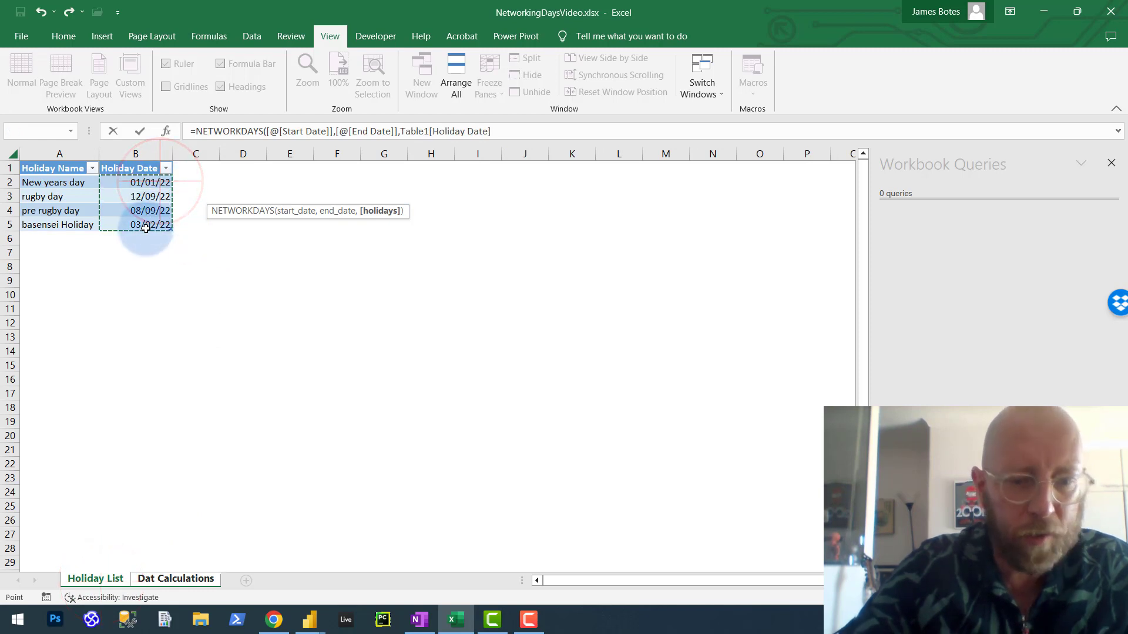
left_click(175, 578)
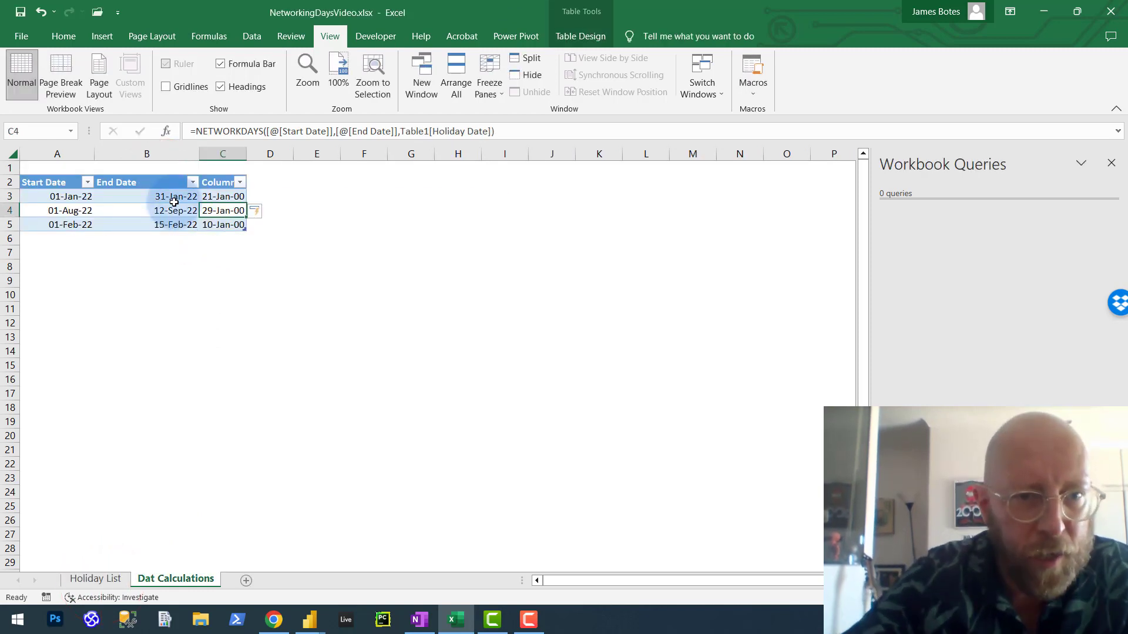
Try Number category and decimal places in Format Cells for the result column.
key("ctrl+1")
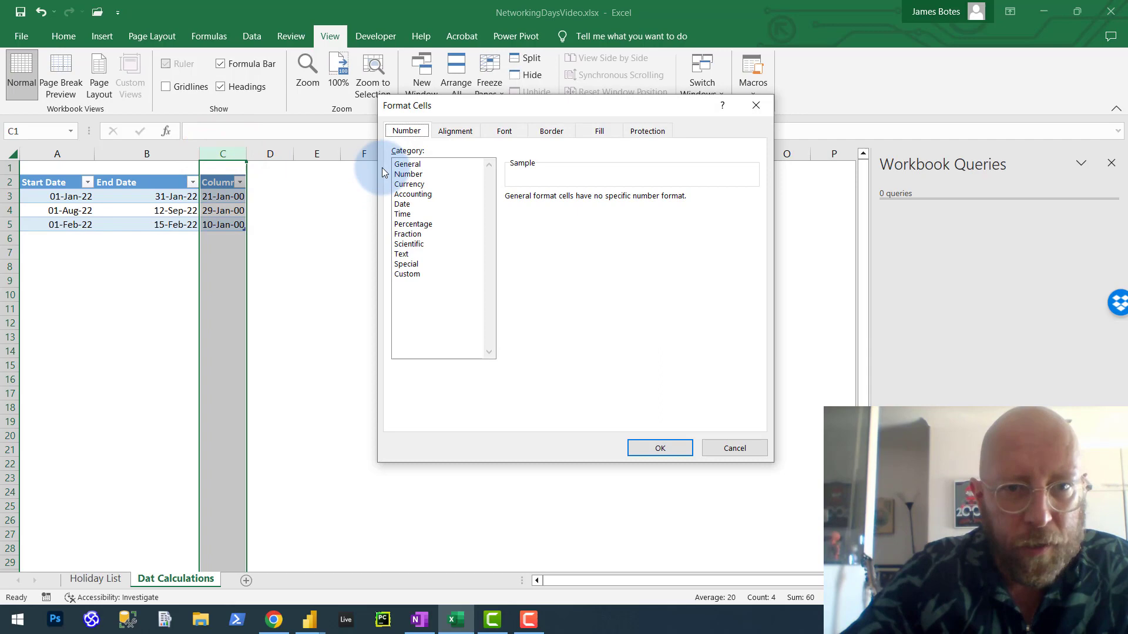
left_click(407, 174)
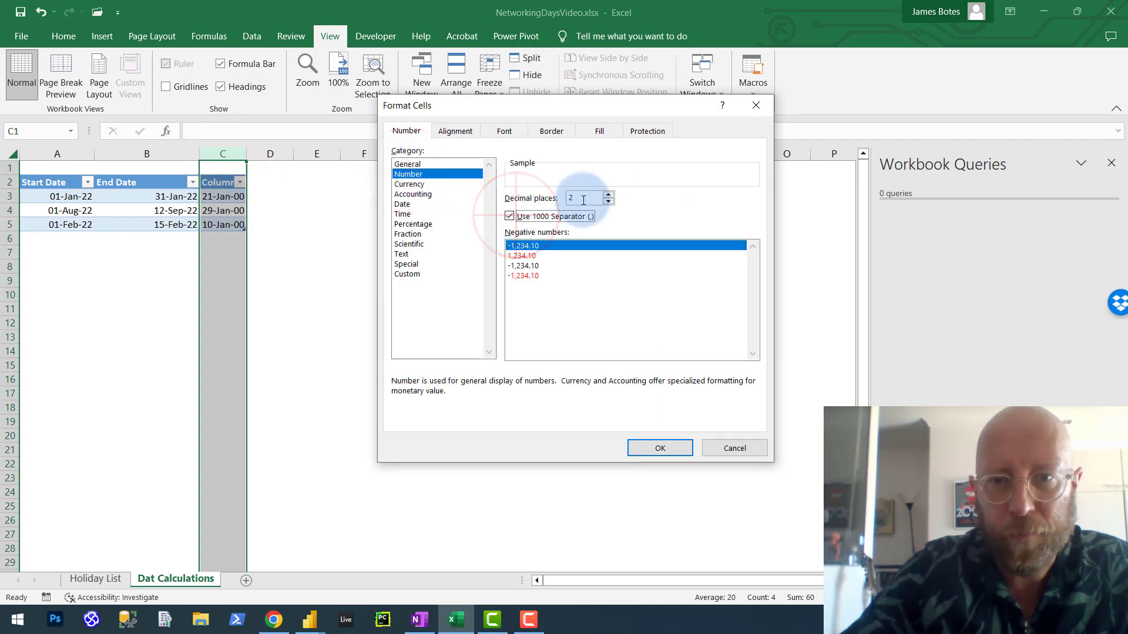
left_click(608, 202)
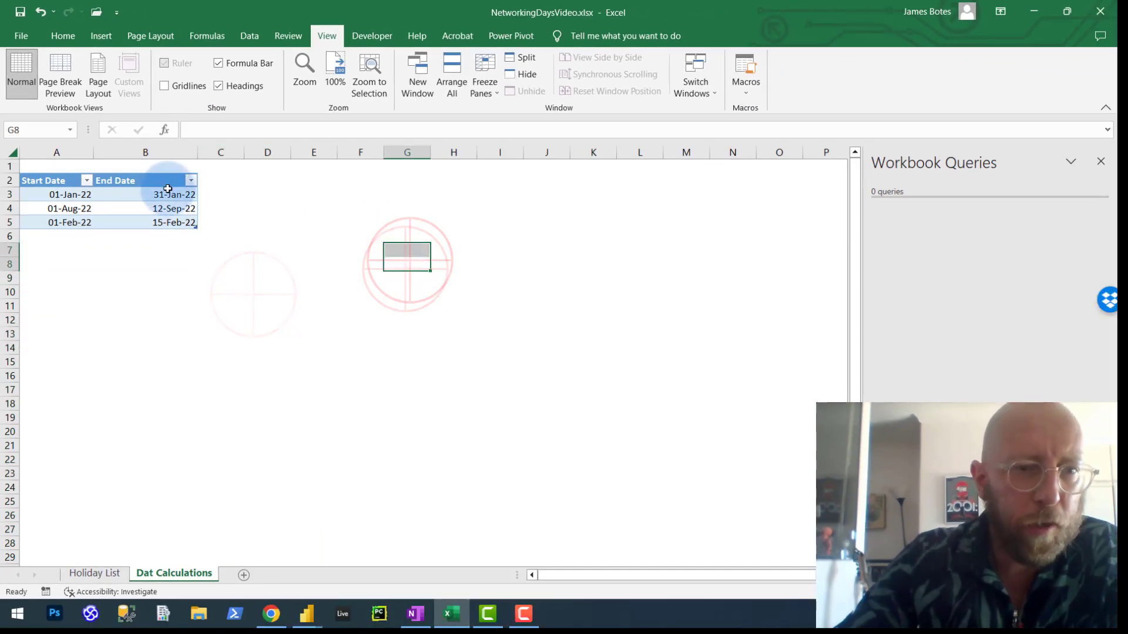
Inspect an end date's stored value, then select the table on the Holiday List sheet.
left_click(174, 208)
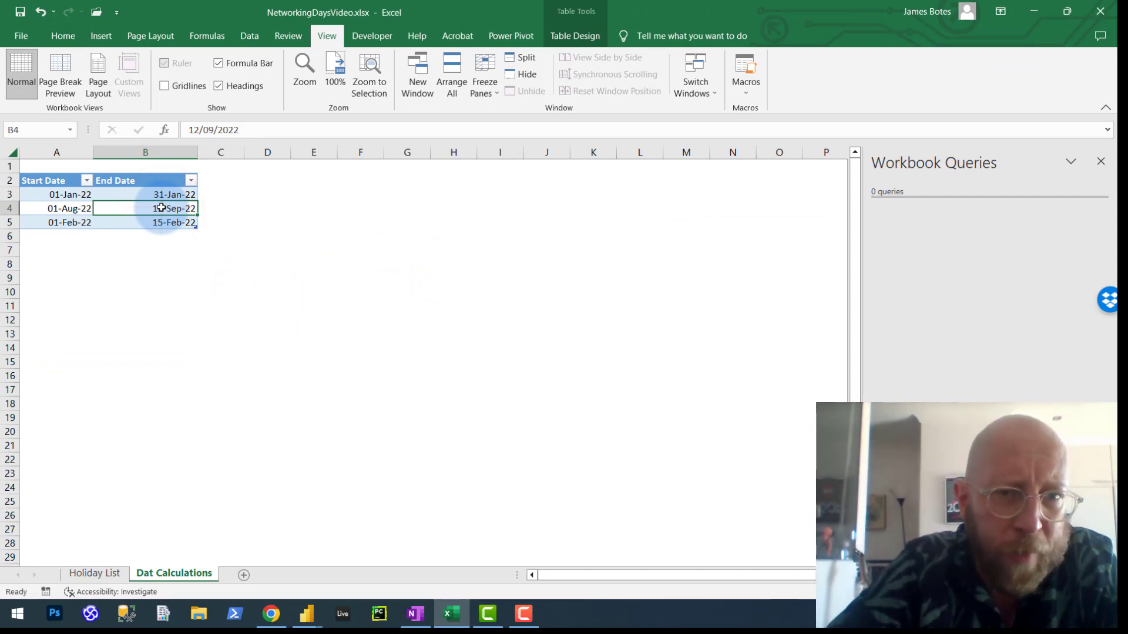
left_click(314, 263)
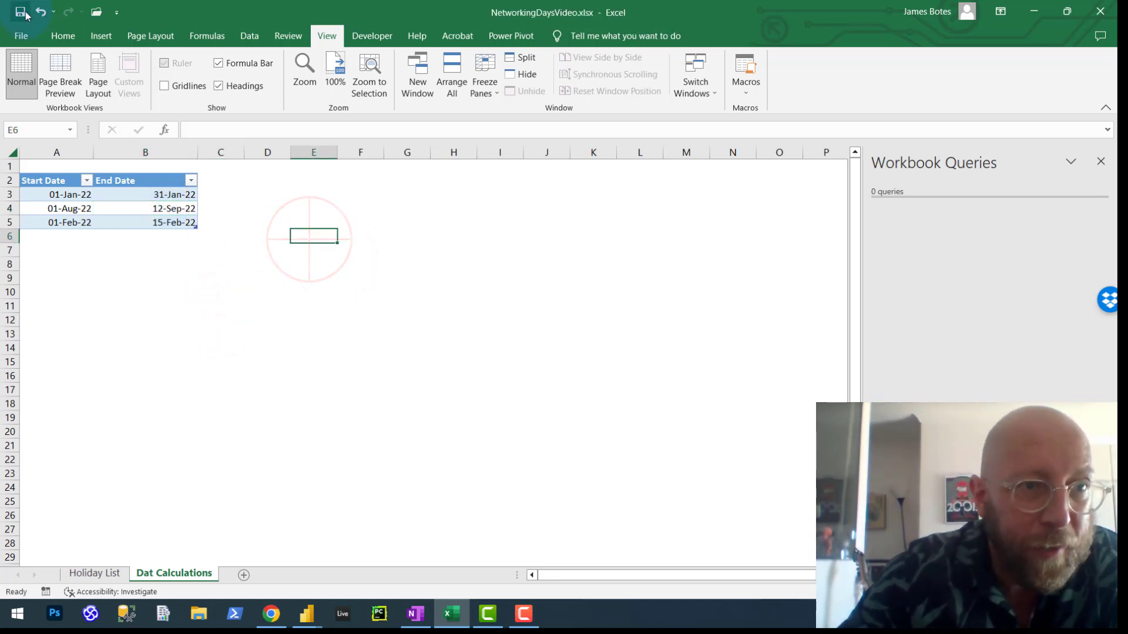
left_click(94, 573)
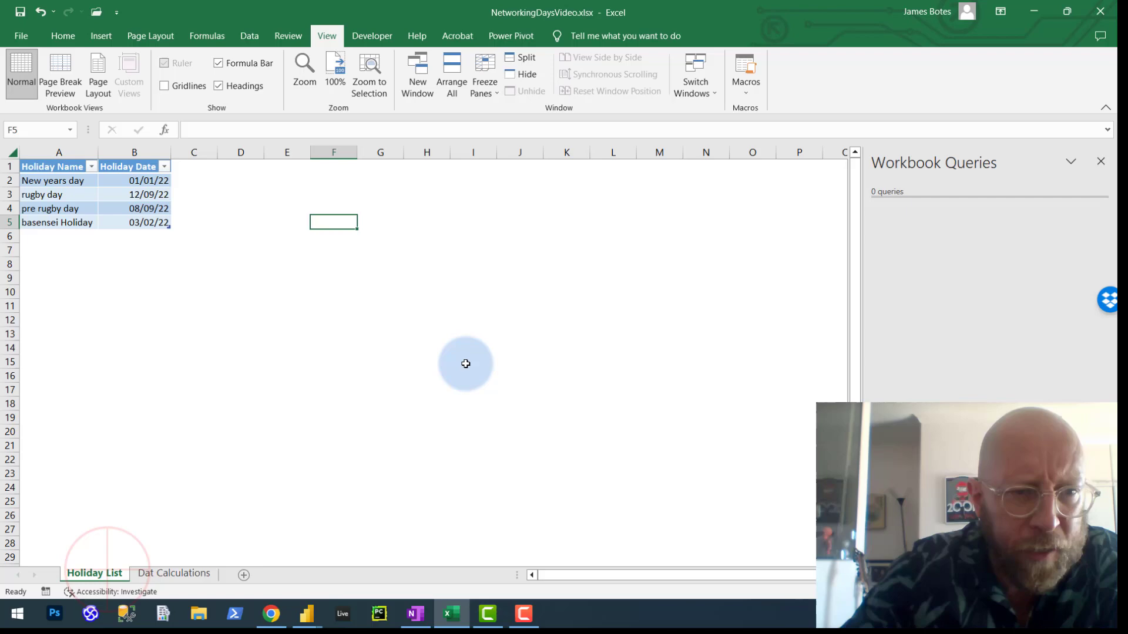
left_click(149, 194)
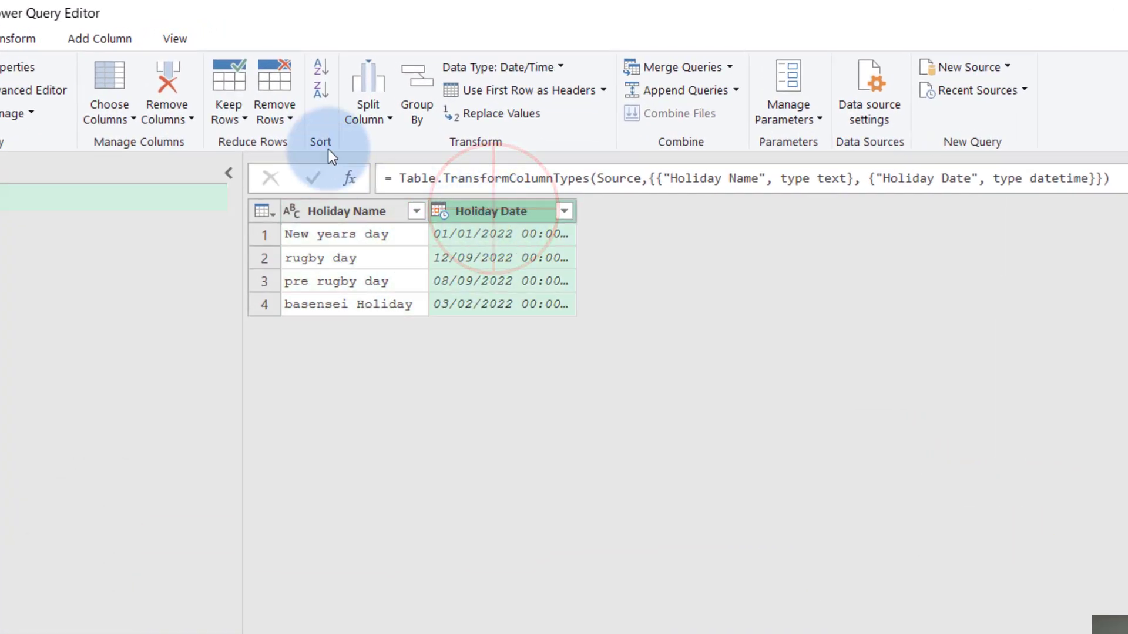
Set the Holiday Date column type to Date, replacing the existing conversion.
left_click(504, 66)
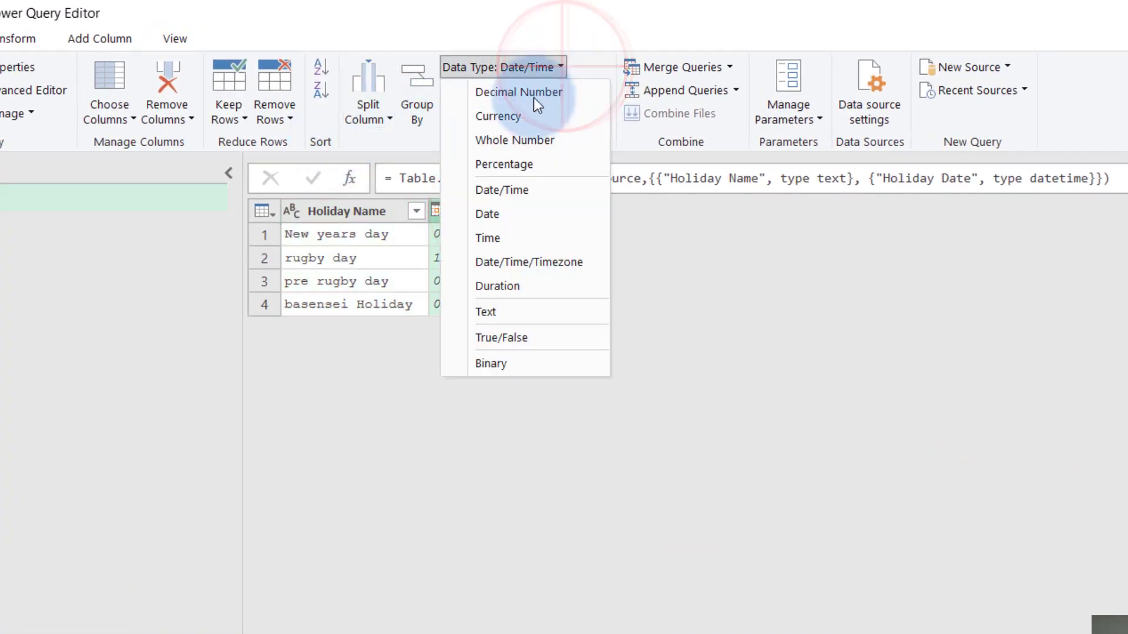
left_click(502, 189)
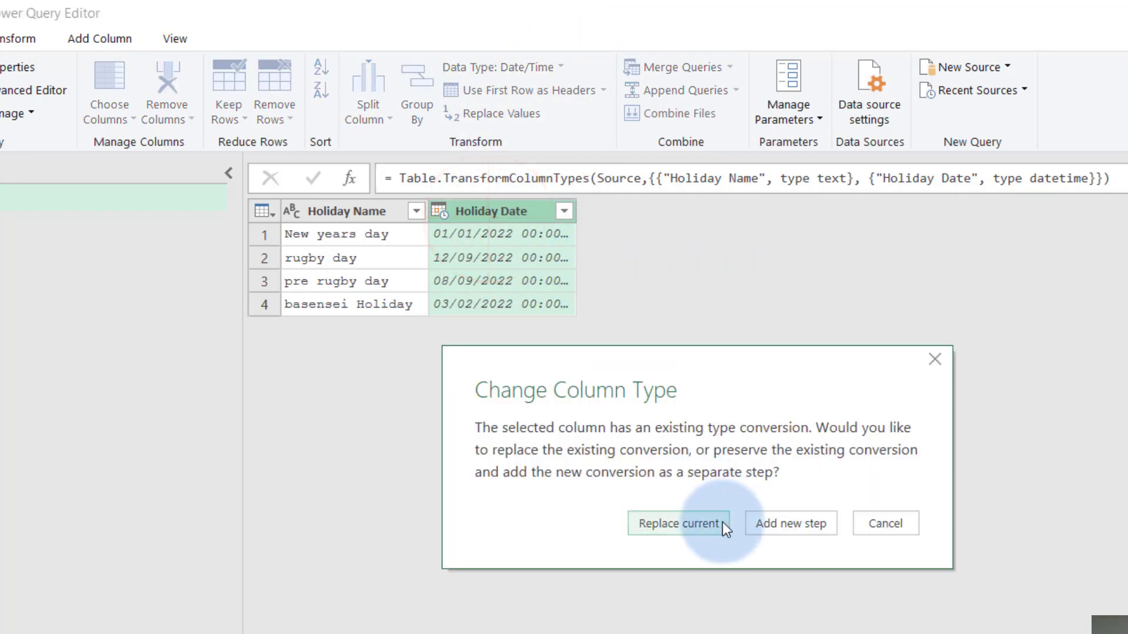
left_click(677, 523)
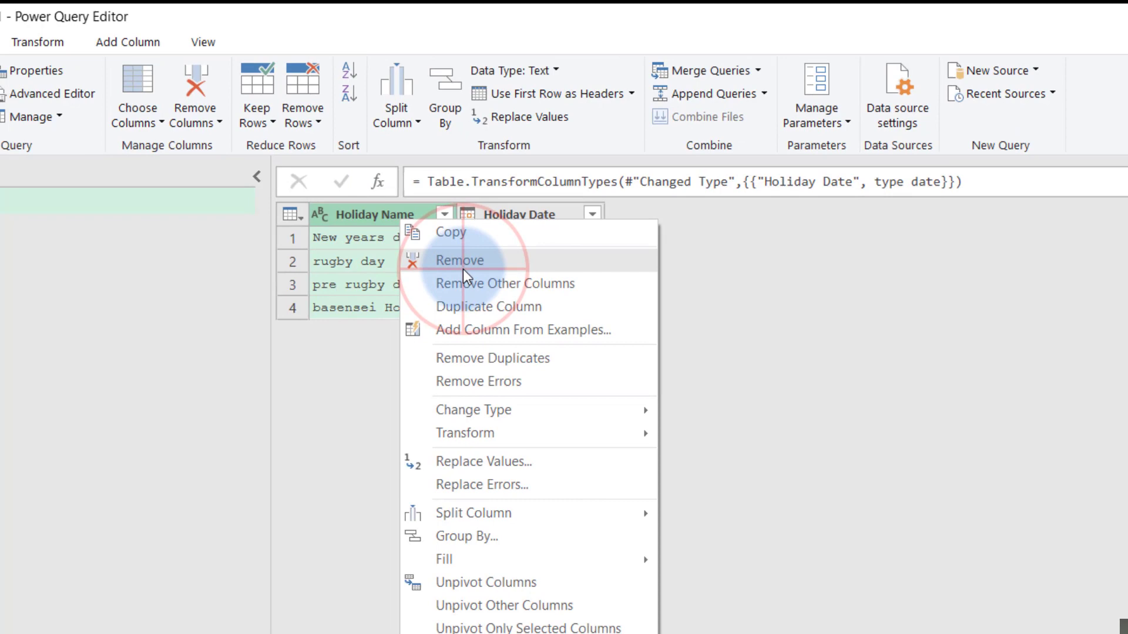
Remove the Holiday Name column and convert Holiday Date into a list.
left_click(460, 260)
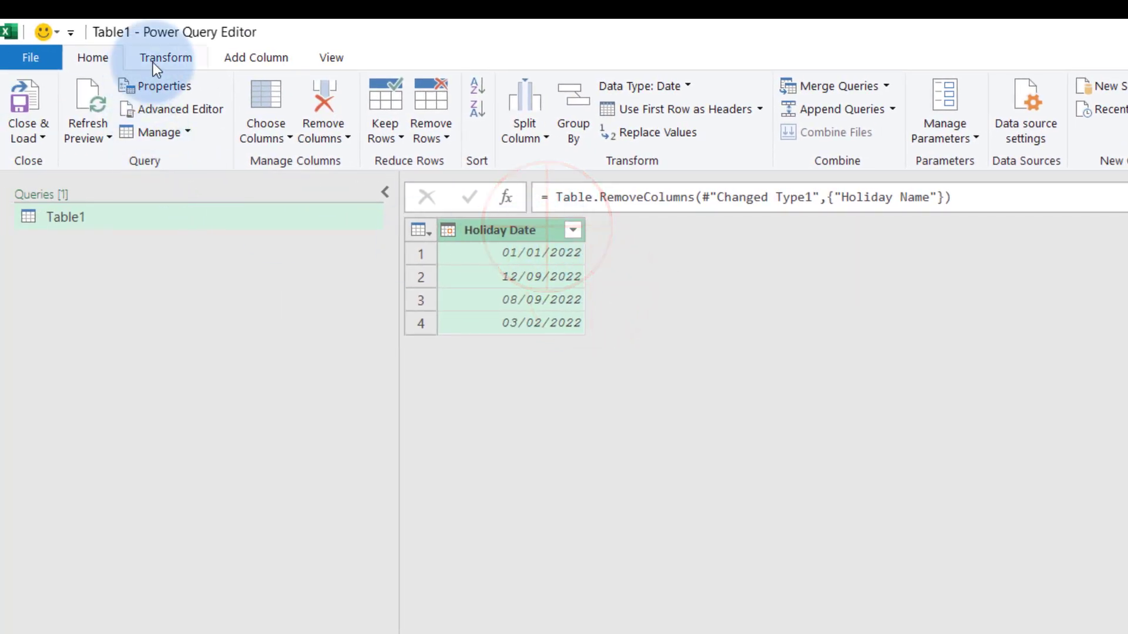
left_click(165, 57)
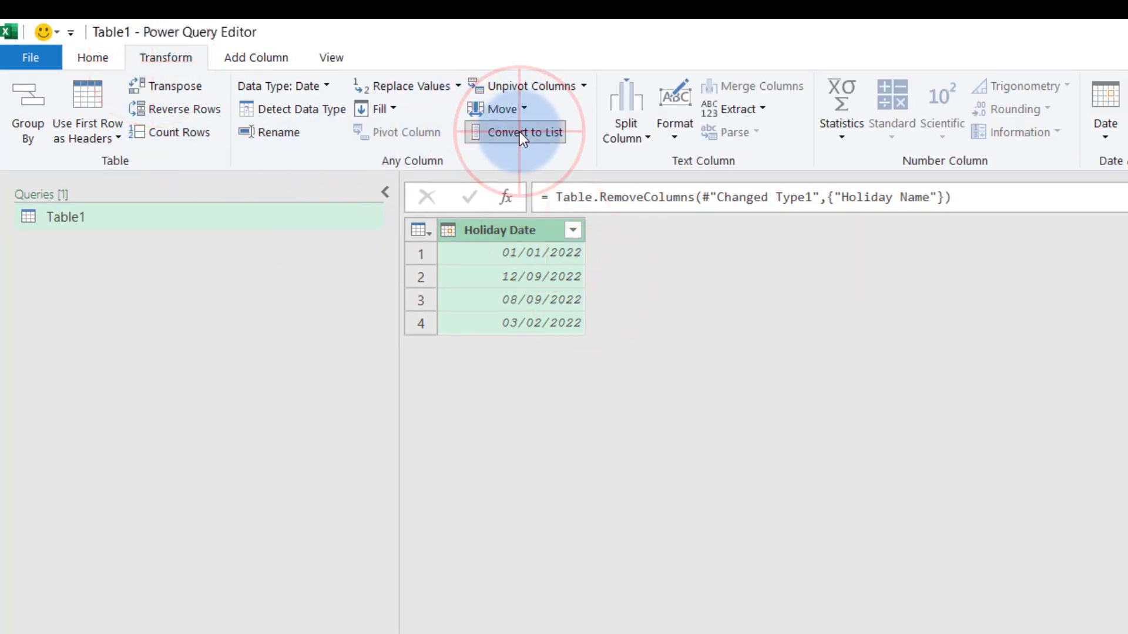
left_click(524, 133)
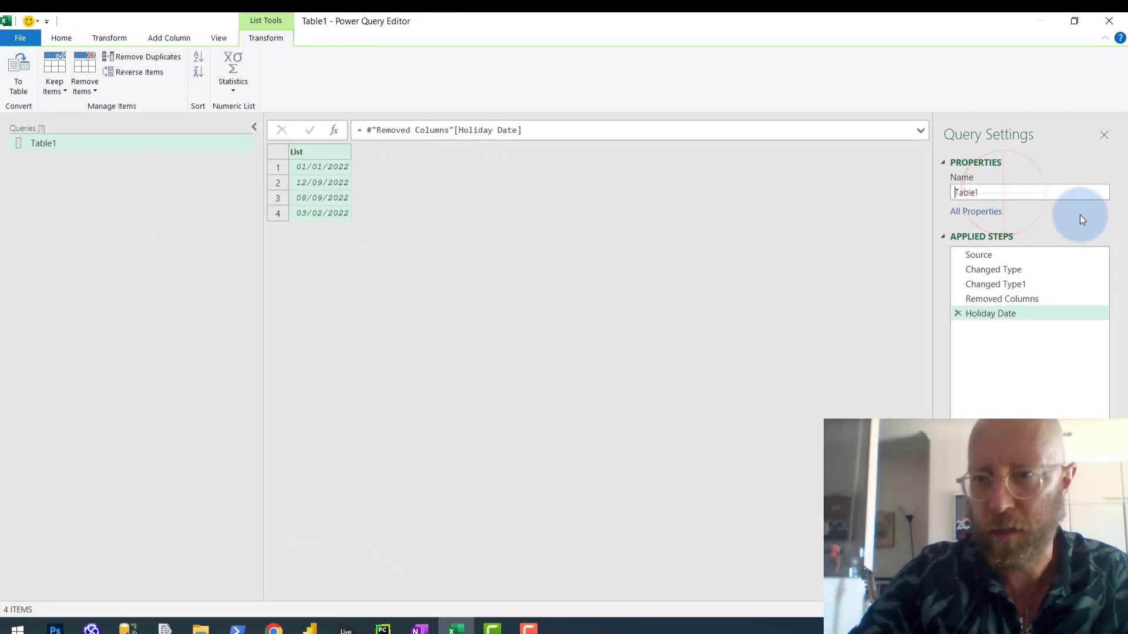
Rename the query HolidayList and Close & Load it into the workbook.
type("HolidayList")
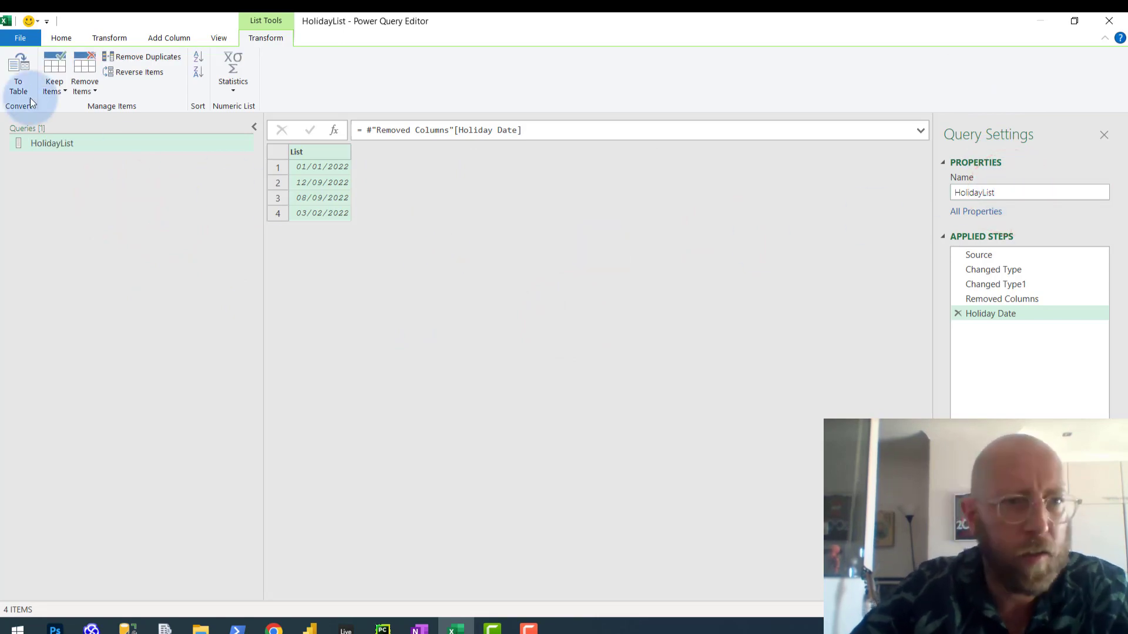
left_click(61, 37)
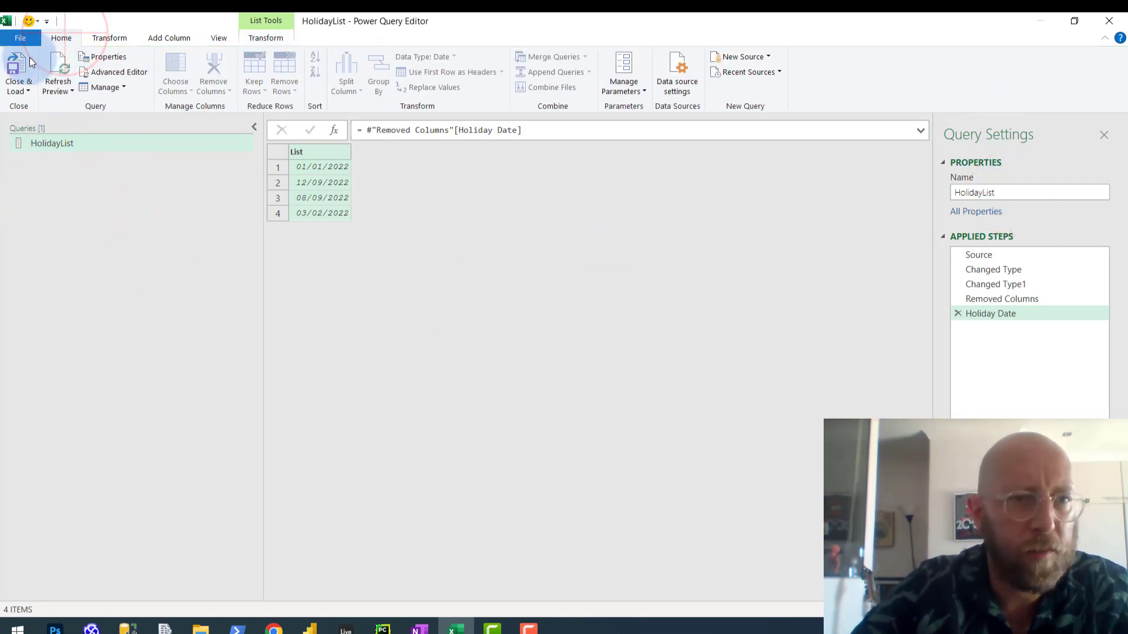
left_click(17, 71)
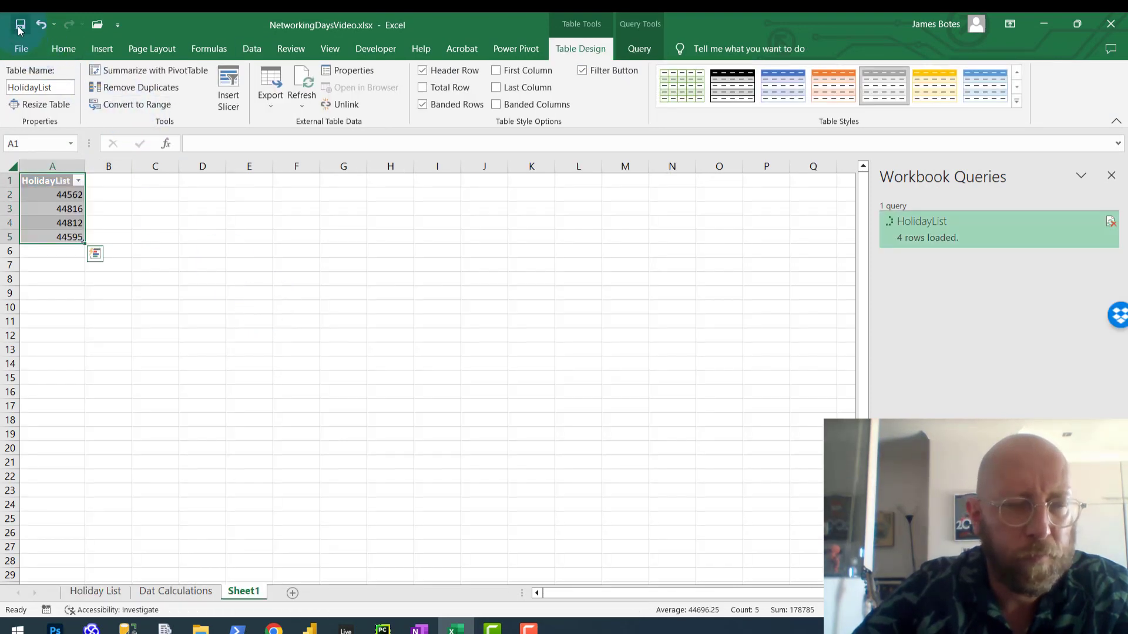
Reopen the HolidayList query in the Power Query Editor.
left_click(296, 280)
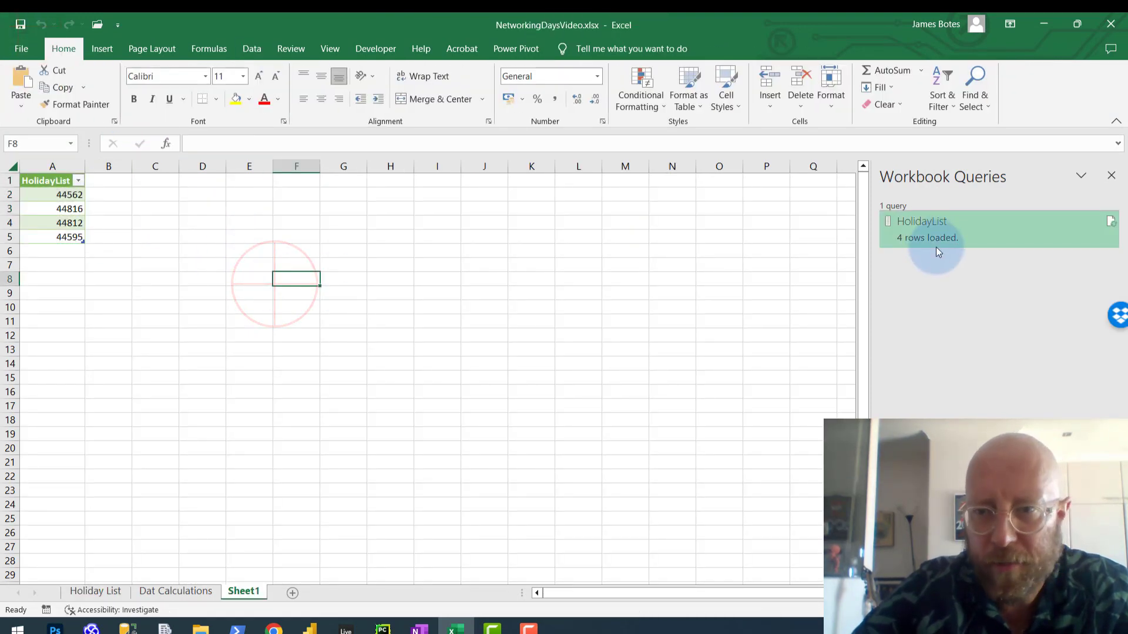
left_click(672, 378)
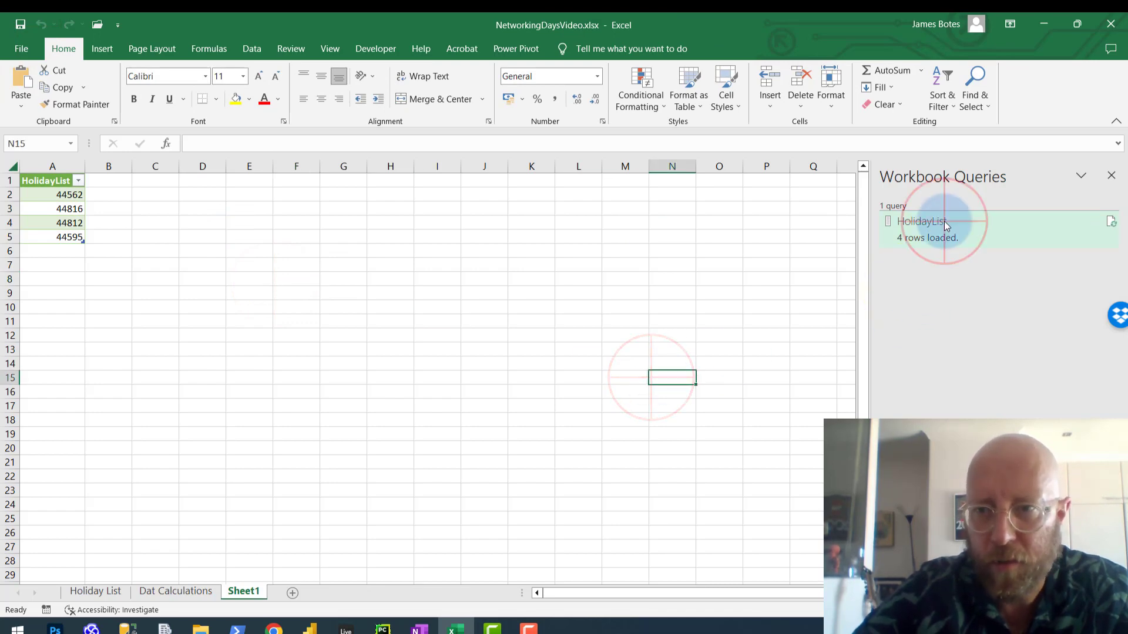
double_click(923, 222)
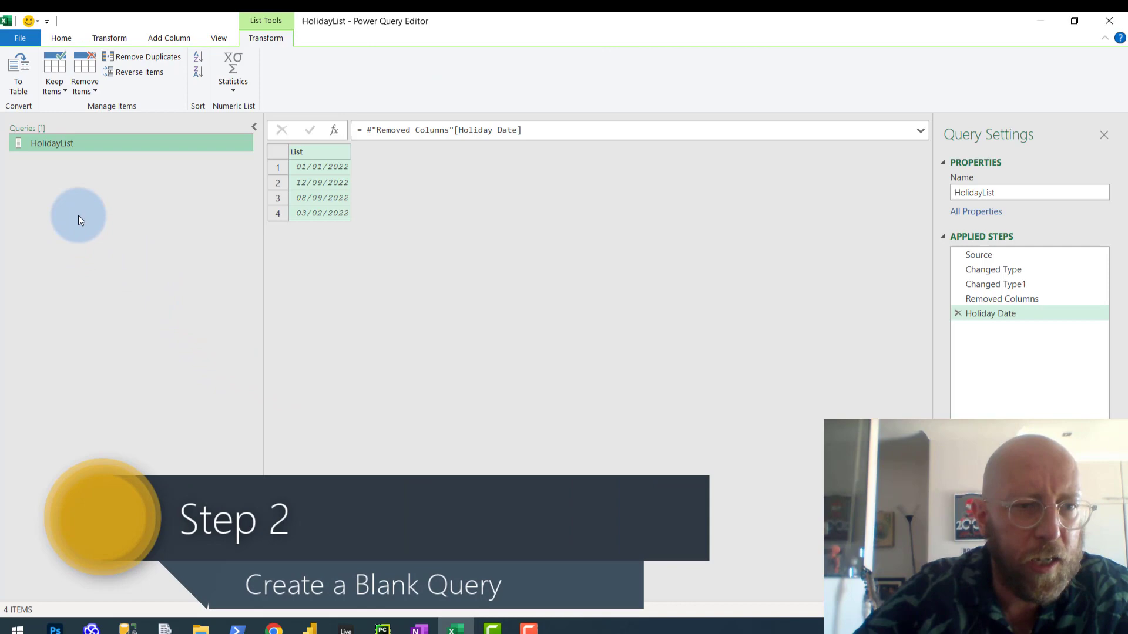
Create a blank query Query1 and show its M code in the Advanced Editor.
right_click(78, 219)
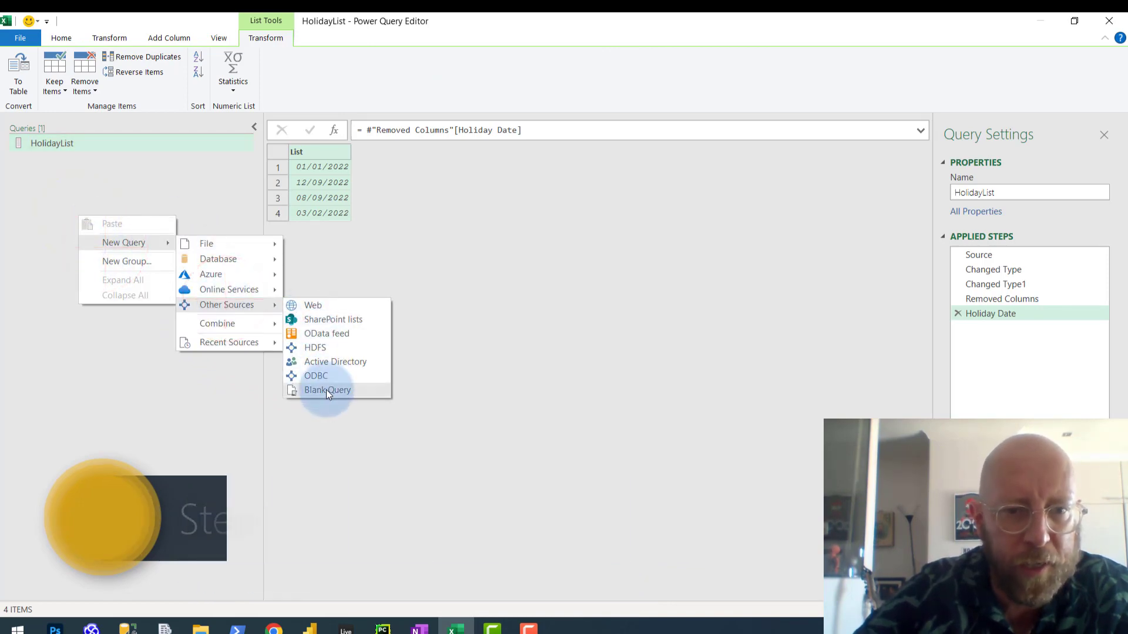
left_click(328, 390)
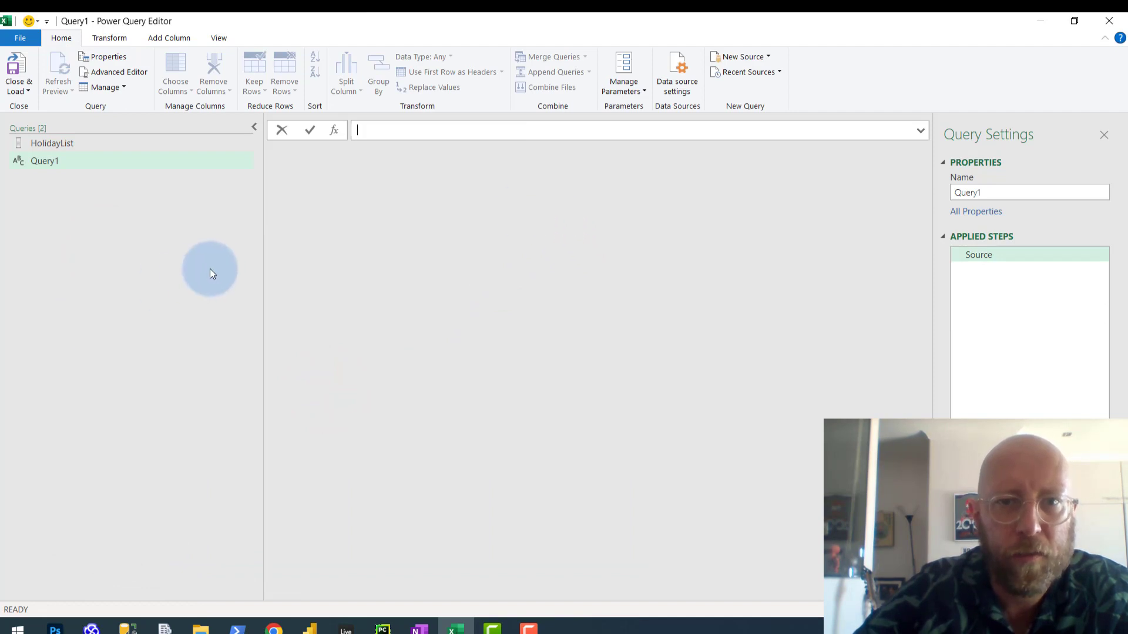
mouse_move(383, 297)
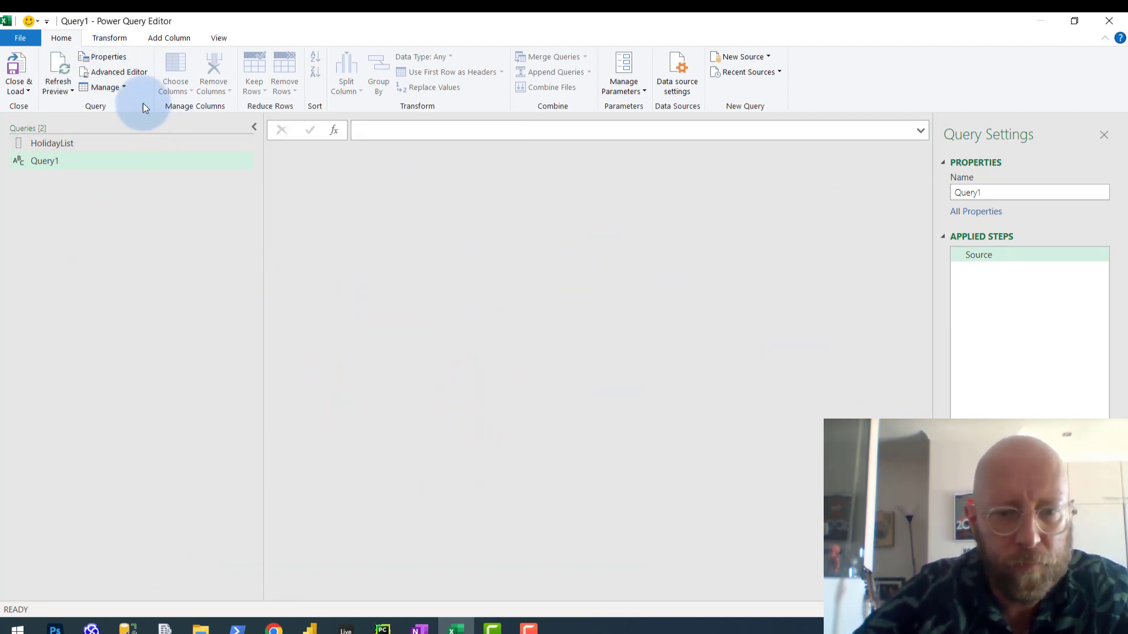
left_click(117, 72)
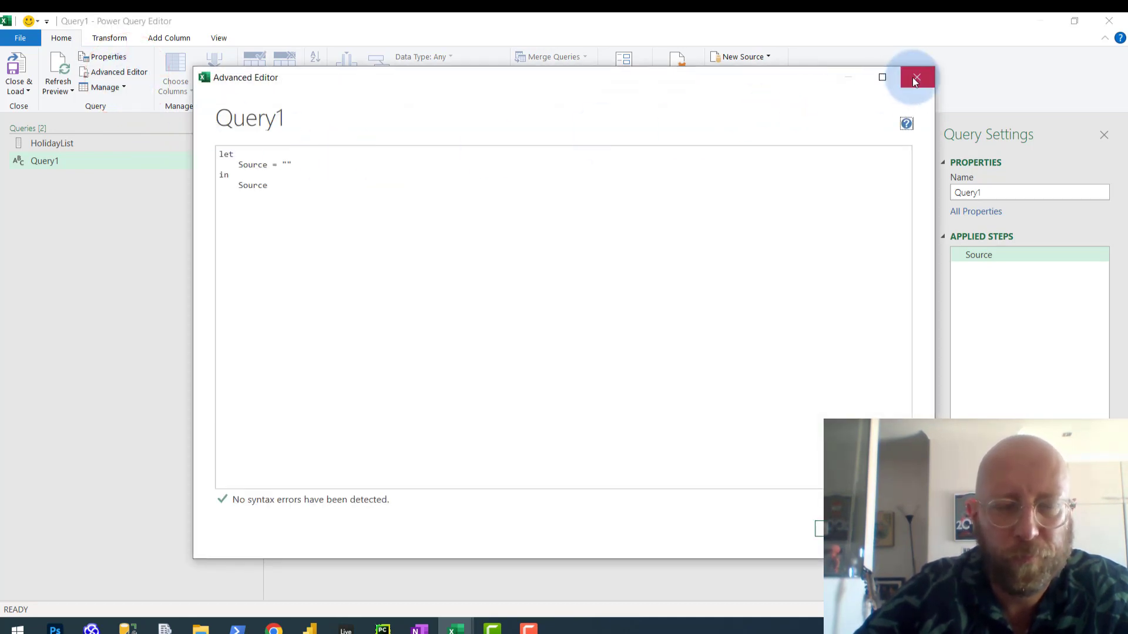
Write the function header (StartDate as date, EndDate as date, HolidayList as list) => above let.
left_click(916, 77)
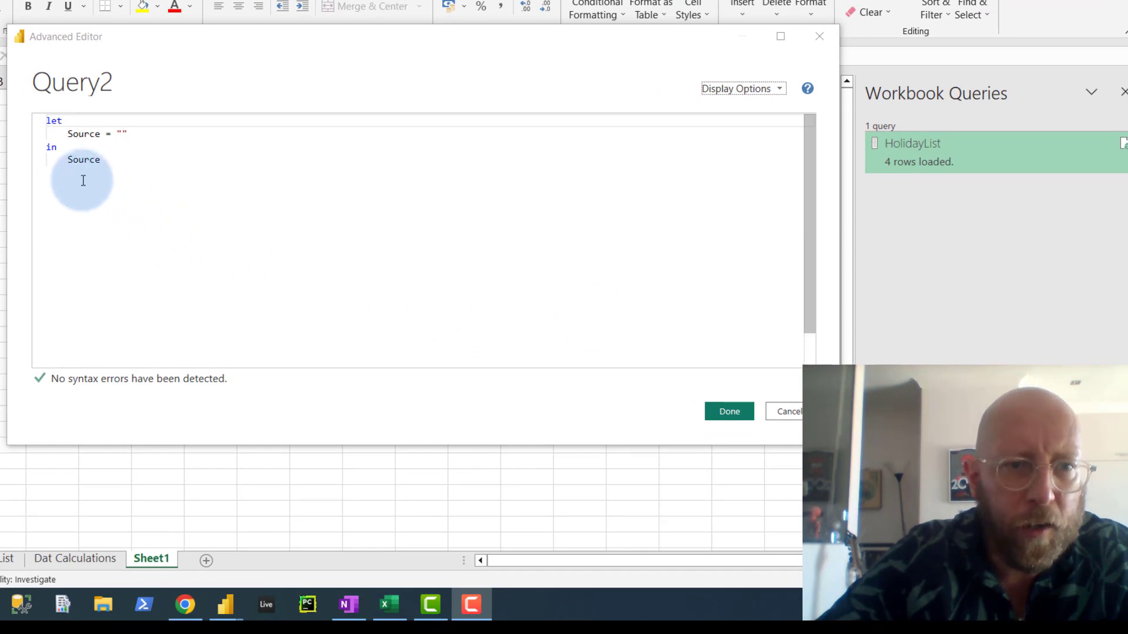
mouse_move(234, 192)
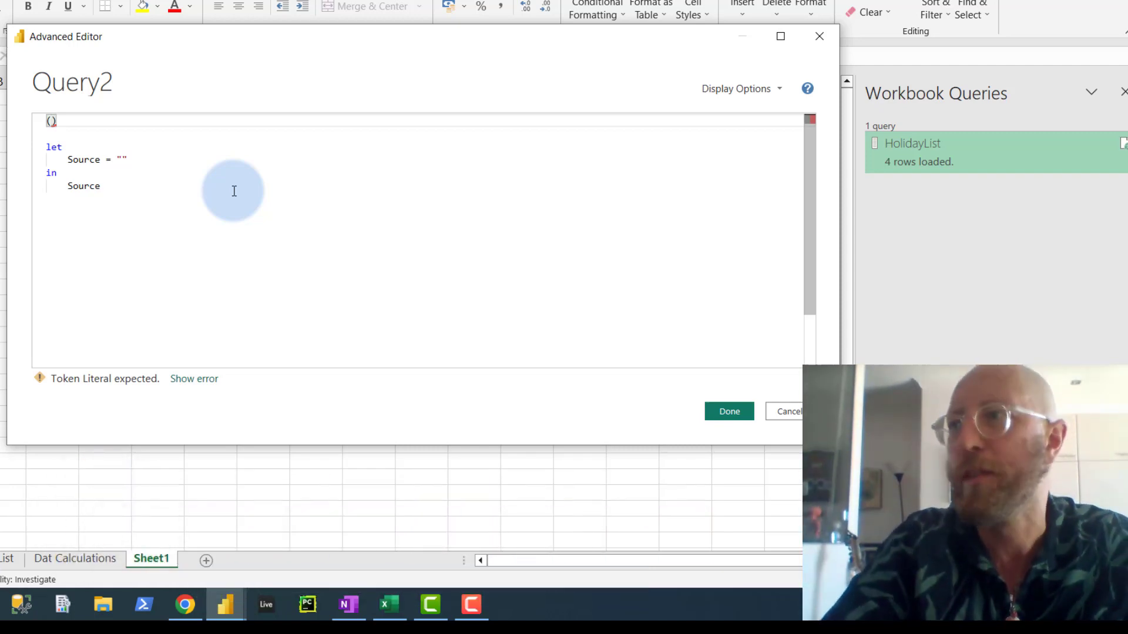
type("(StartD")
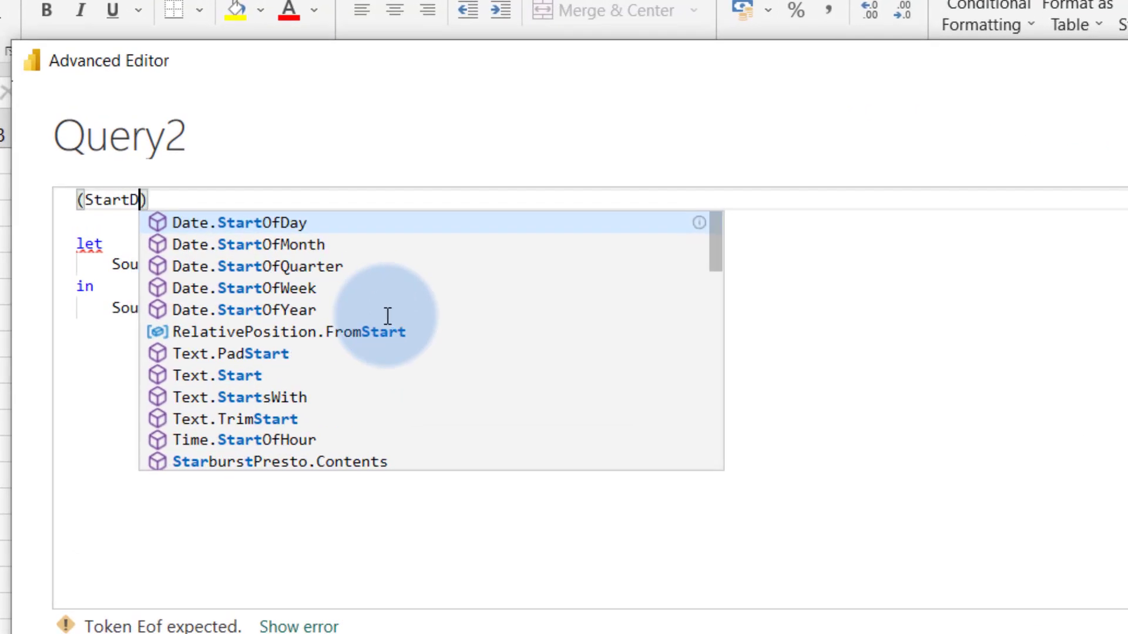
type("ate")
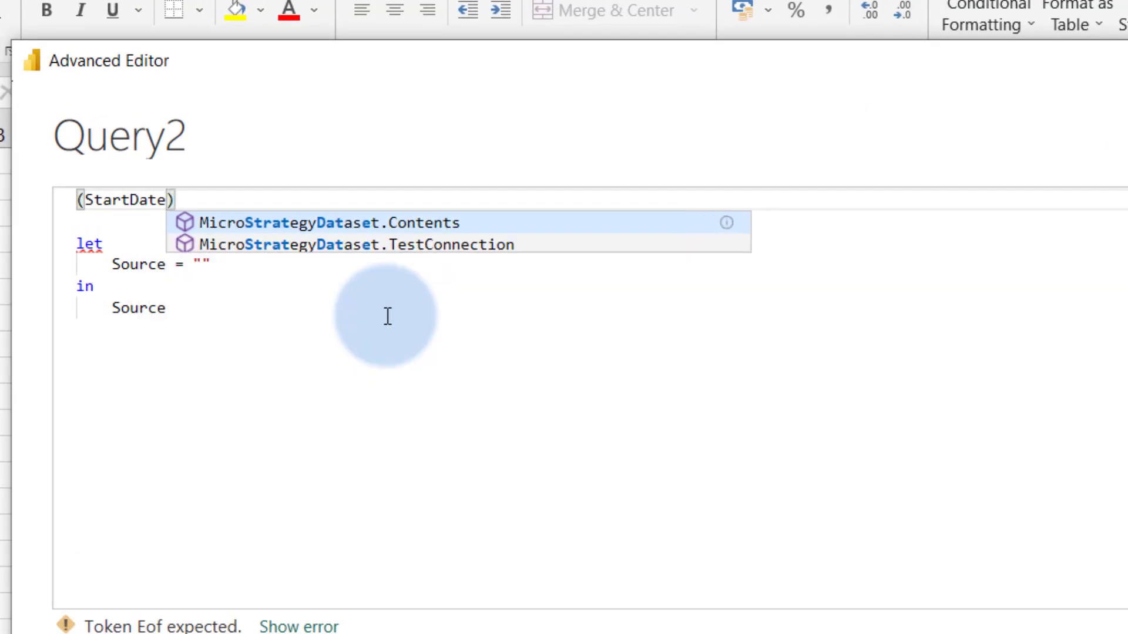
type("as")
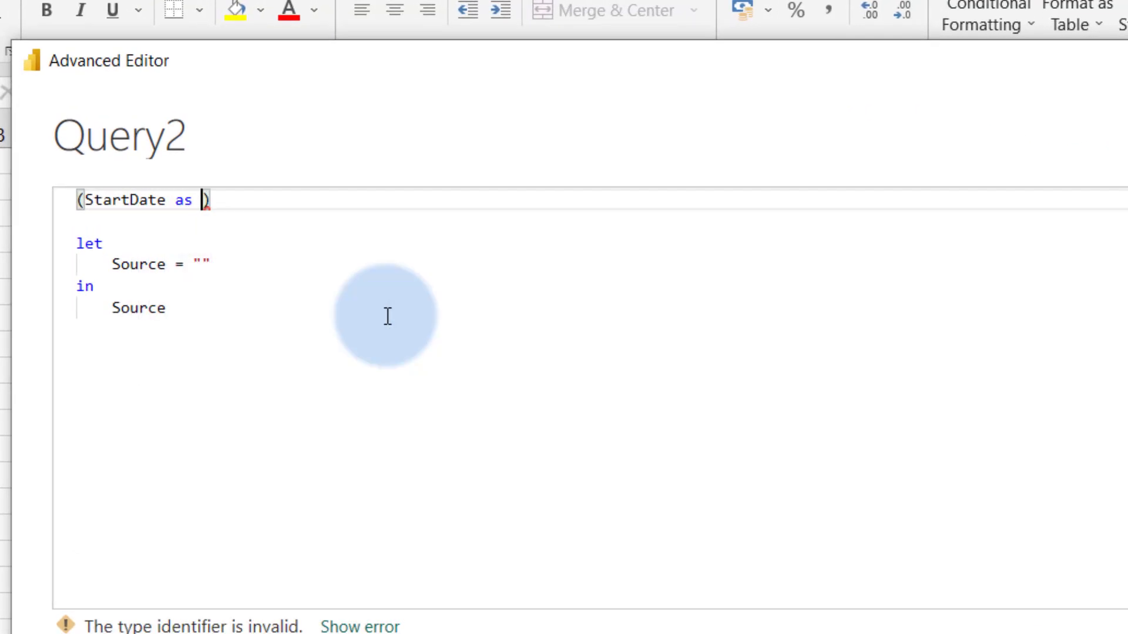
type("date,")
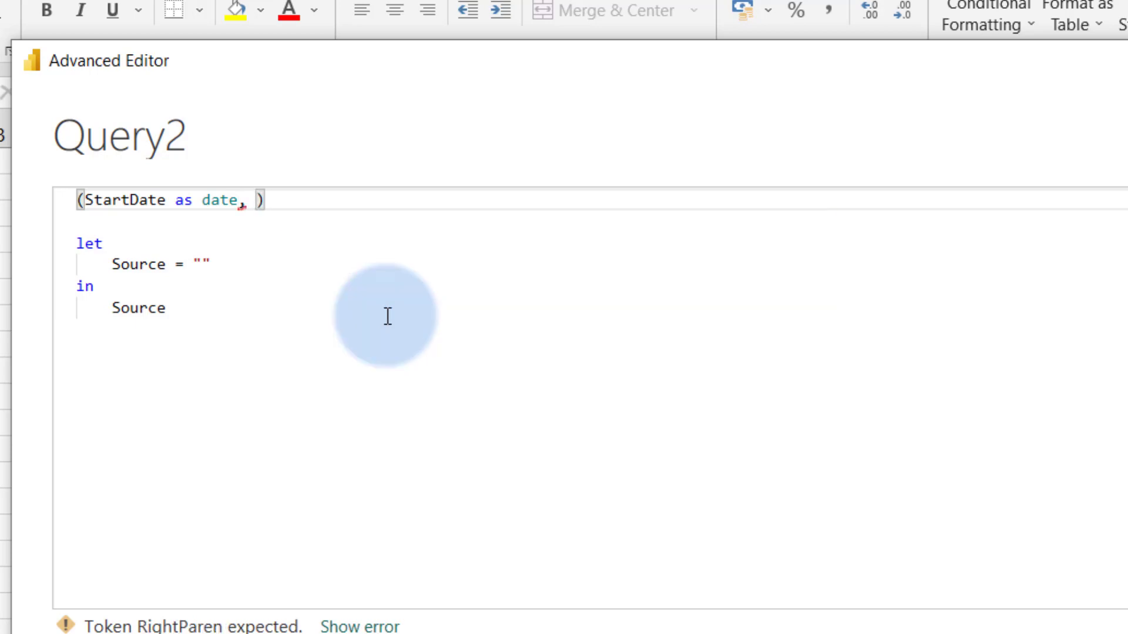
type("EndDate as date,")
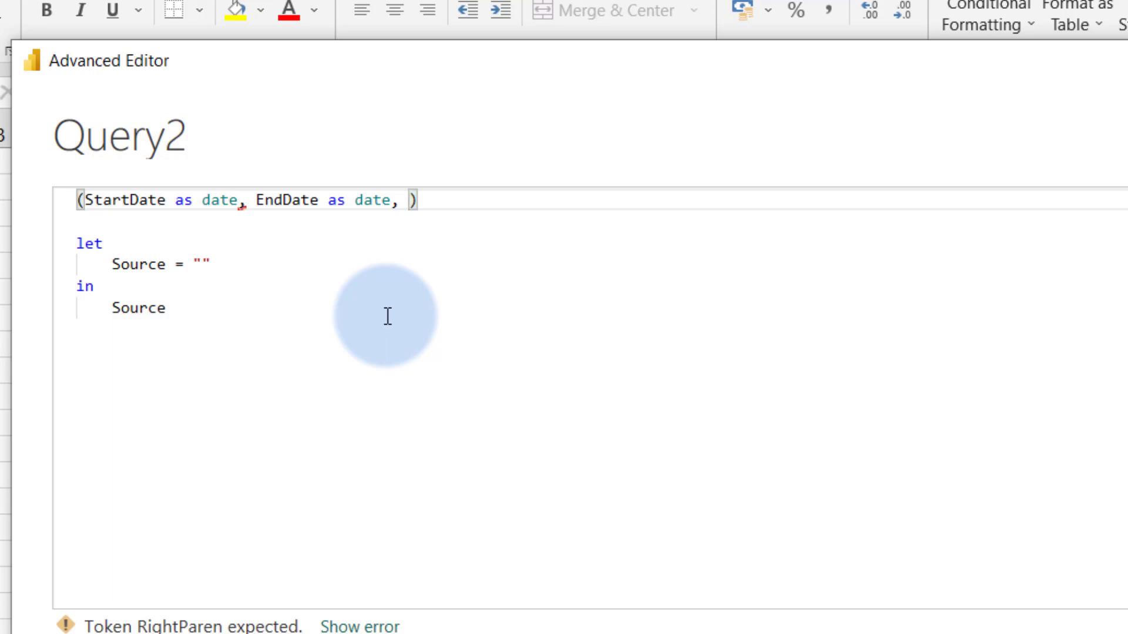
type("HolidayL")
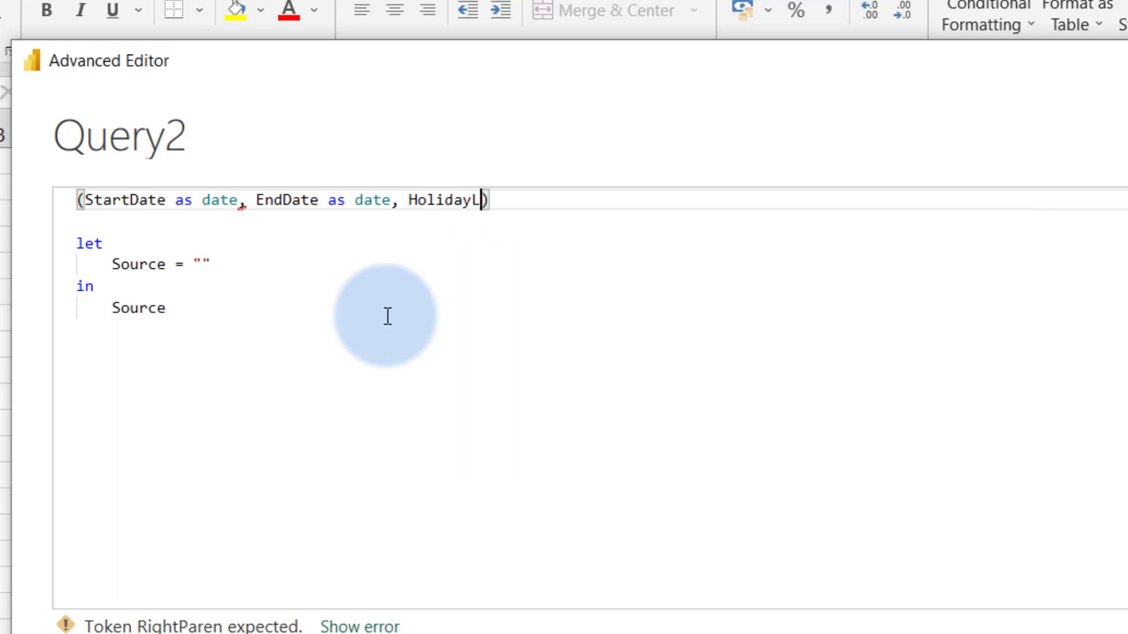
type("ist as")
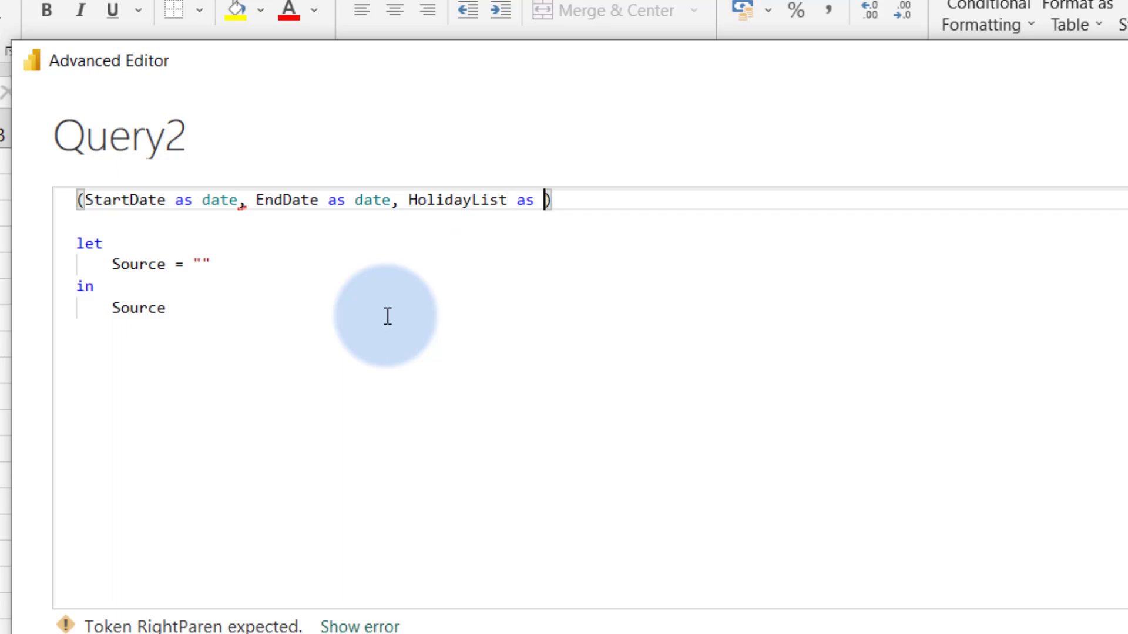
type("list")
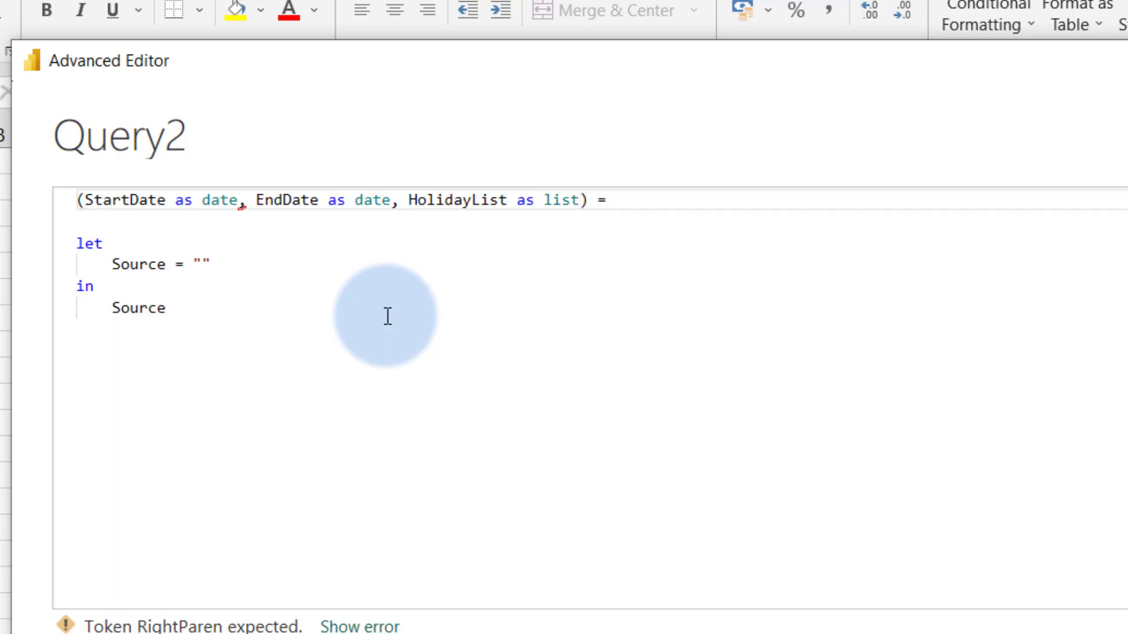
type(">")
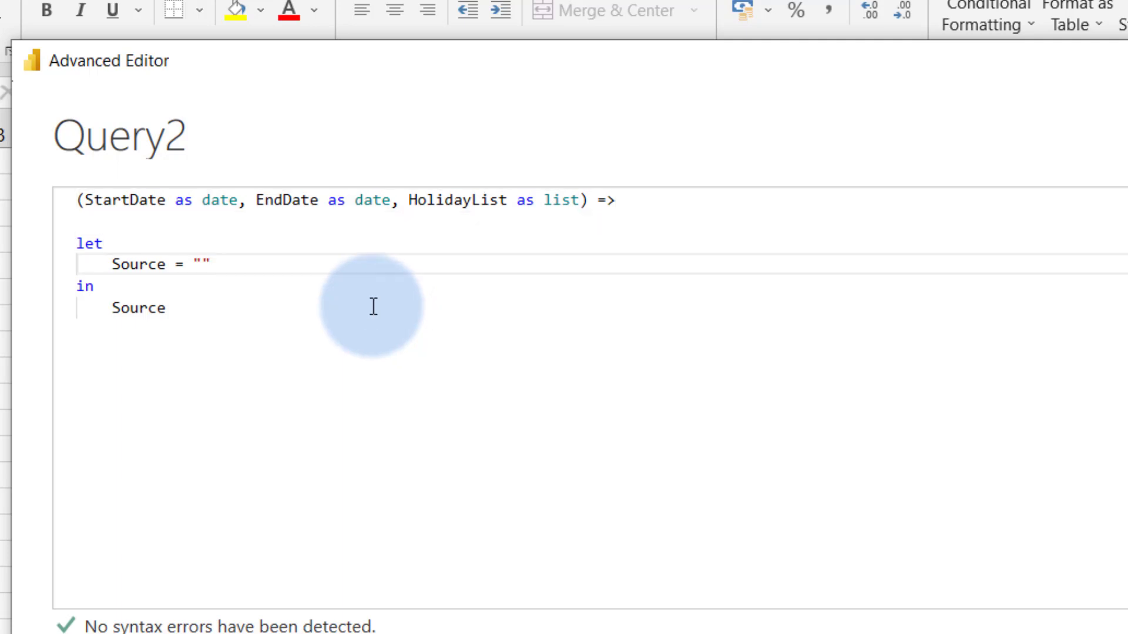
Replace the Source step with DateList = List.Dates.
double_click(139, 264)
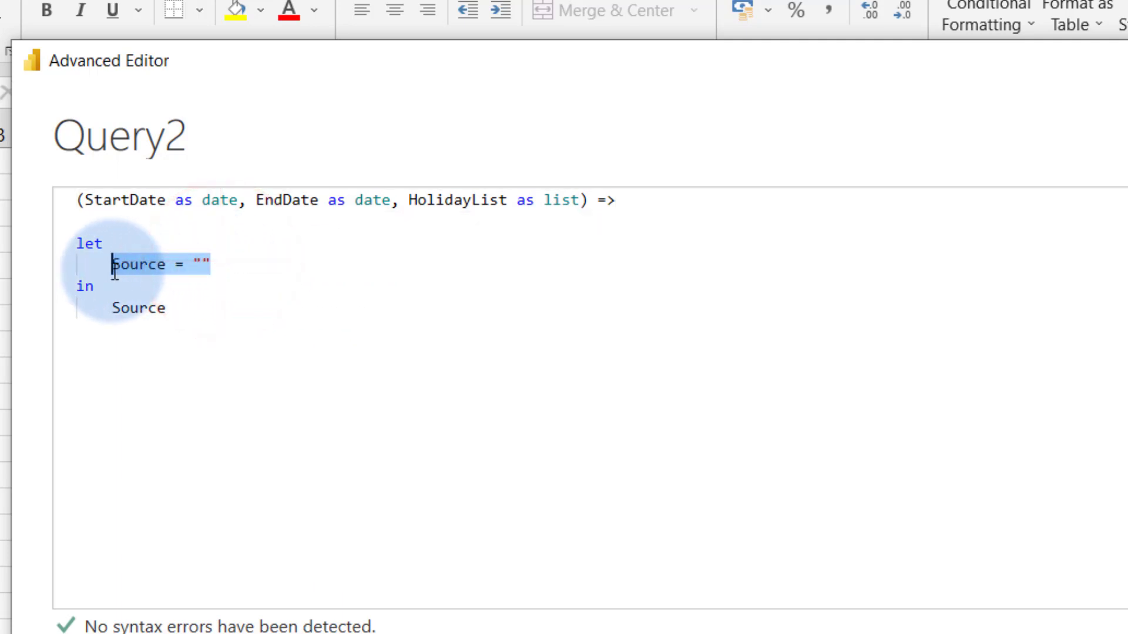
type("Date")
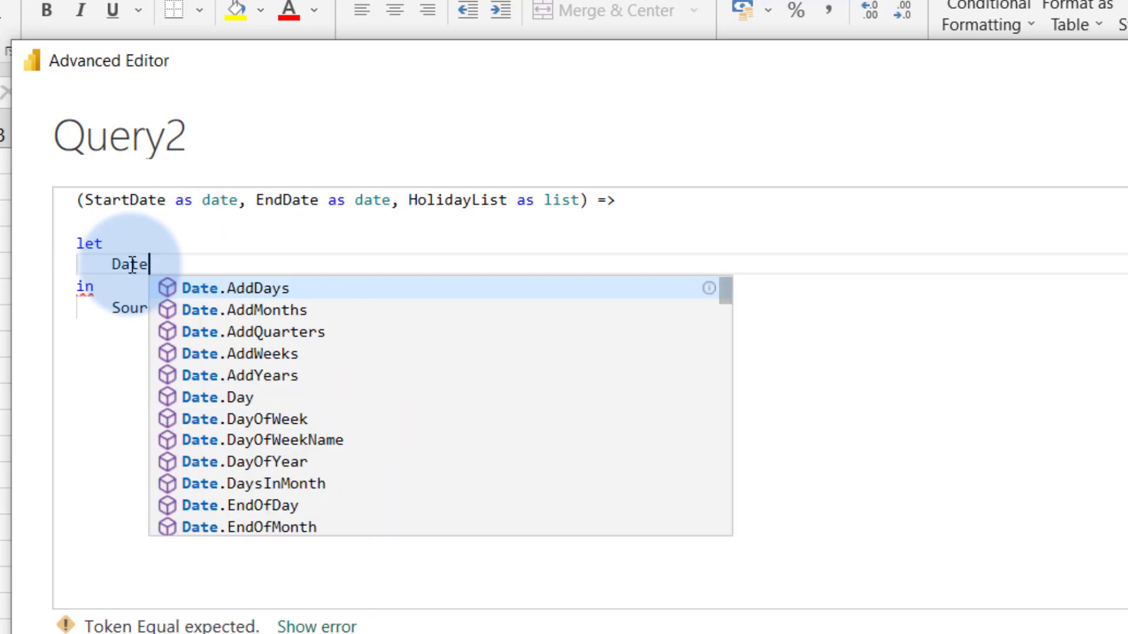
type("List")
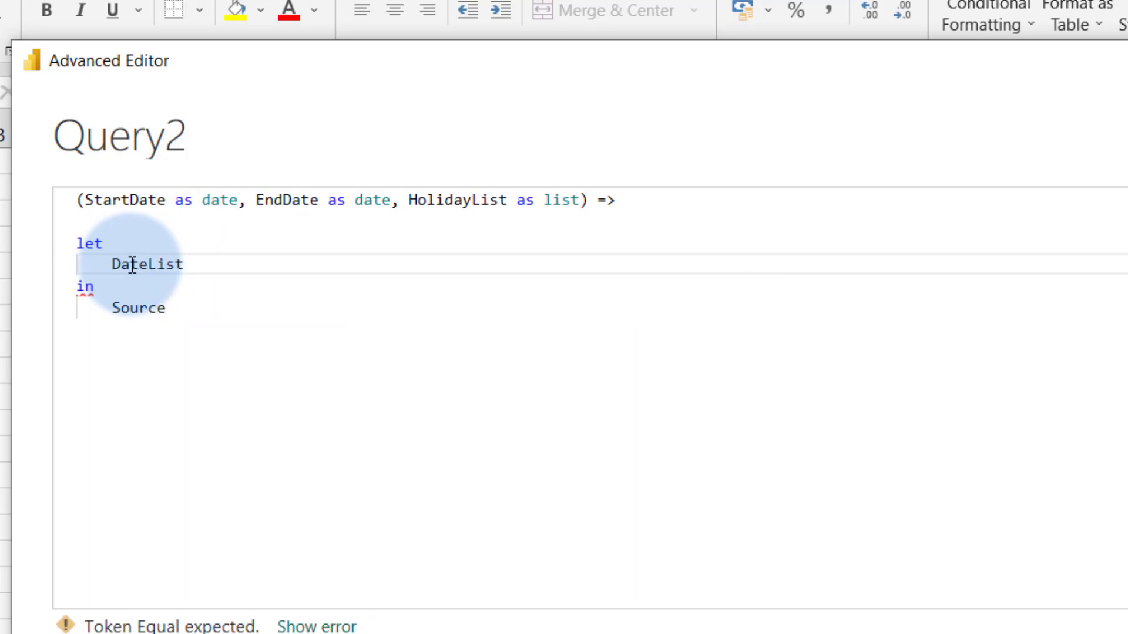
type("= Lis")
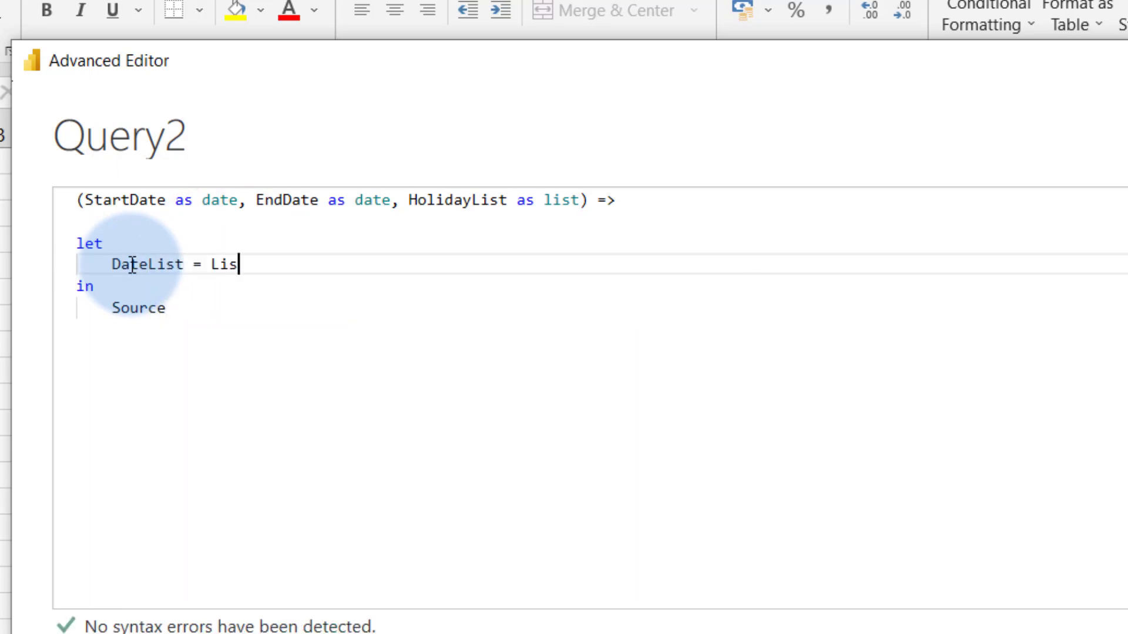
type("t.DAt")
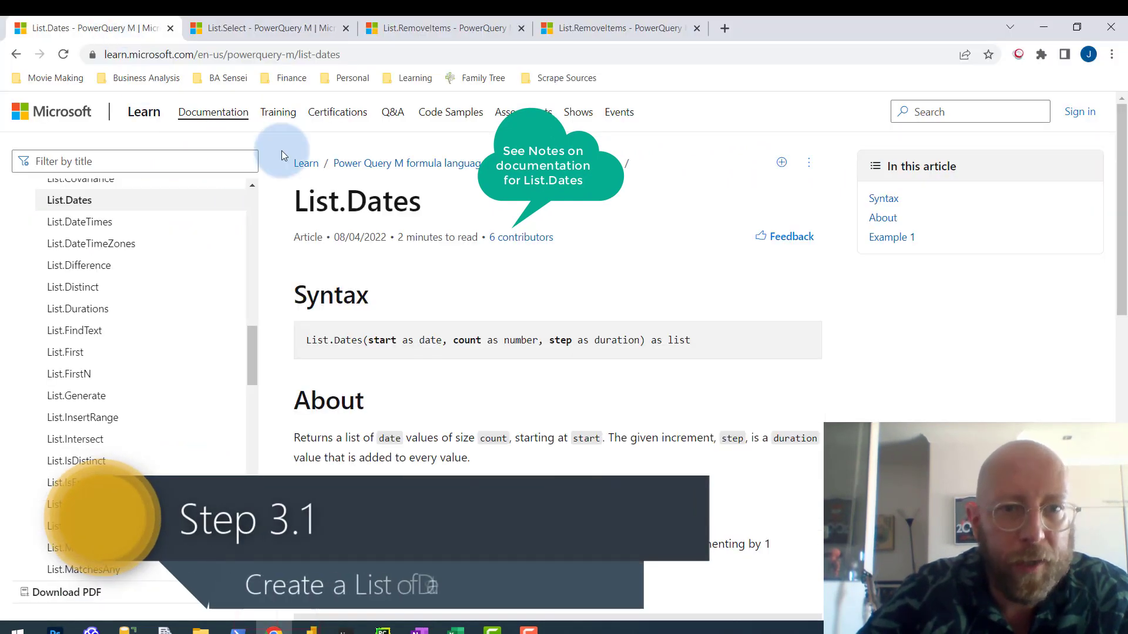
Scroll the List.Dates docs to Example 1 and highlight the #duration step argument.
scroll("down", 3)
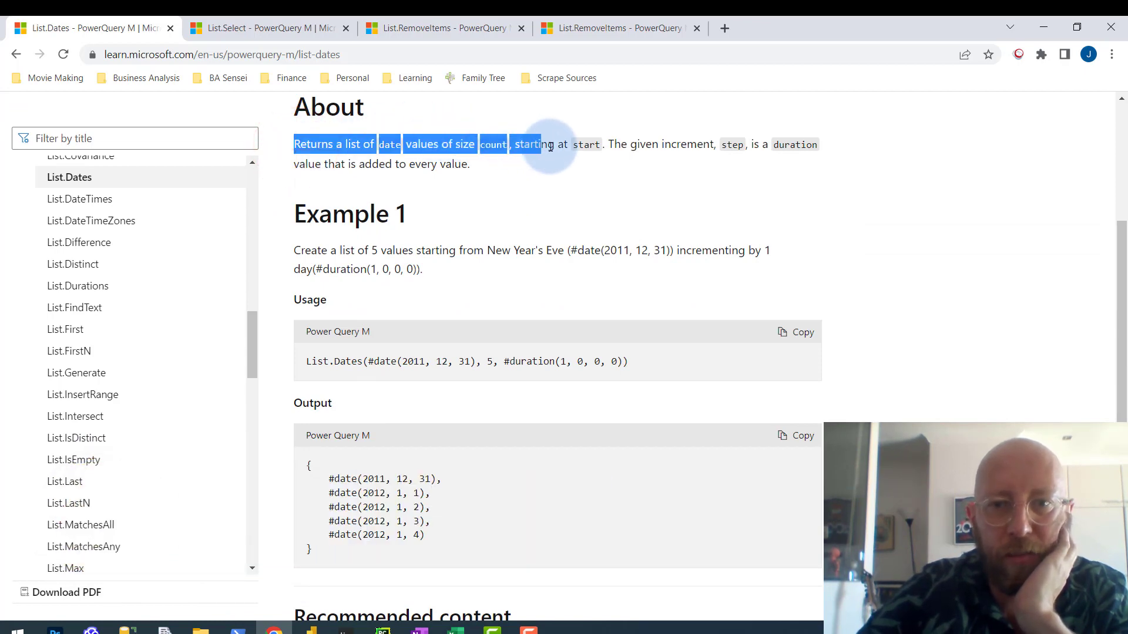
scroll("up", 3)
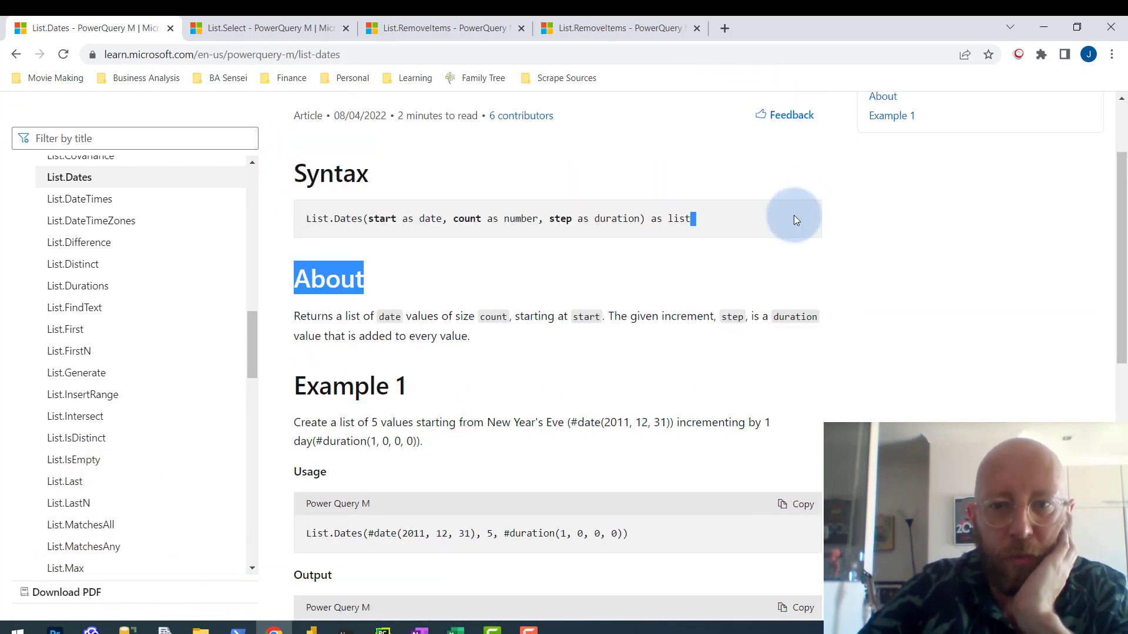
scroll("down", 3)
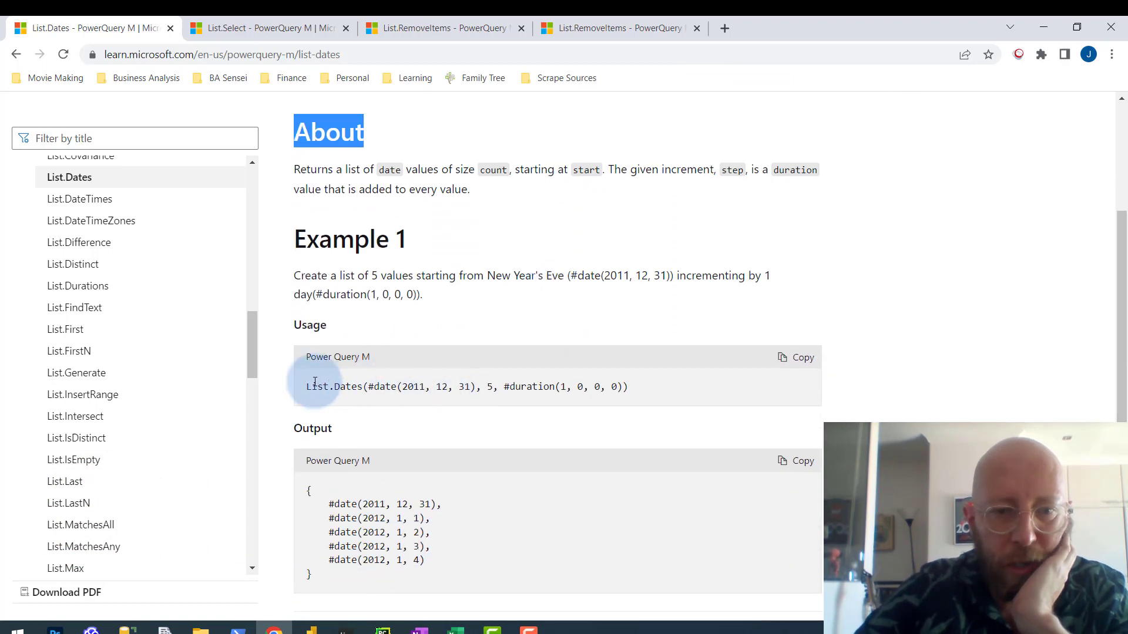
double_click(383, 387)
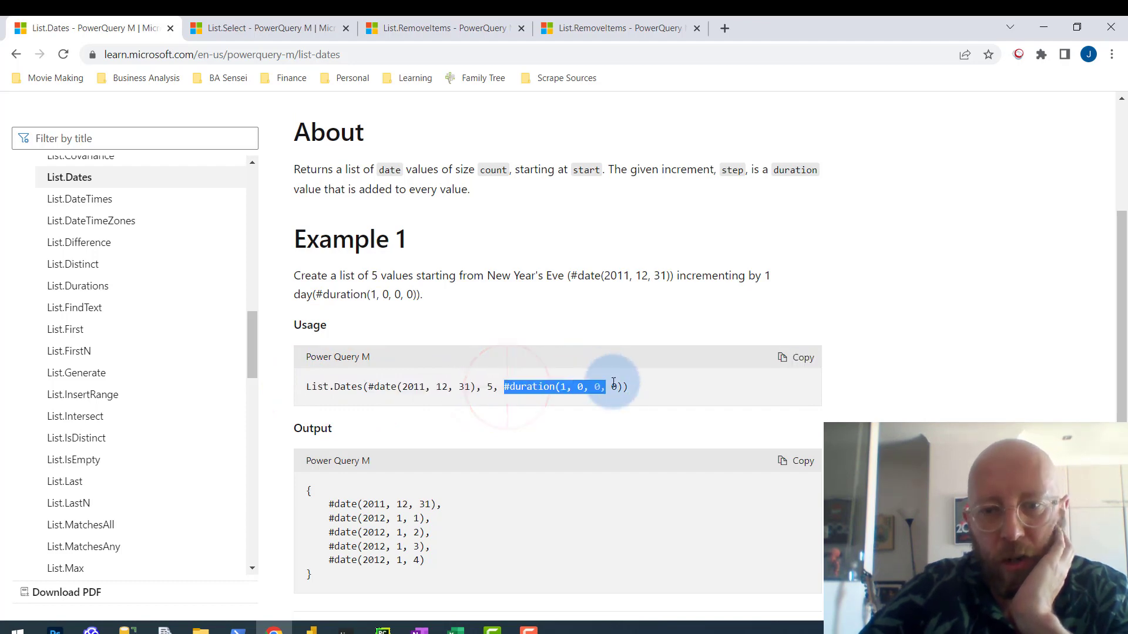
mouse_move(694, 372)
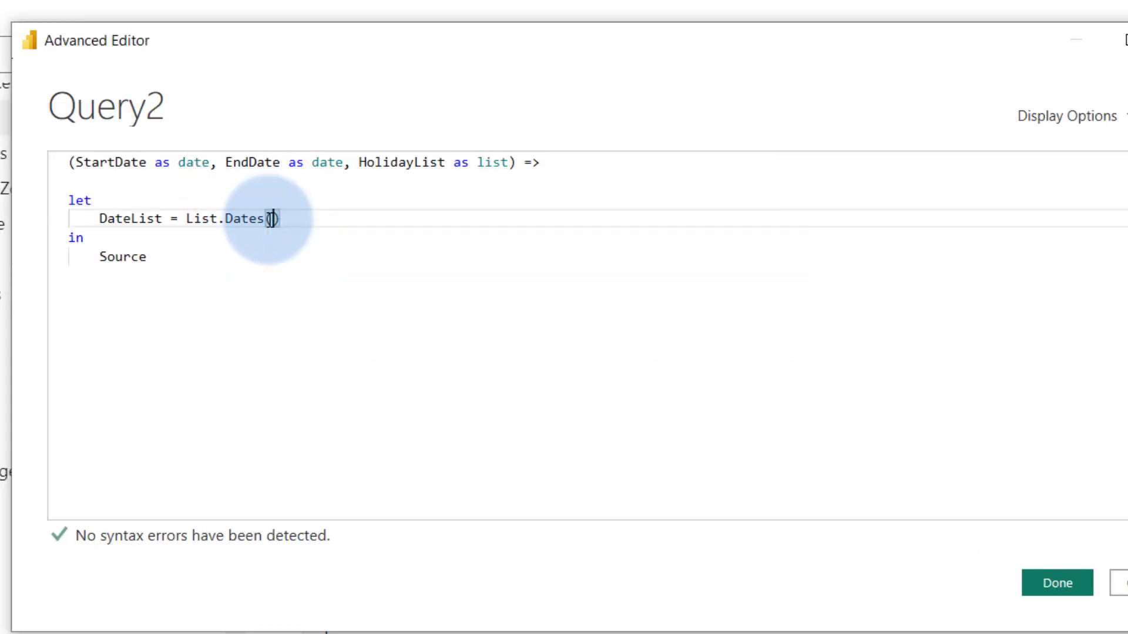
Write List.Dates(StartDate, Number.From(EndDate-StartDate)+1, ... as the DateList arguments.
type("(Sta")
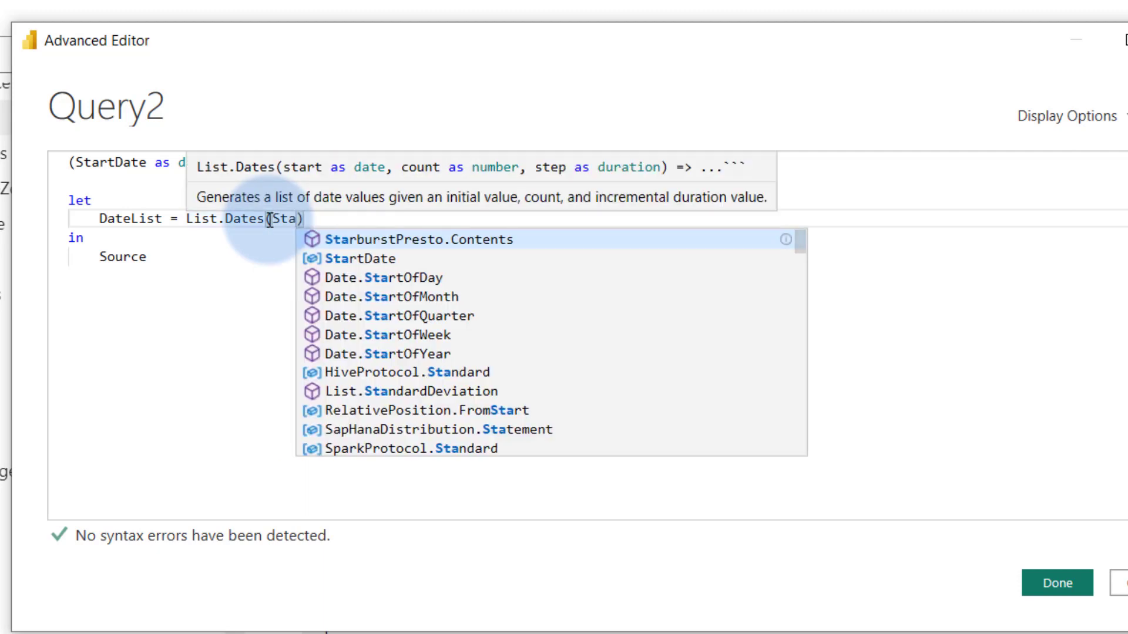
type("rtDate")
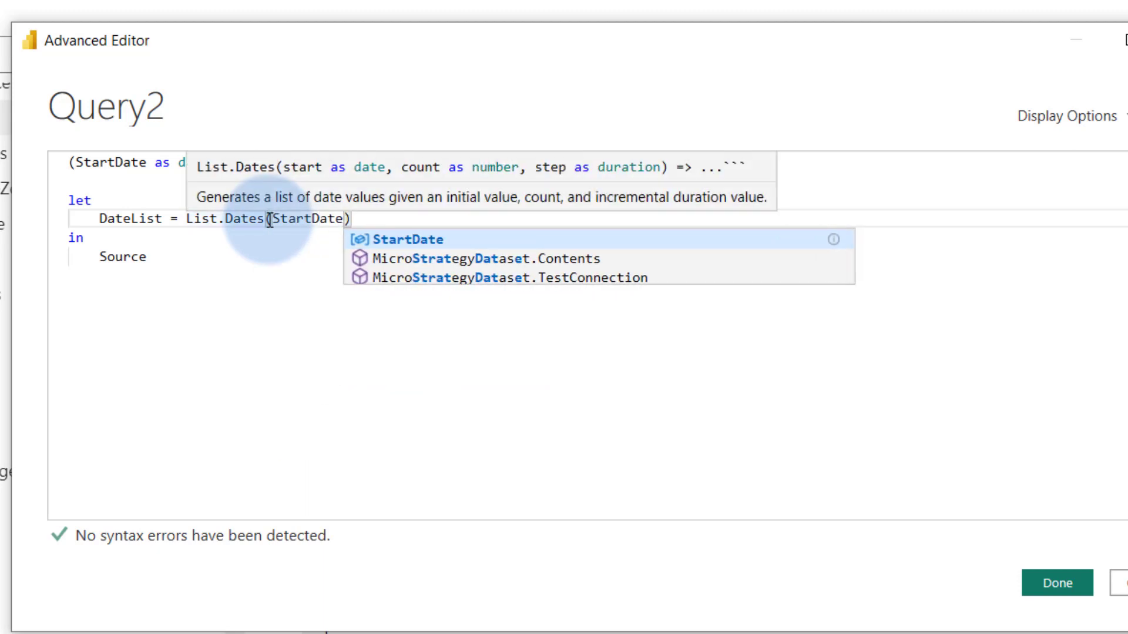
type(",")
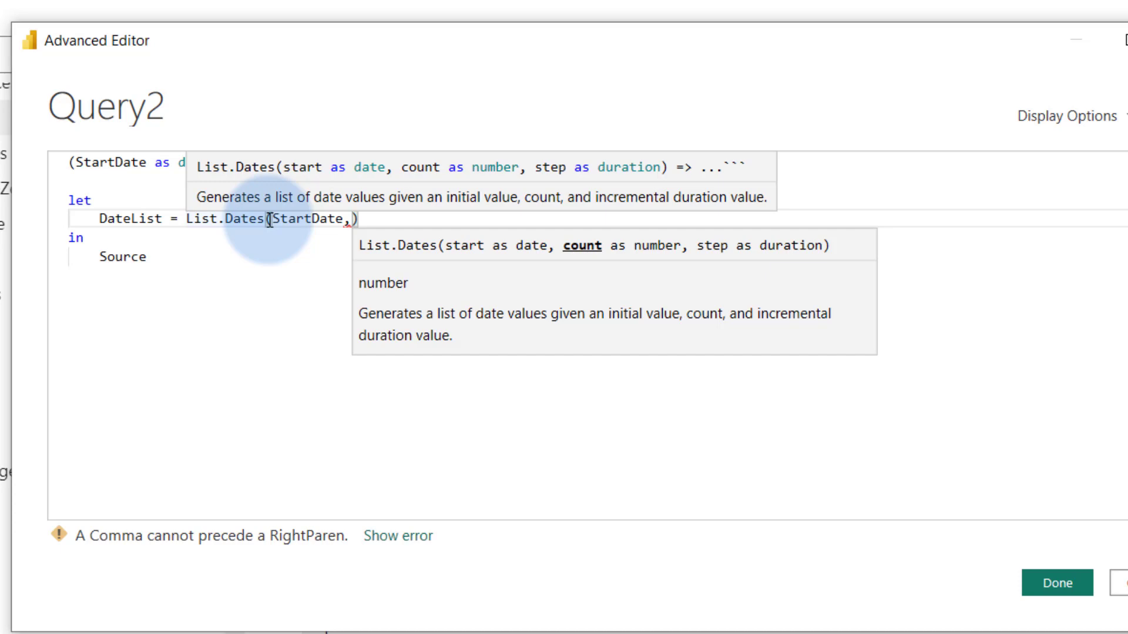
type("Number")
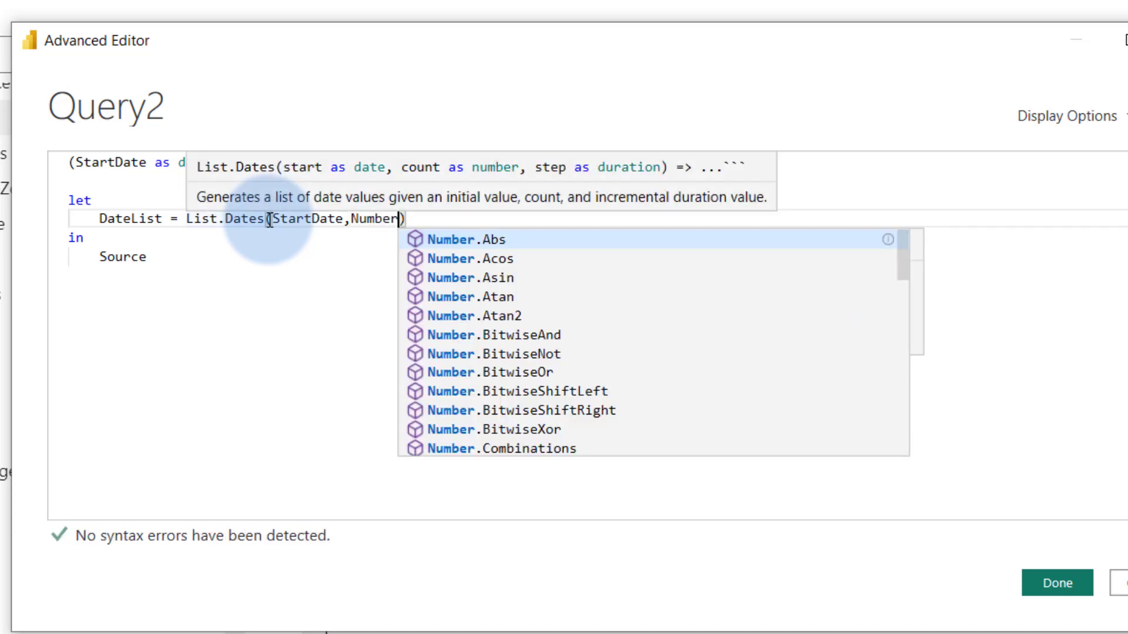
type(".From(")
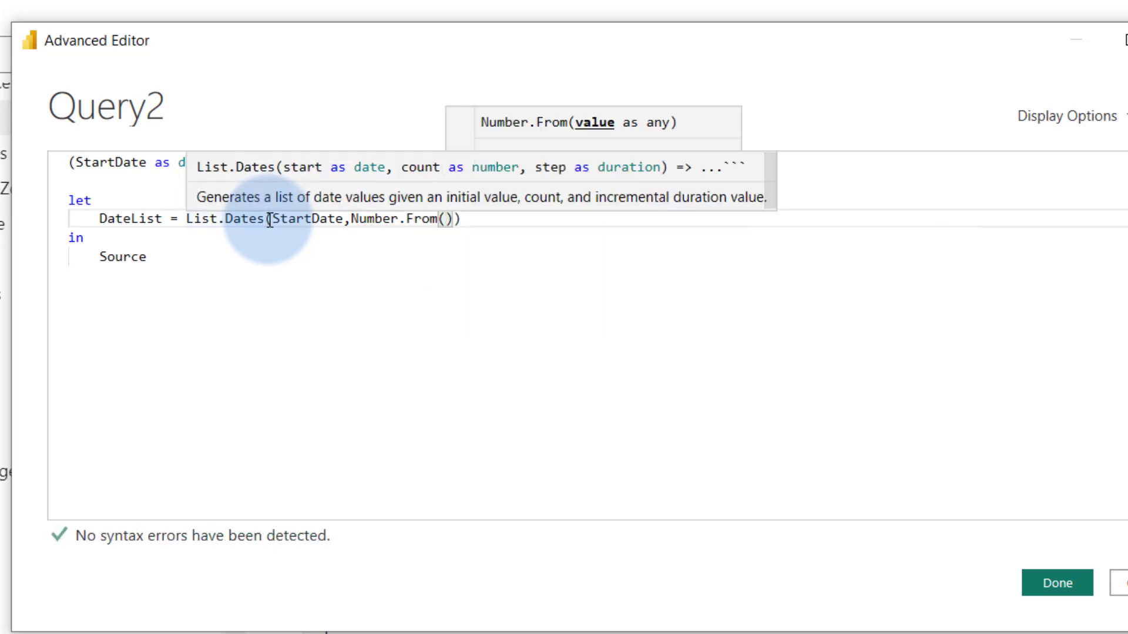
type("EndDate")
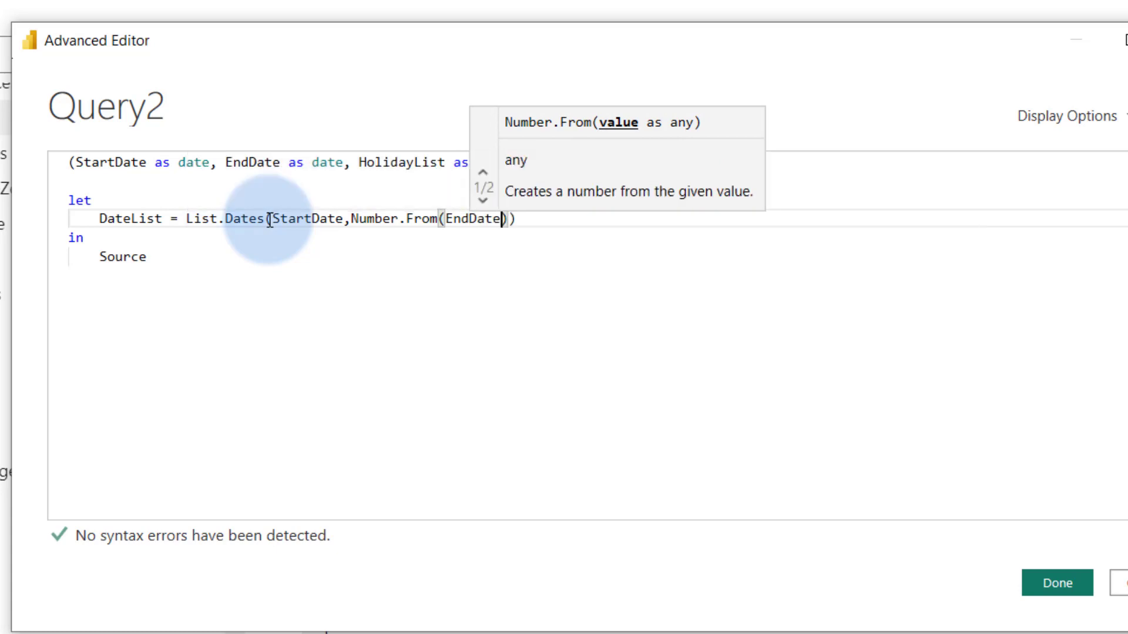
type("-Start")
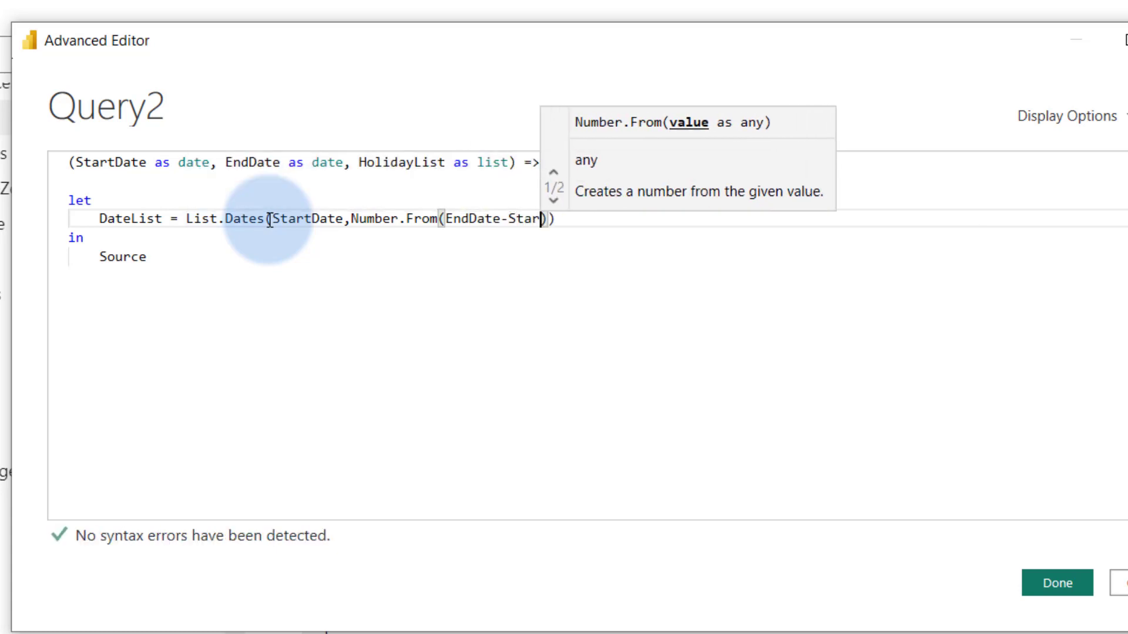
type("tDate")
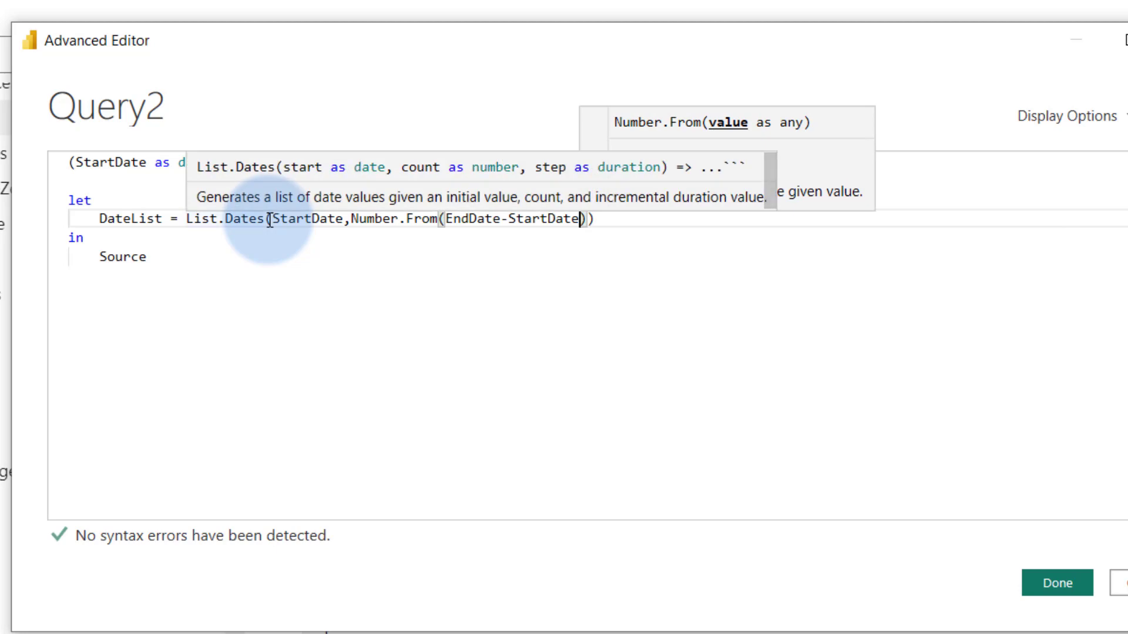
type("+")
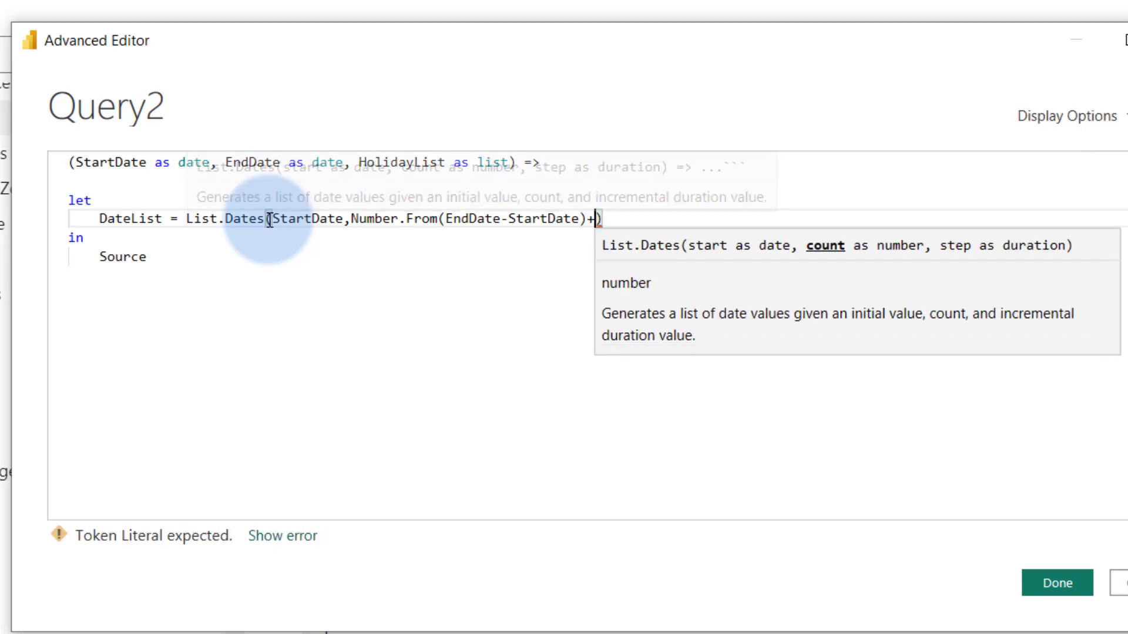
type("1")
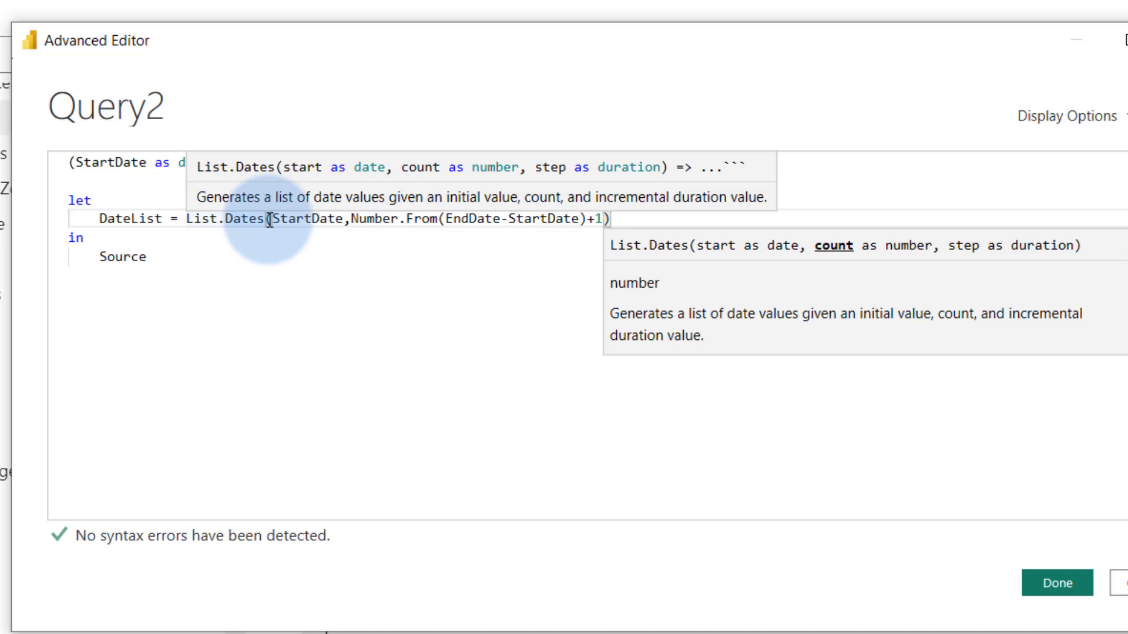
type(",")
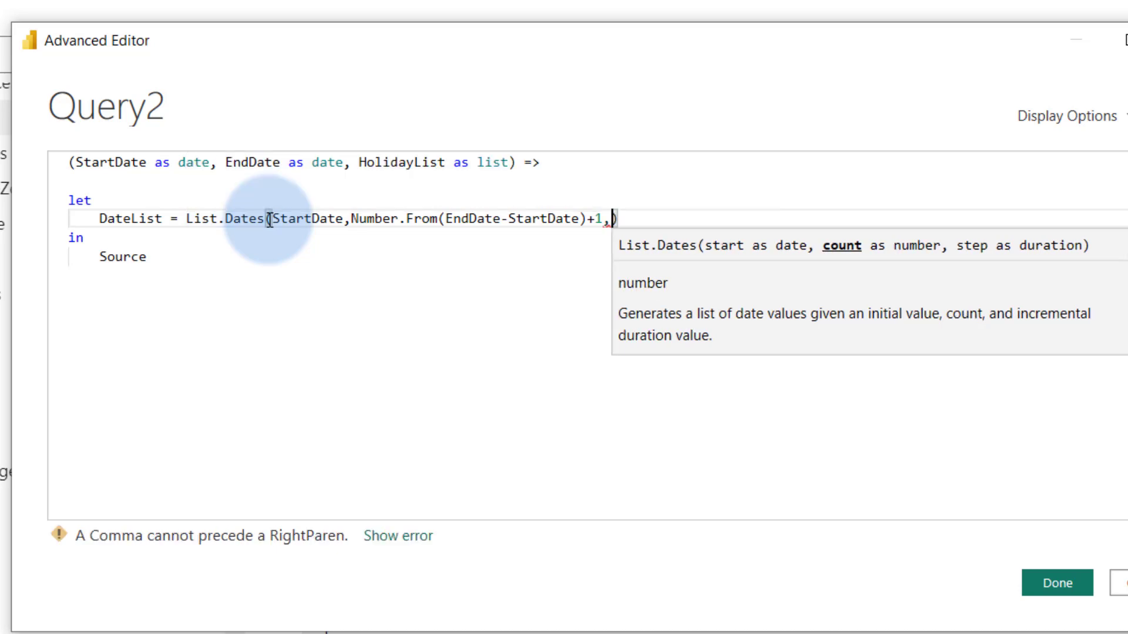
Finish DateList with a one-day step #duration(1, 0, 0, 0), a trailing comma and a new line.
key("Alt+Tab")
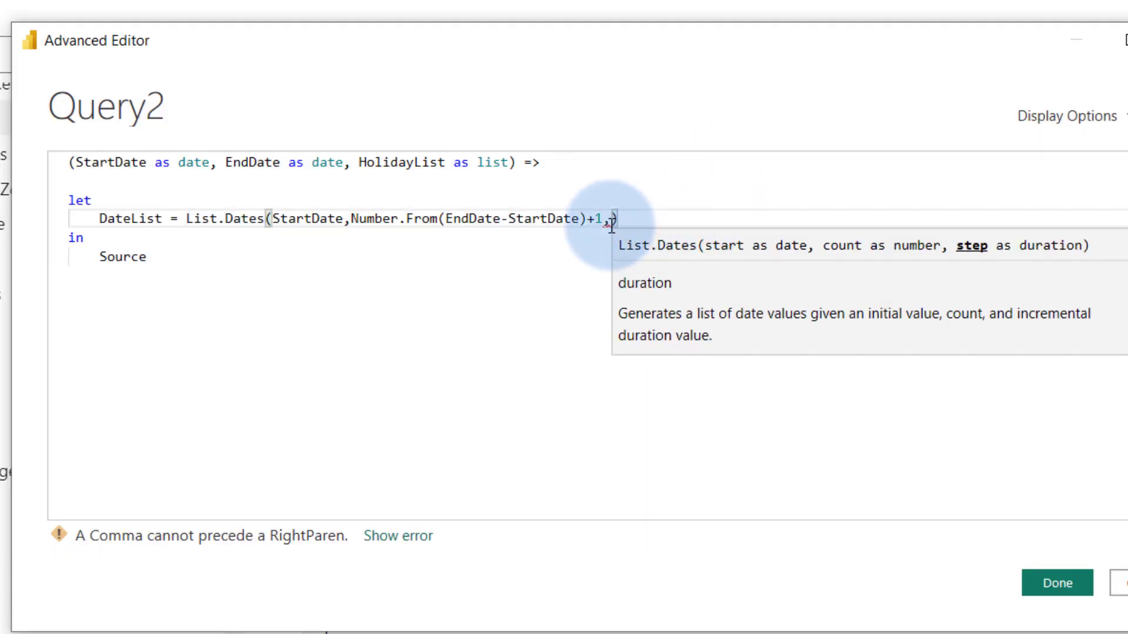
type("#duration(1, 0, 0, 0))")
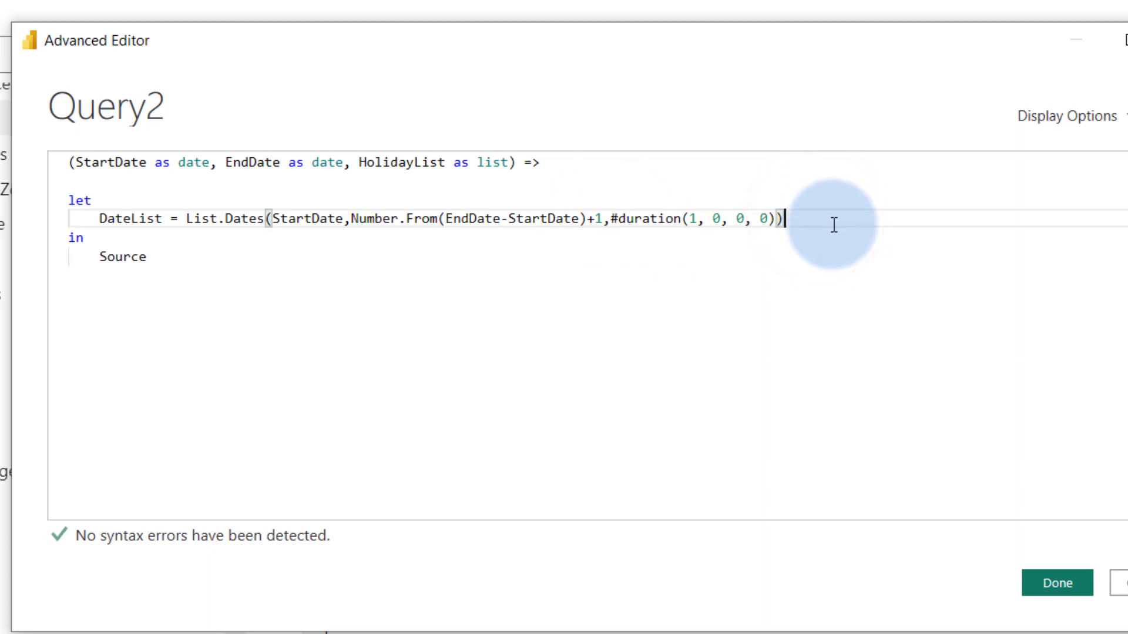
type(",")
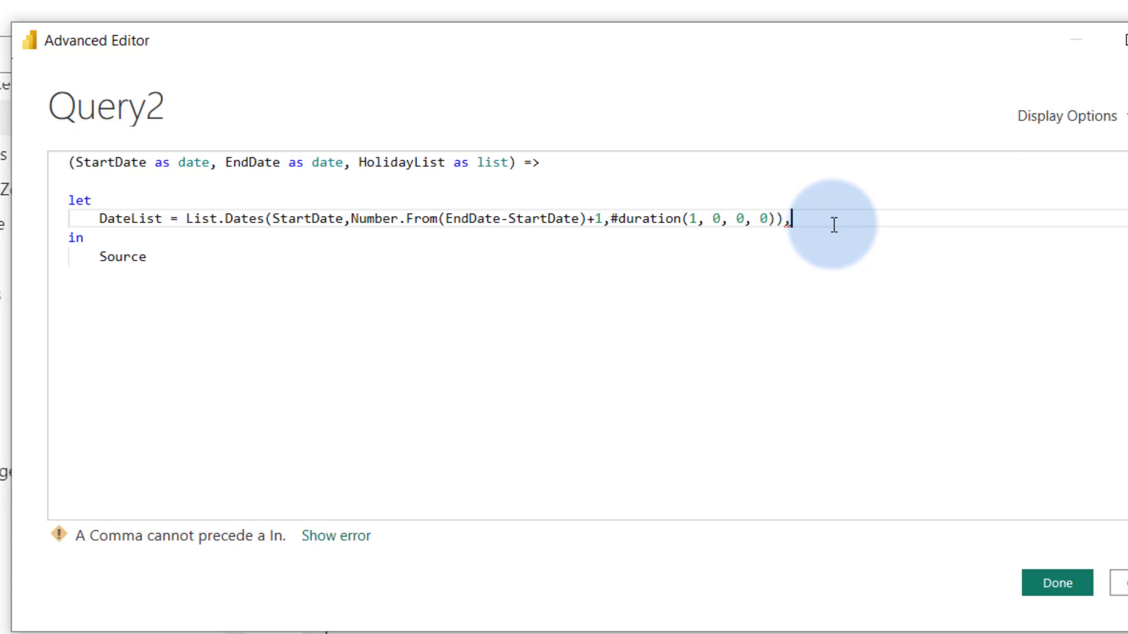
key("Enter")
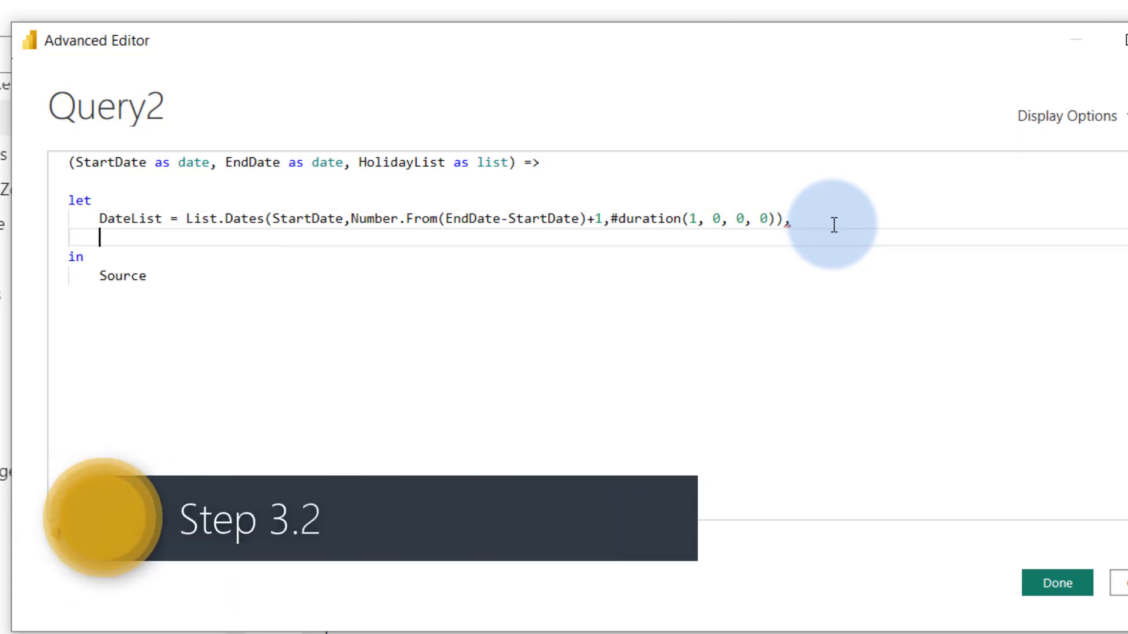
Begin a RemoveWeekends = List.Select( step on the new line.
type("RemoveWeekend")
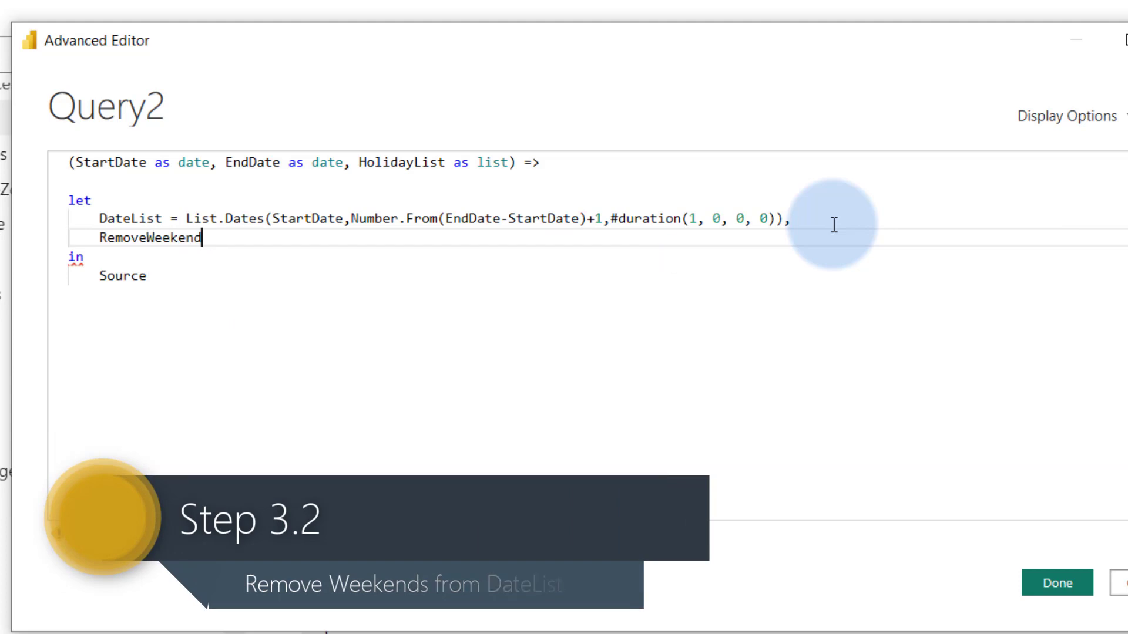
type("s")
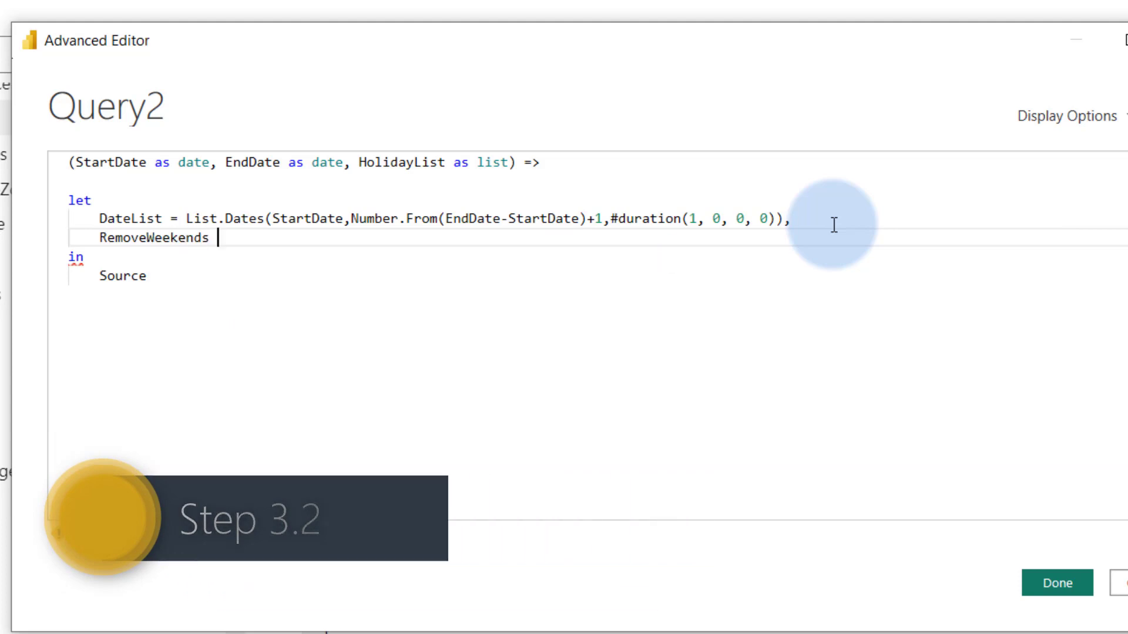
type("= List.Select")
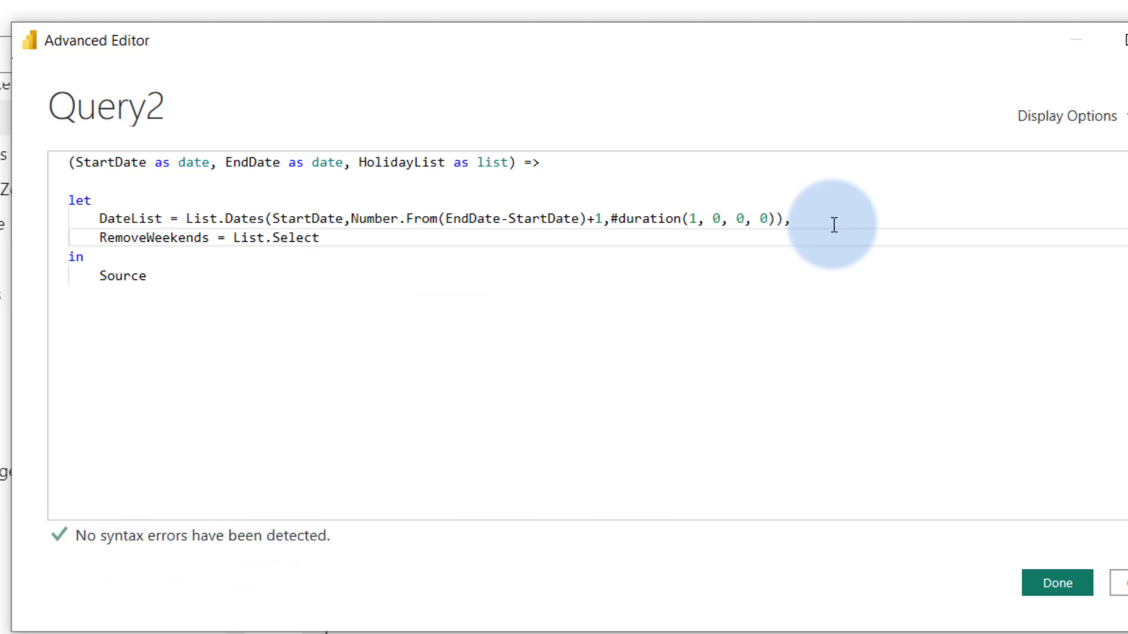
type("(")
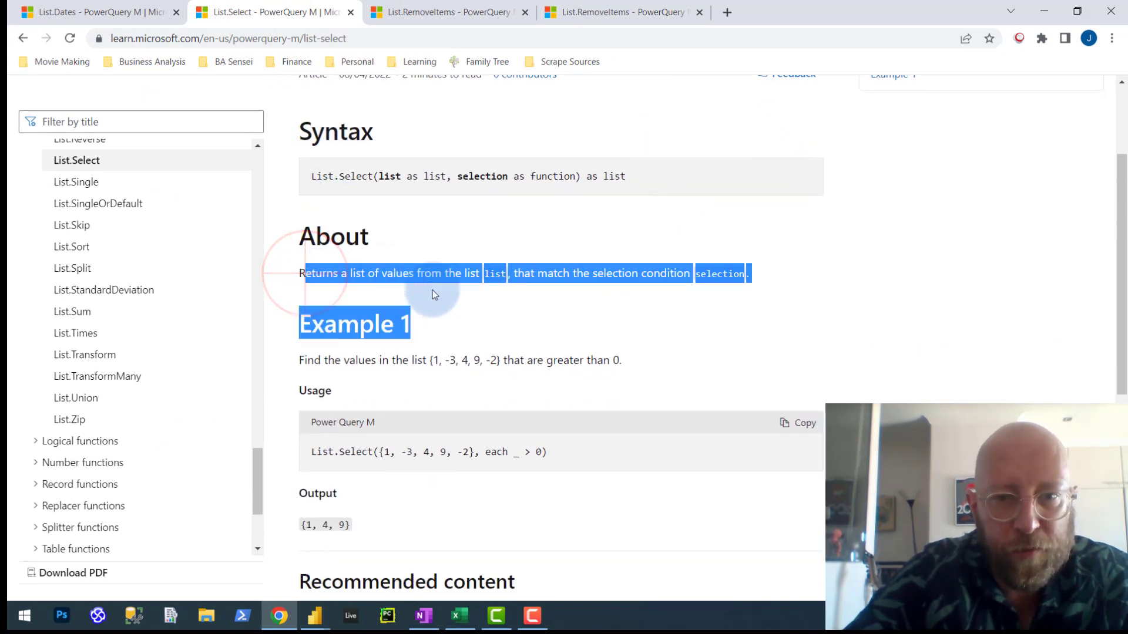
Consult the List.Select reference page on Microsoft Learn.
left_click(484, 274)
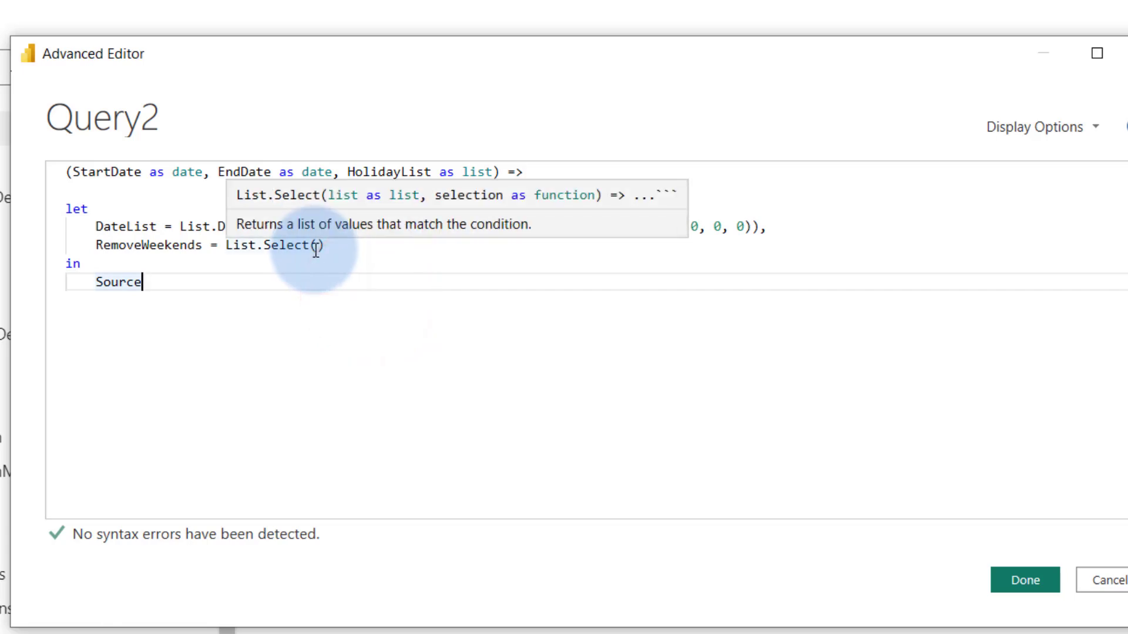
Give List.Select the DateList and an each Date.DayOfWeek(_, condition, fixing a mistyped Day.DayOf.
type("Dat")
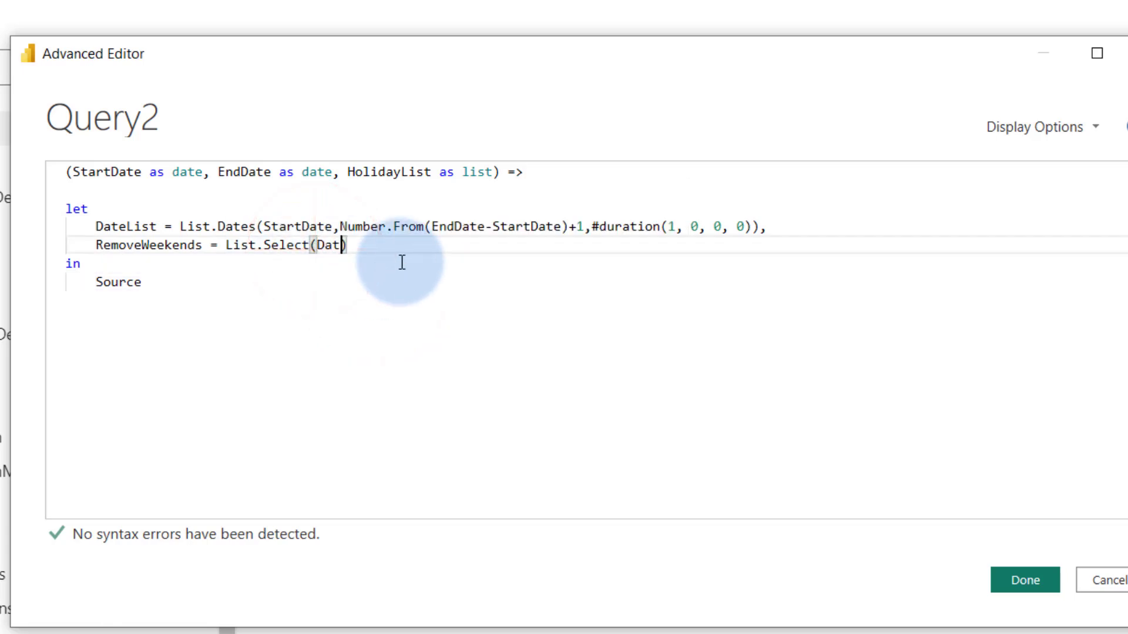
type("List,")
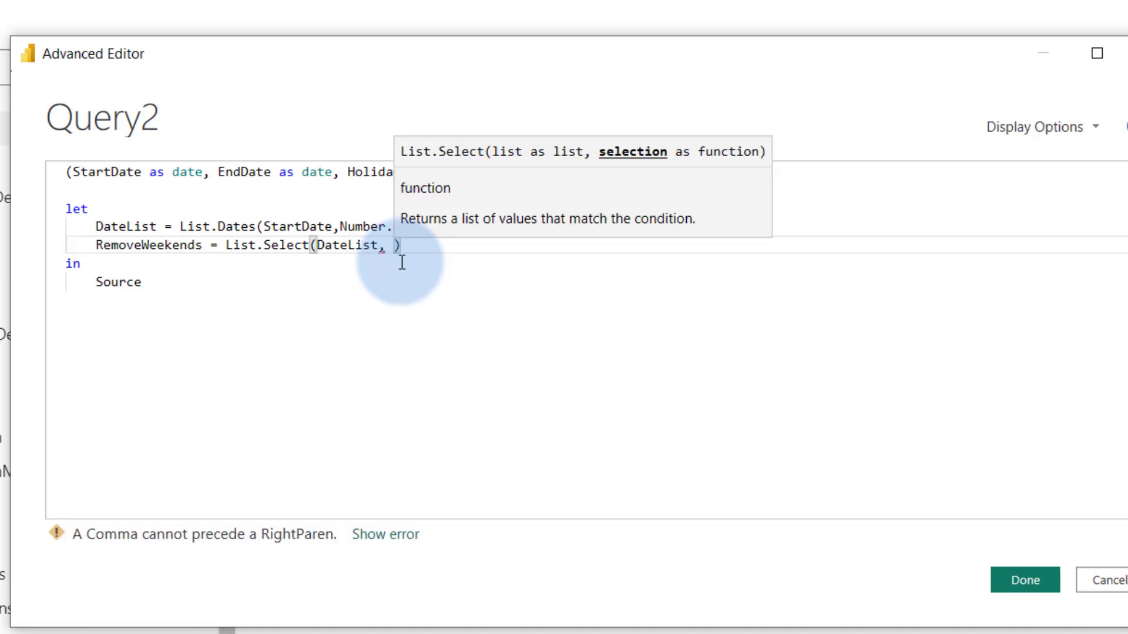
type("each")
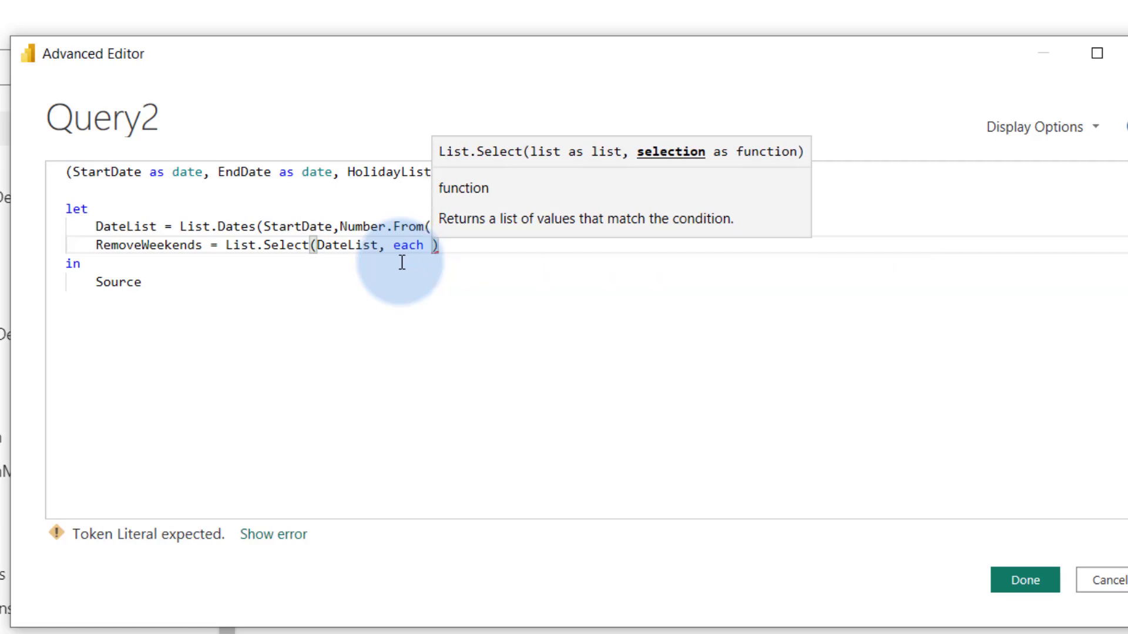
type("Day.Day")
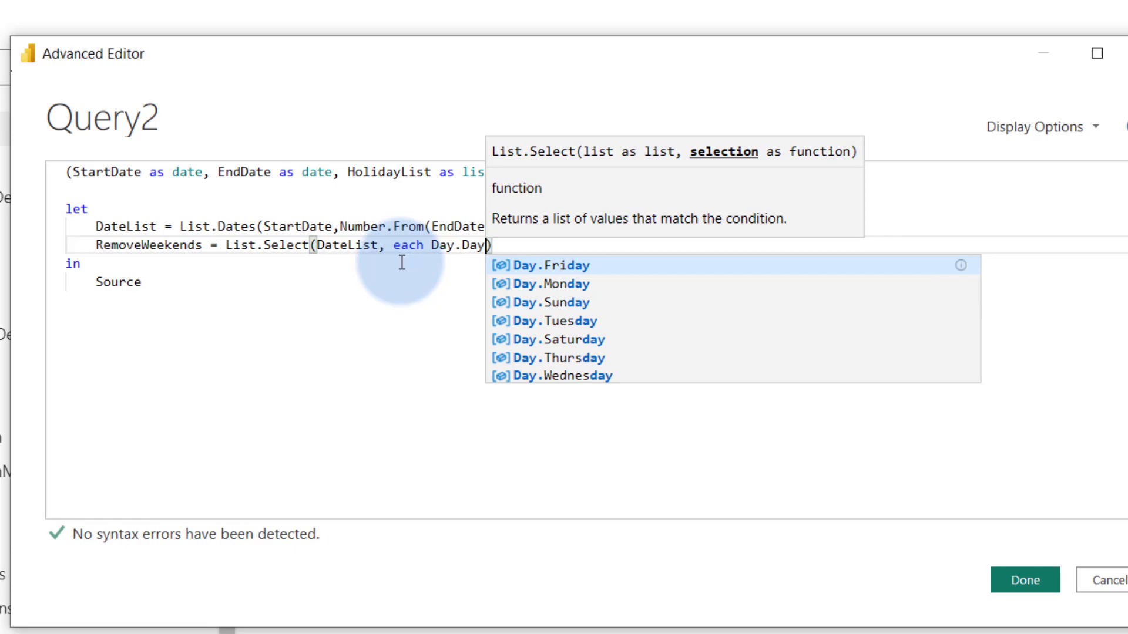
type("Of")
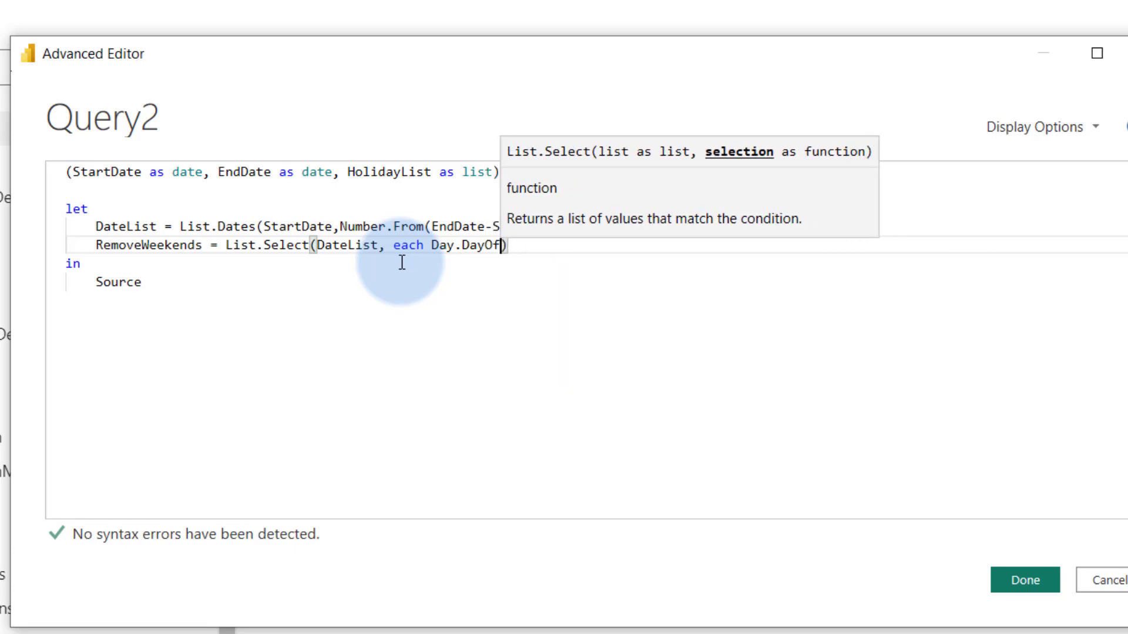
key("Backspace")
type("te")
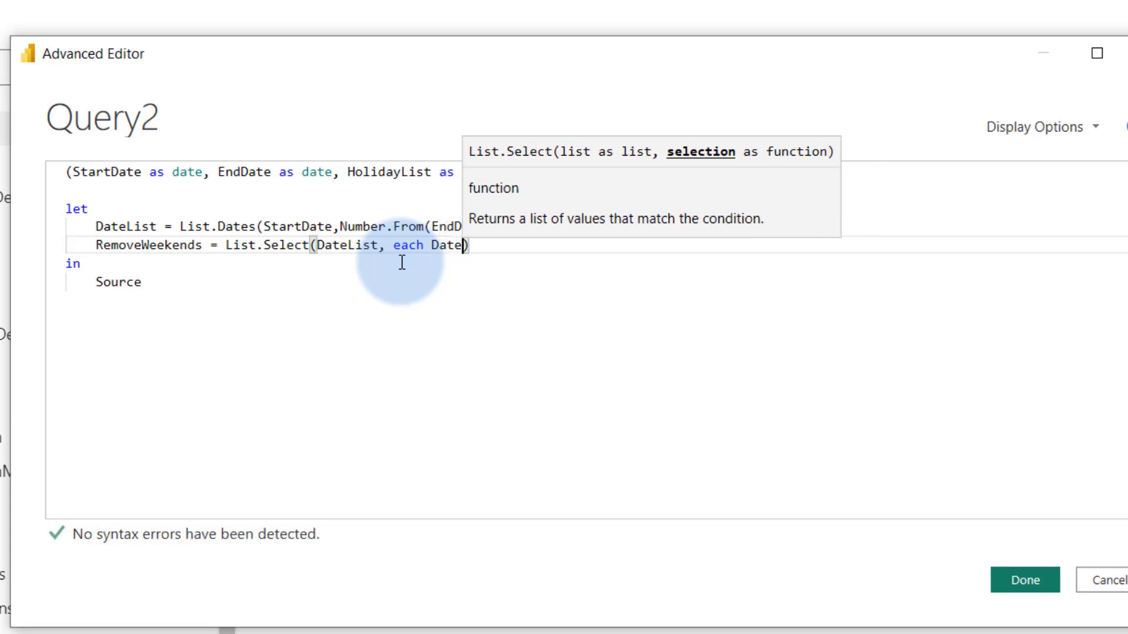
type(".DayOfWeek")
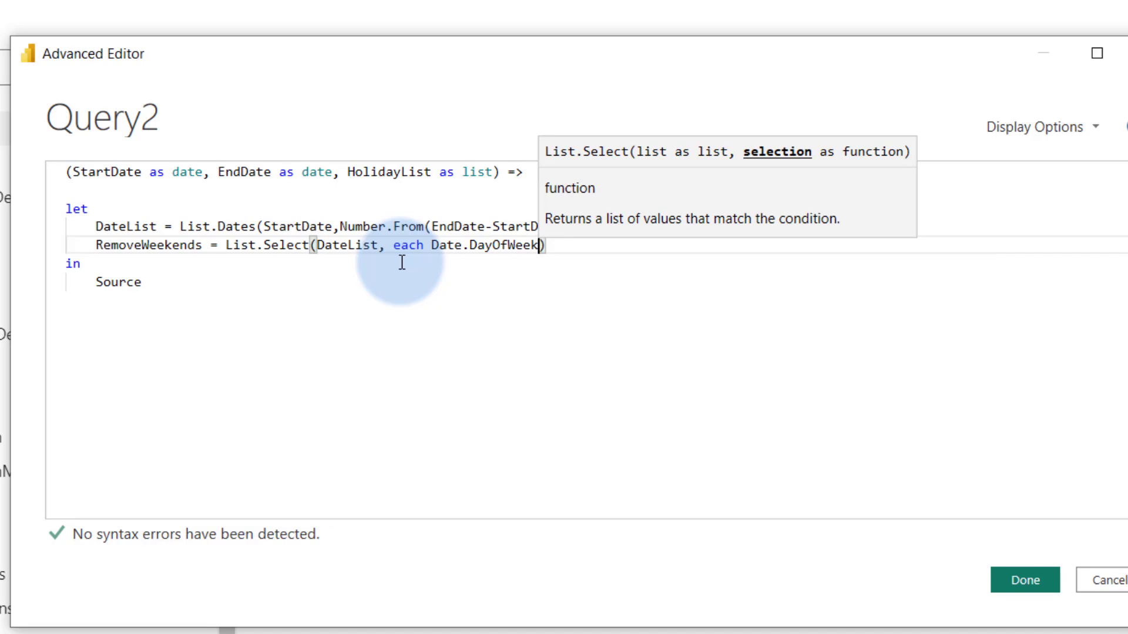
type("(")
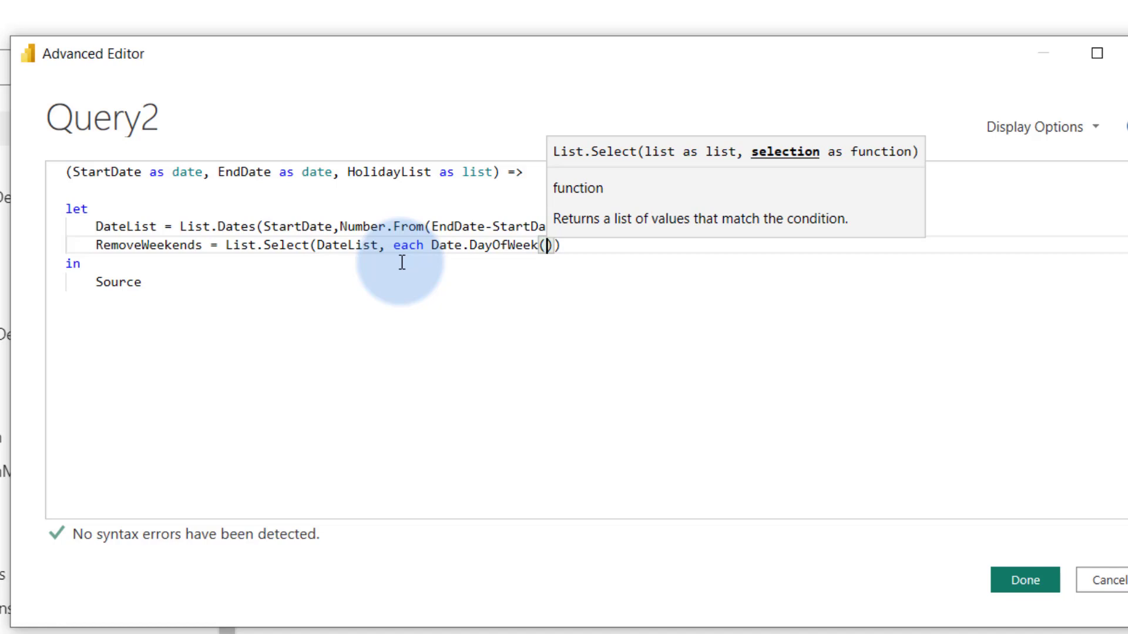
type("_,")
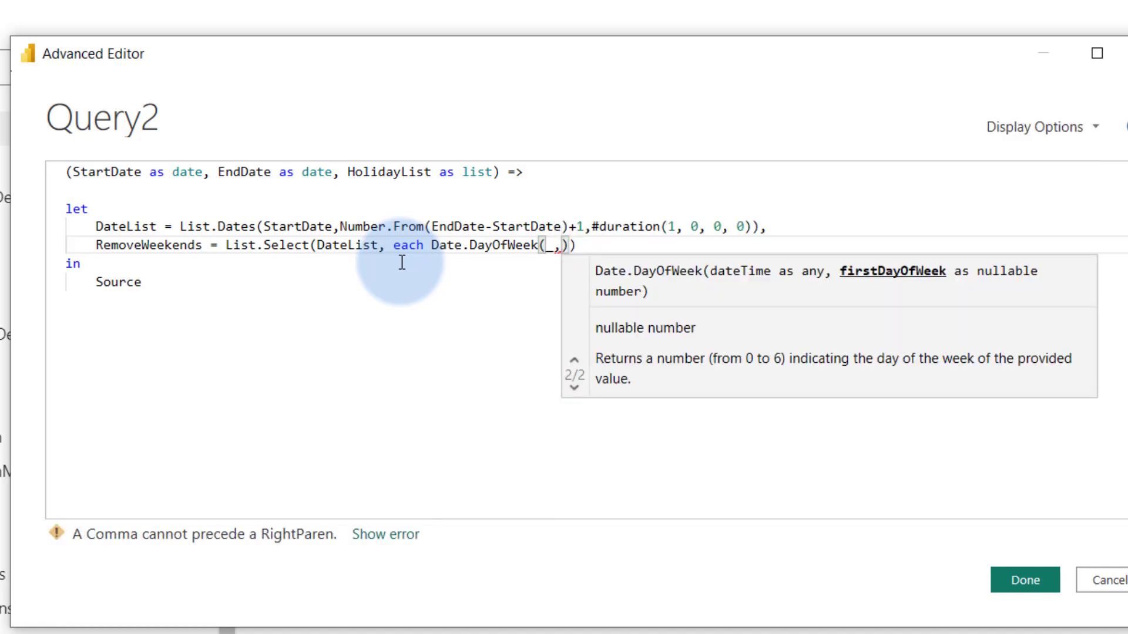
Complete the filter as Day.Monday) <= 5, add a comma and start a new line.
type("Day")
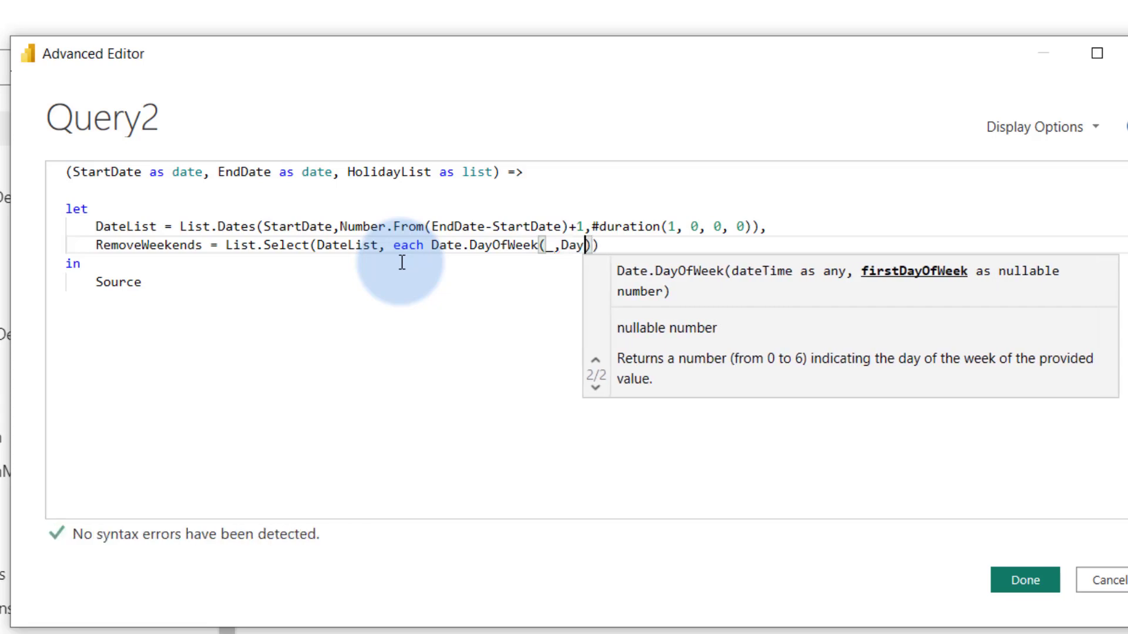
type(".Monday")
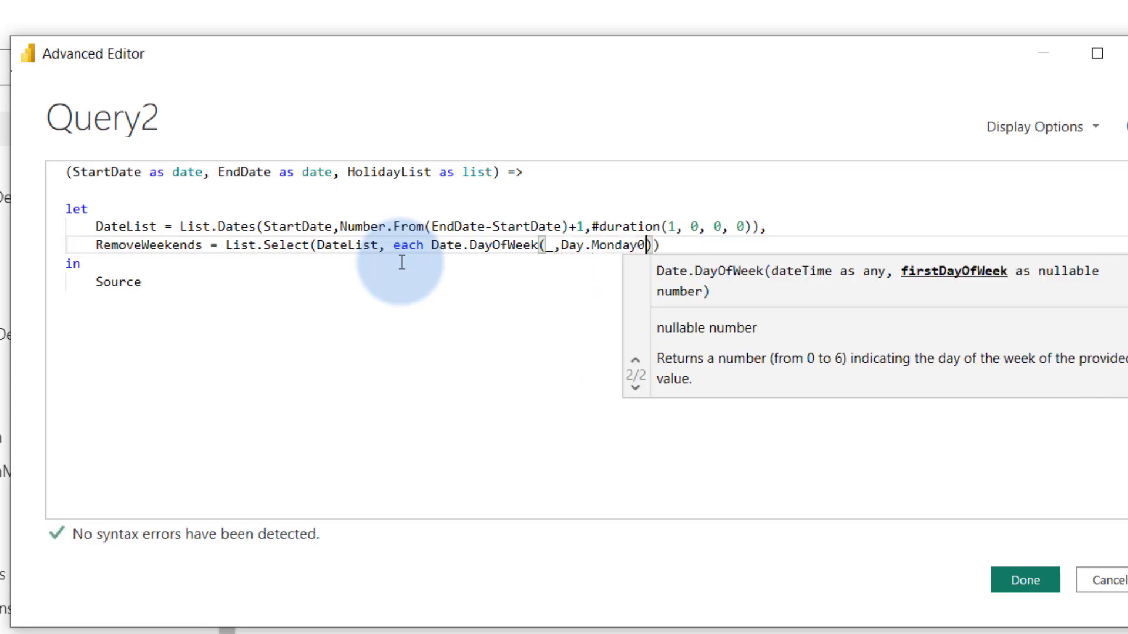
type("0")
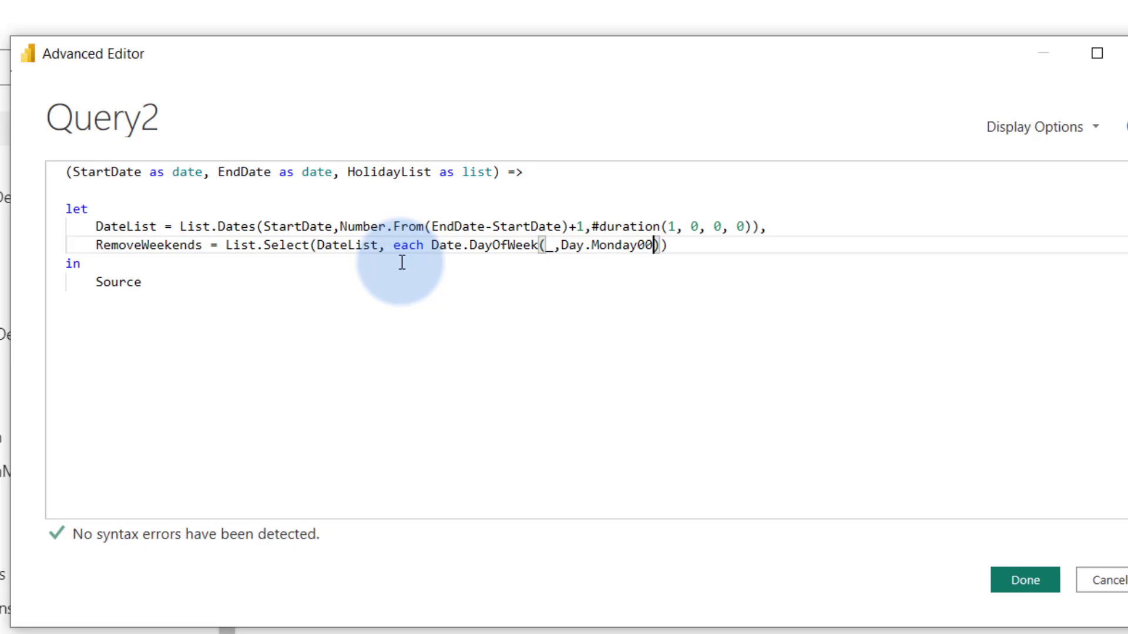
key("Backspace")
type(" <= ")
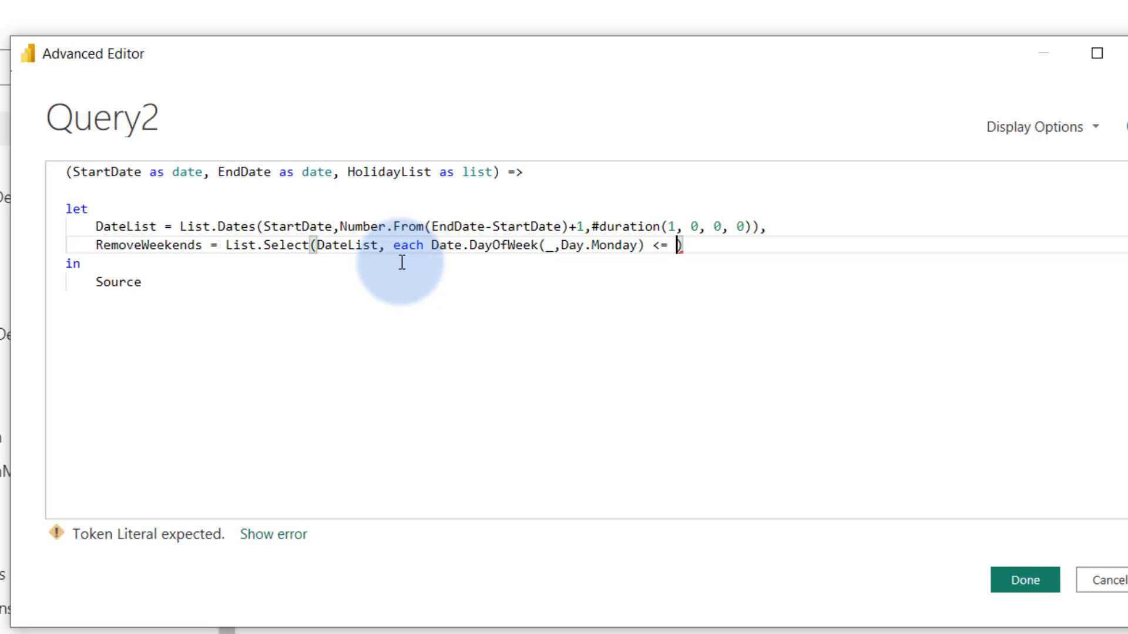
type("5")
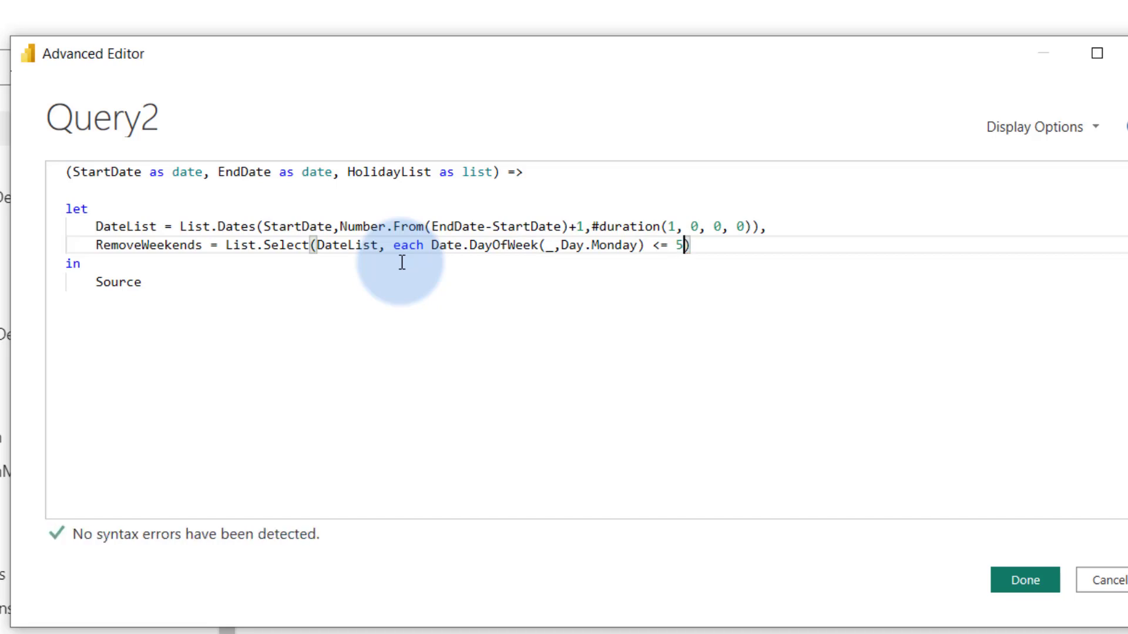
mouse_move(248, 244)
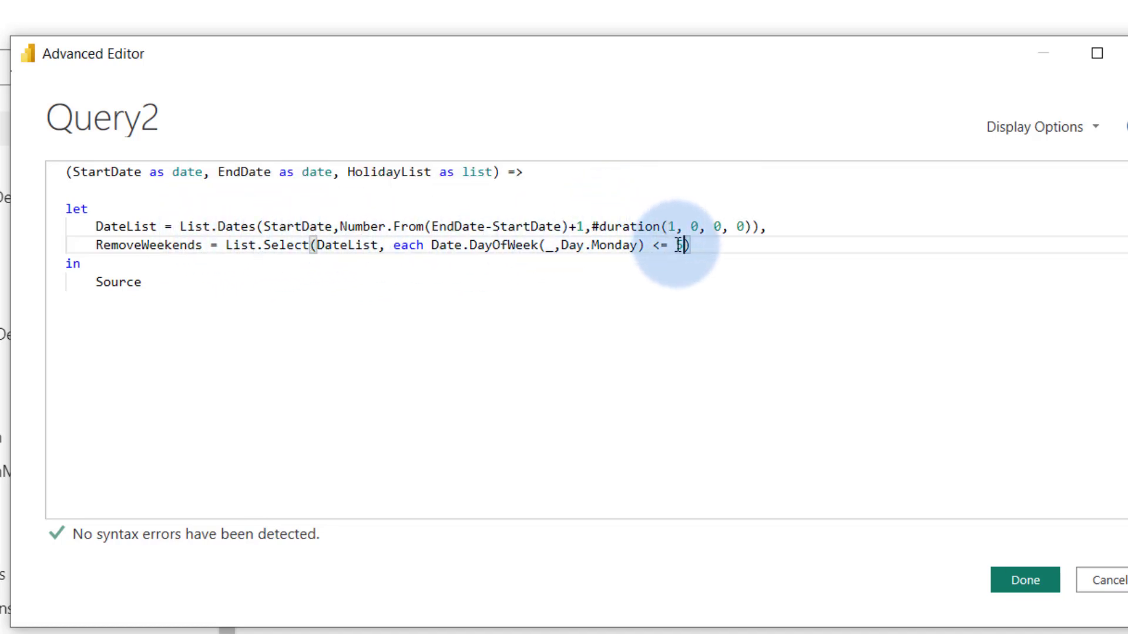
type("5")
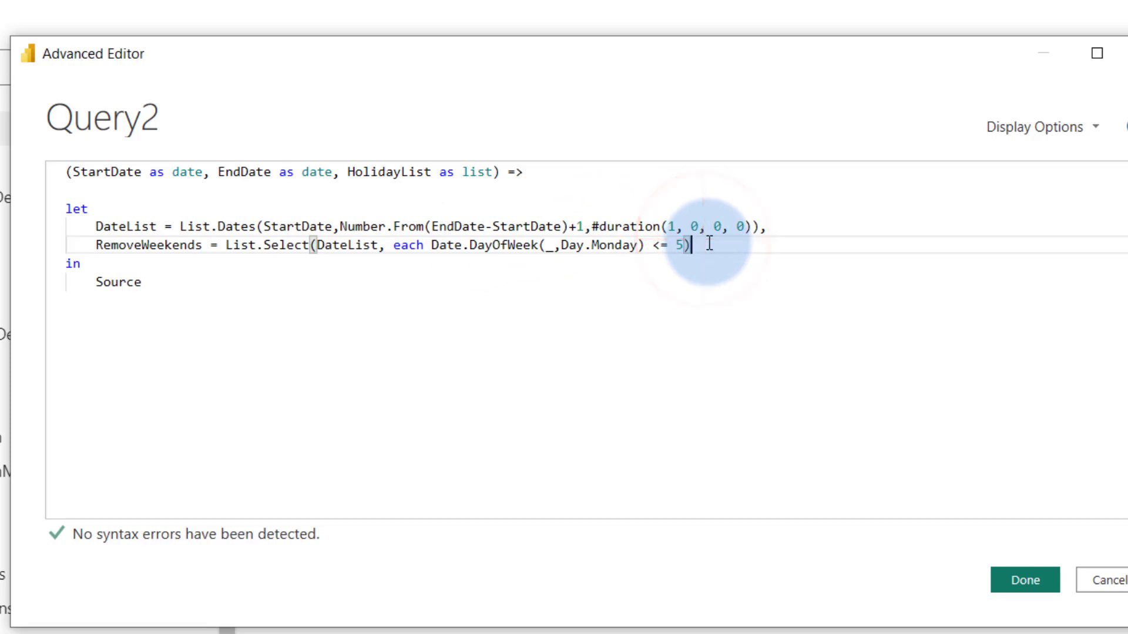
type(",")
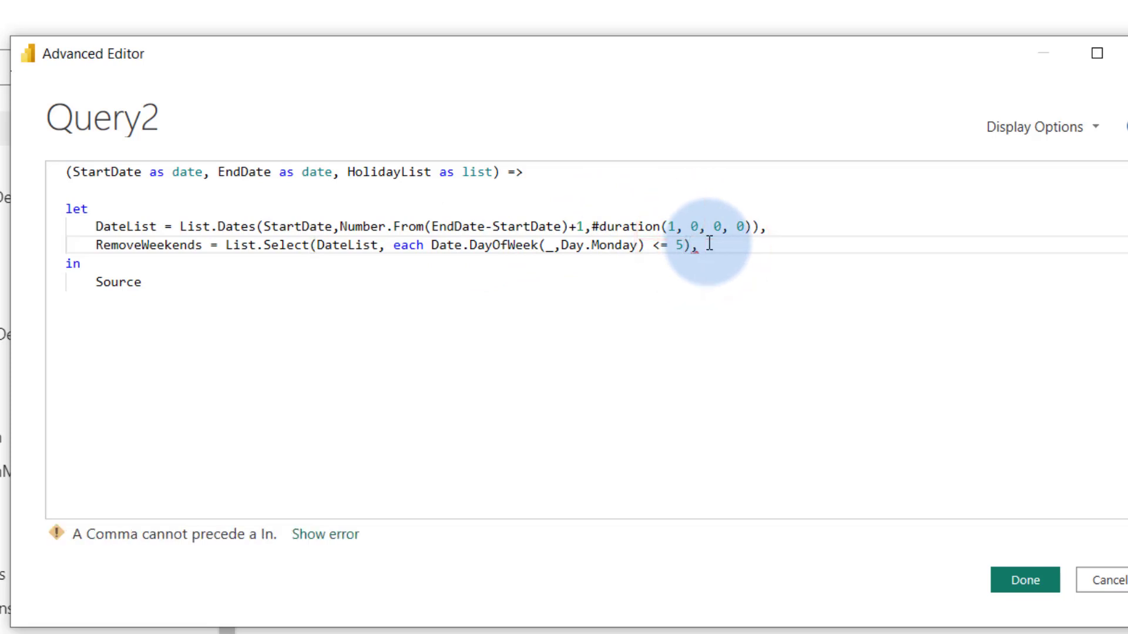
key("Return")
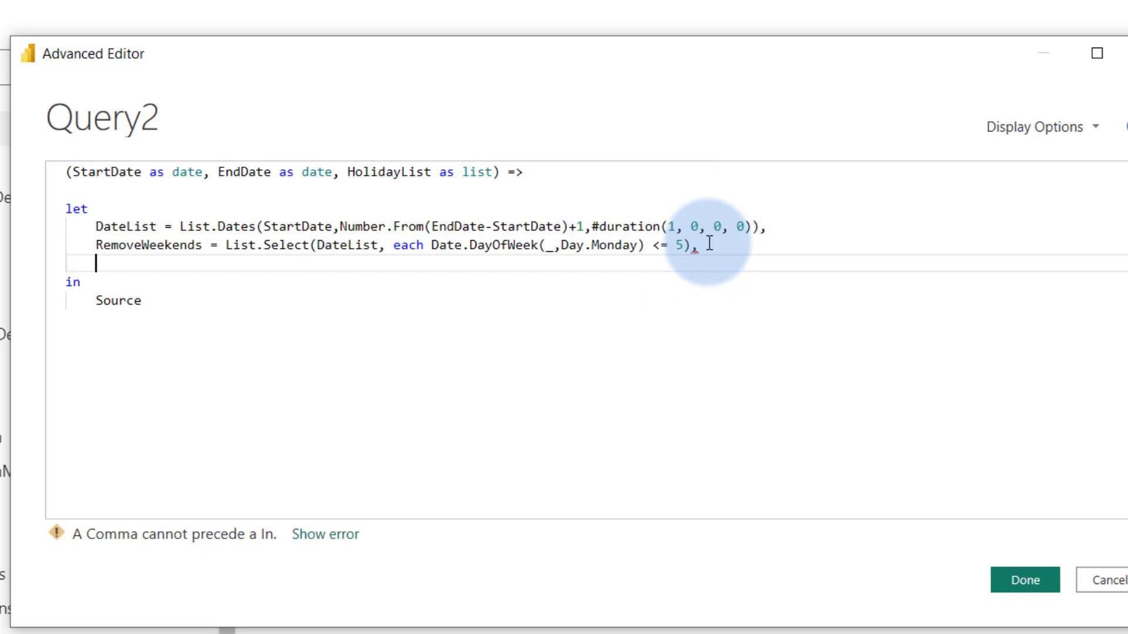
Begin a RemoveHolidays = List.RemoveItems( step.
type("RemoveHolida")
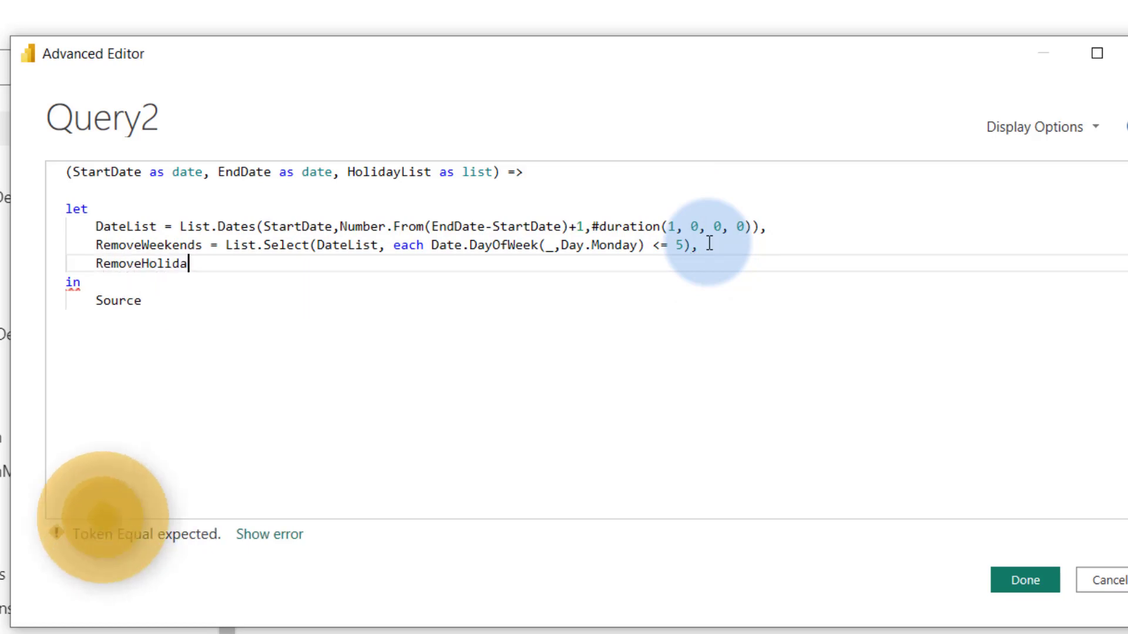
type("ys")
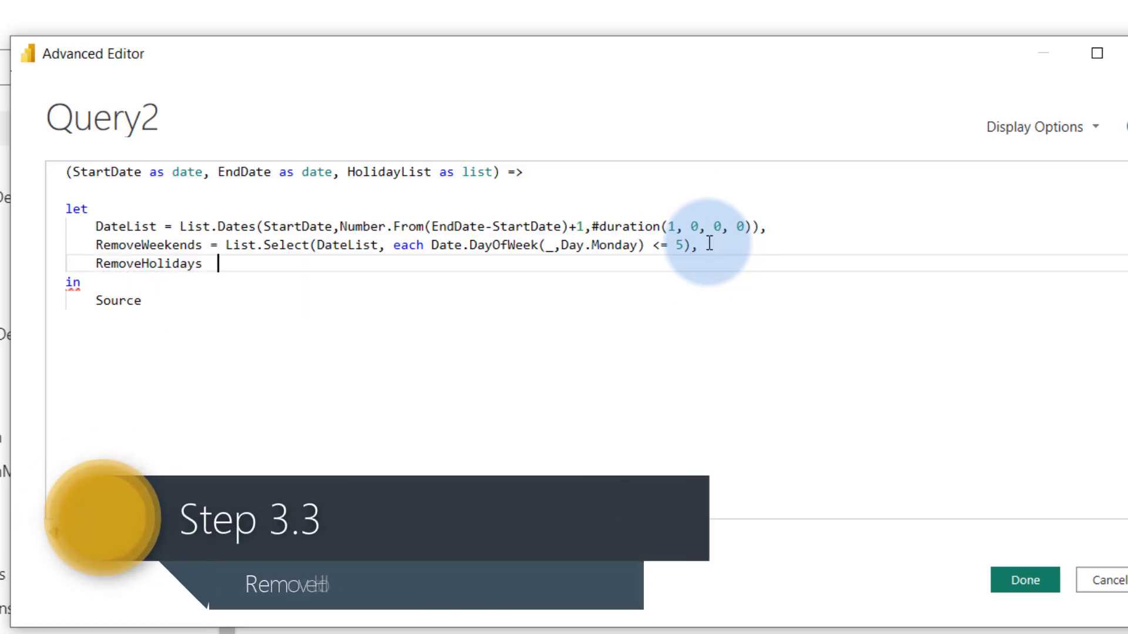
type("=")
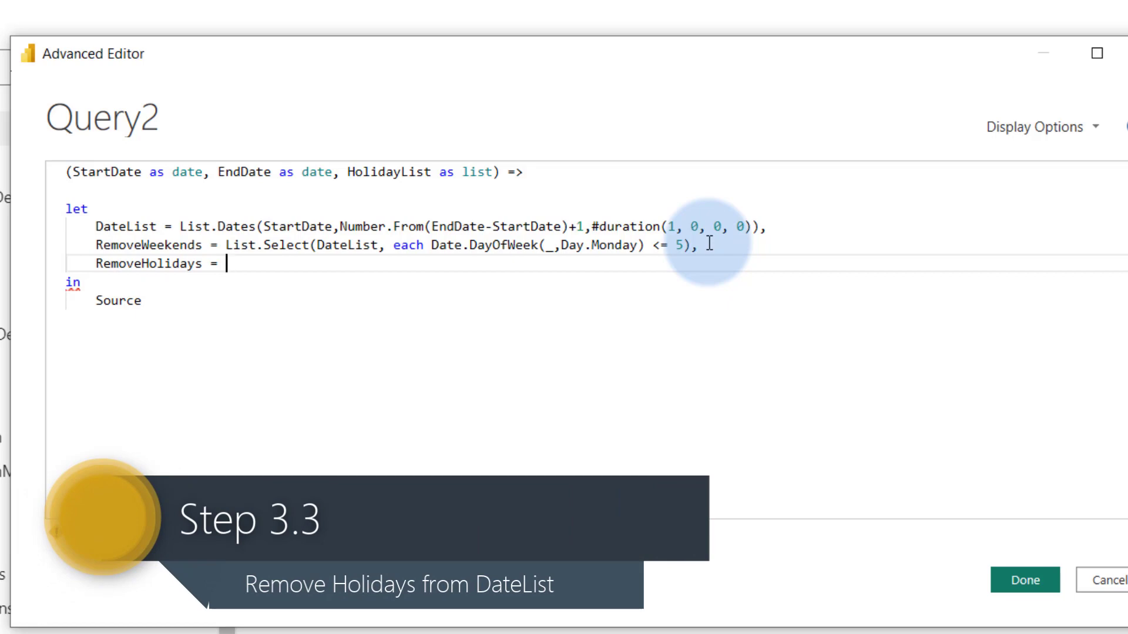
type("List.RemoveItems(")
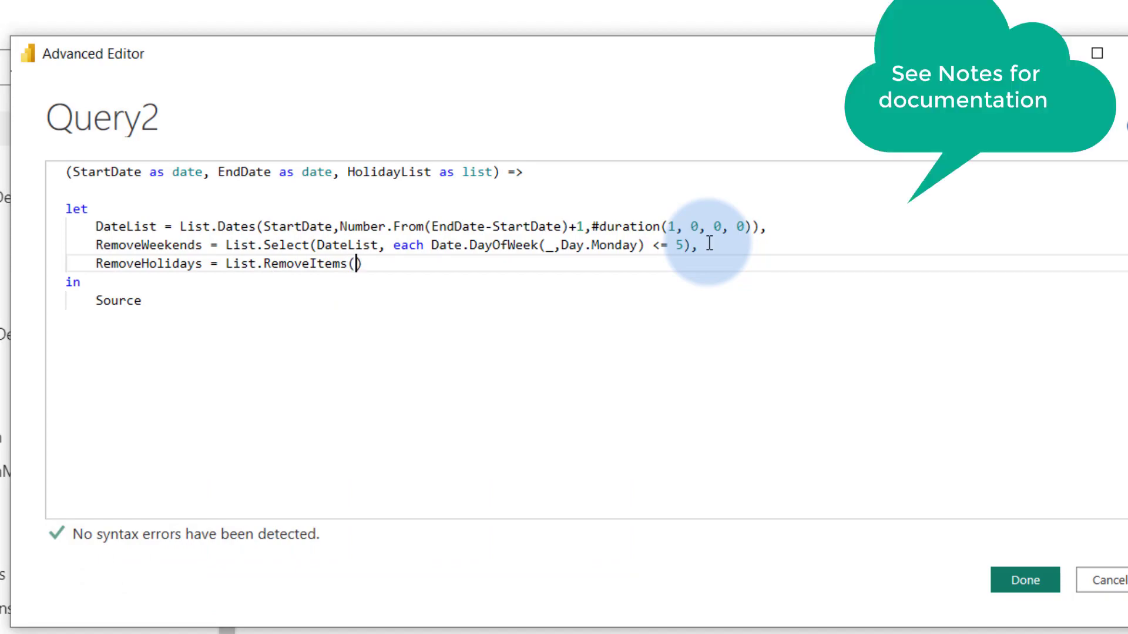
Review the List.RemoveItems About section on Microsoft Learn, highlighting what it removes.
left_click(443, 12)
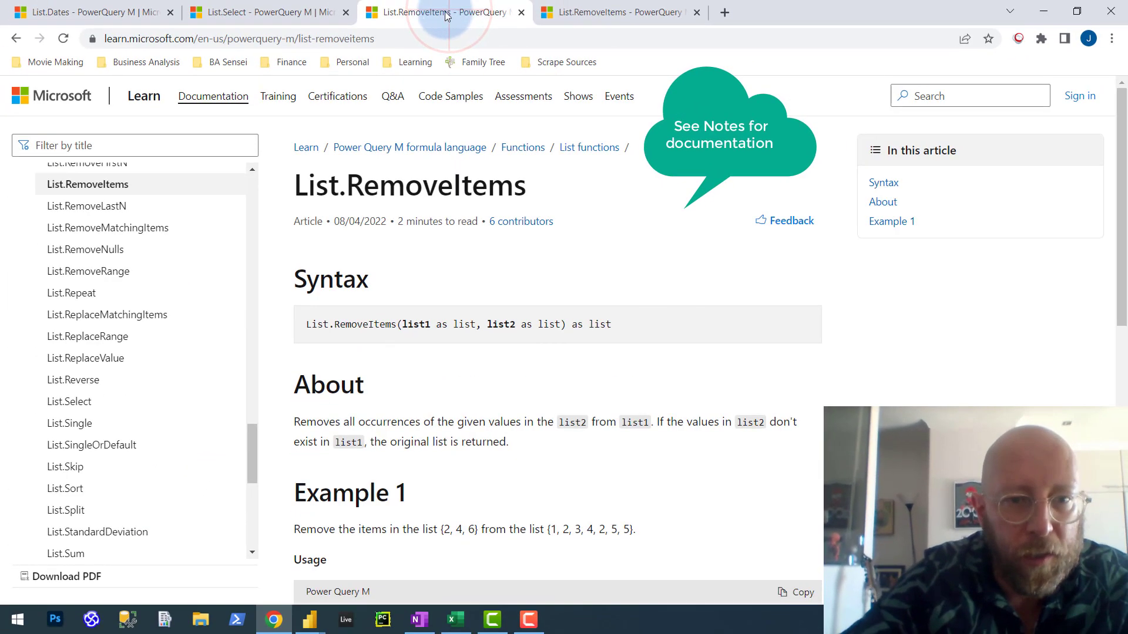
scroll("down", 3)
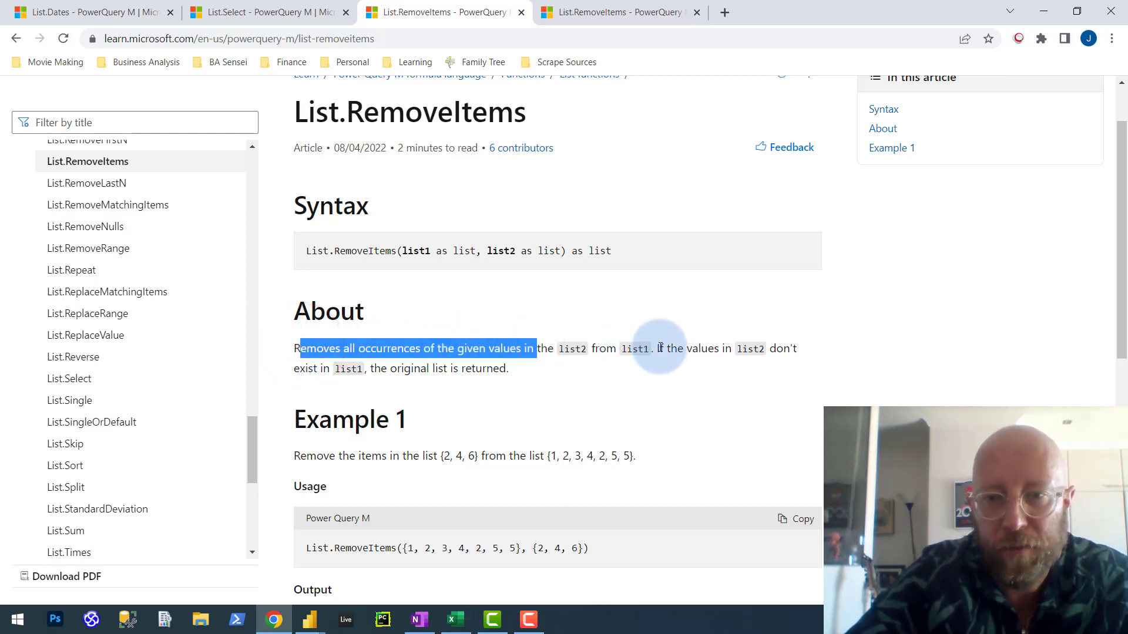
left_click(374, 368)
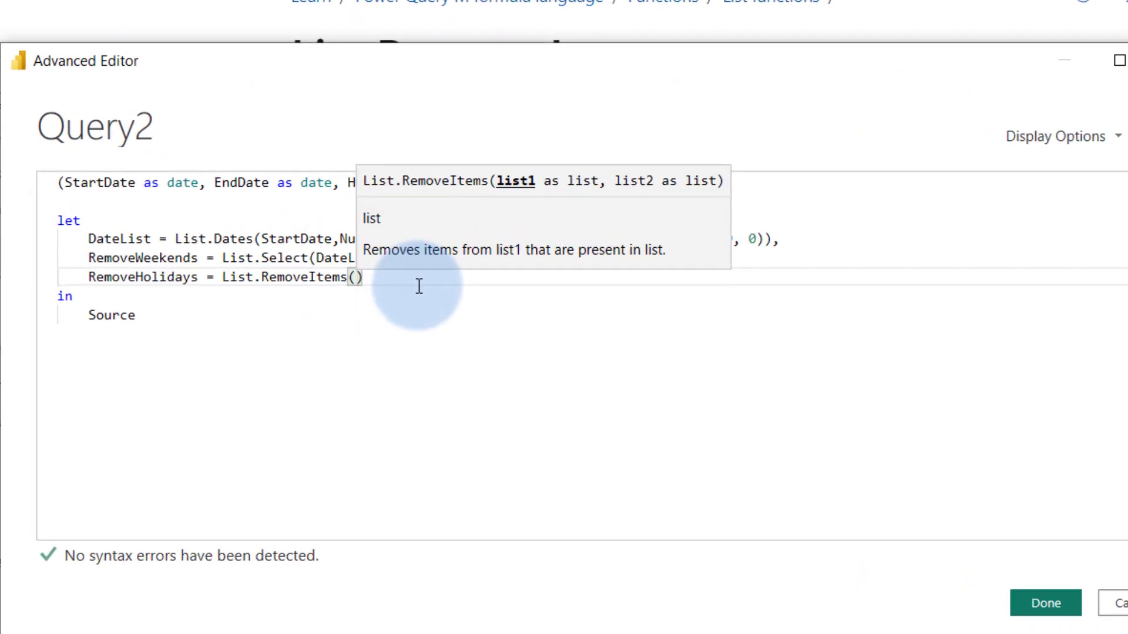
Make RemoveHolidays call List.RemoveItems(RemoveWeekends, HolidayList).
type("REmove")
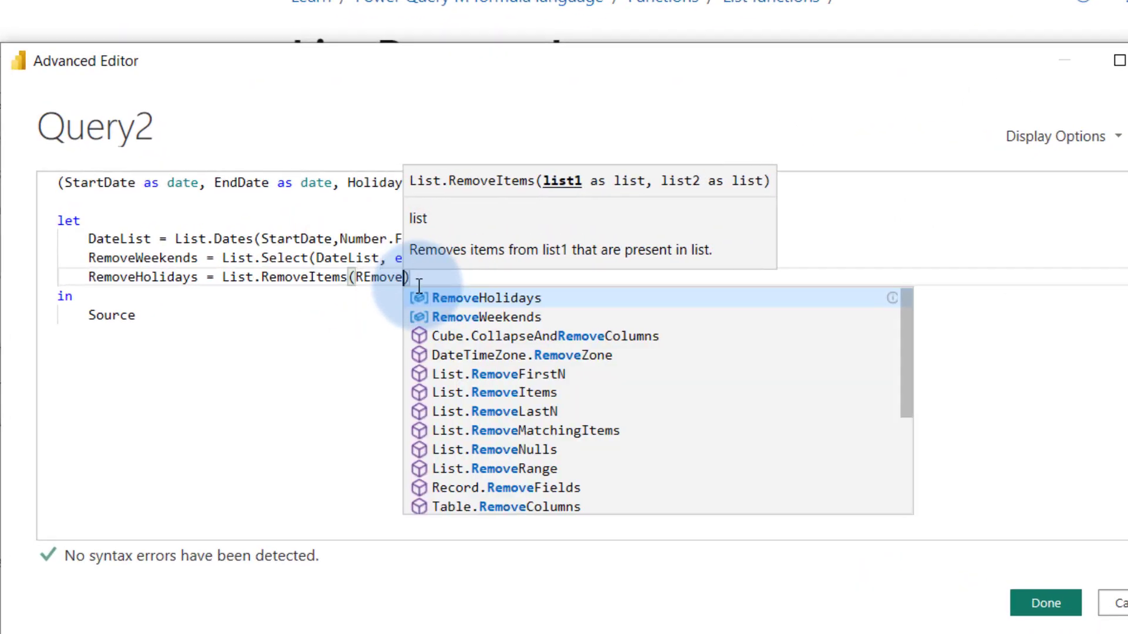
left_click(485, 316)
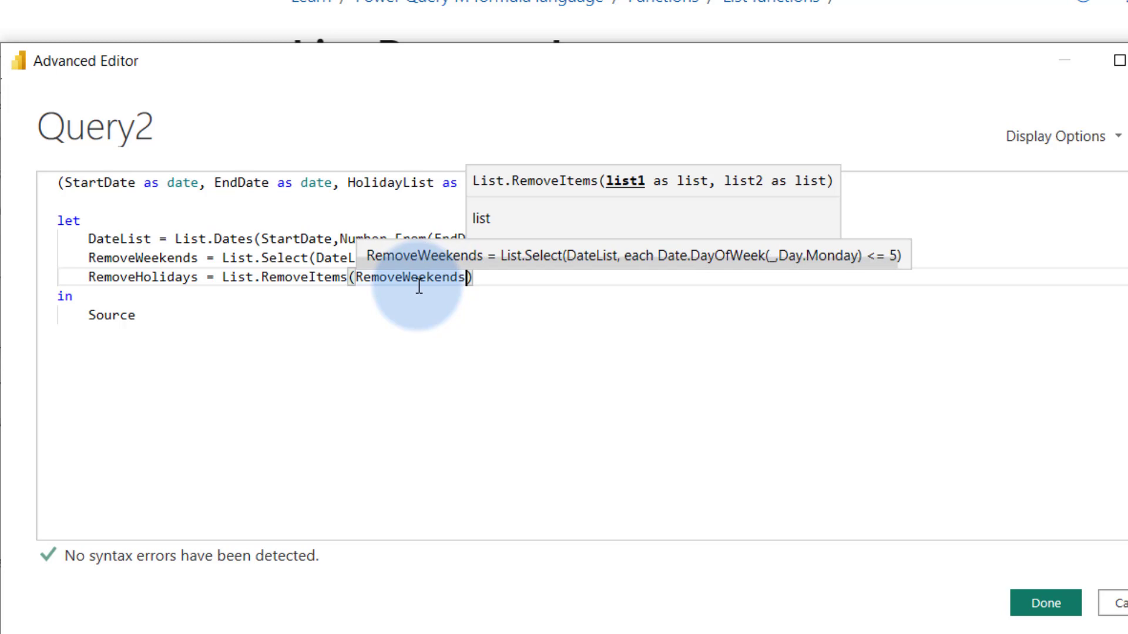
type(",")
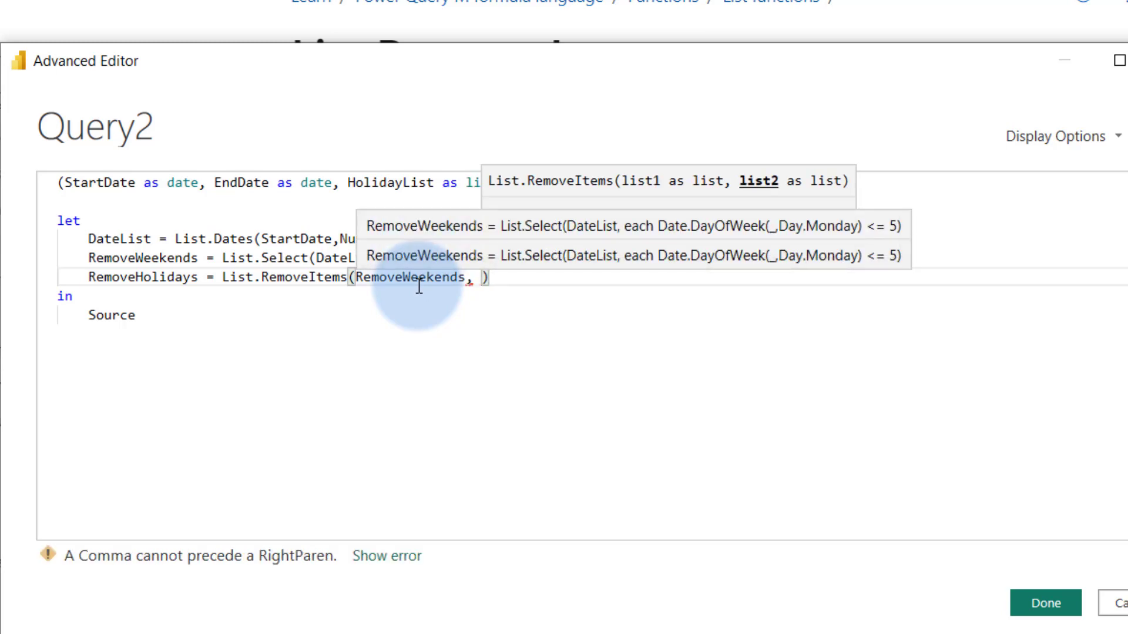
type("HolidayList")
type("C")
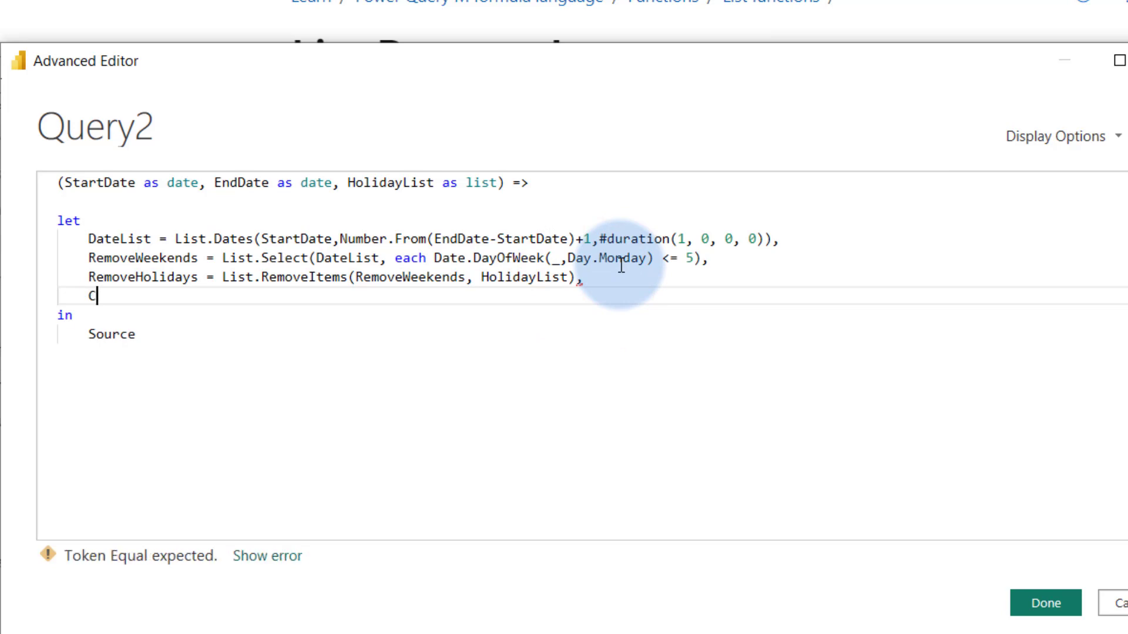
Add CountDays = List.Count(RemoveHolidays) and save the function with Done.
type("ountDays =")
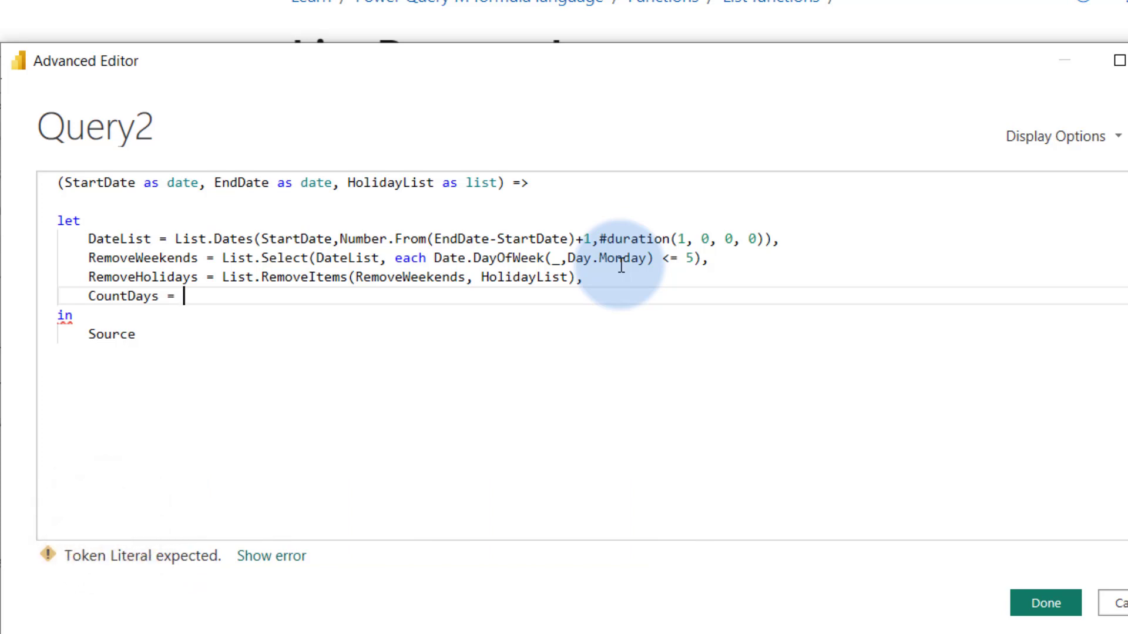
type("List.Count(")
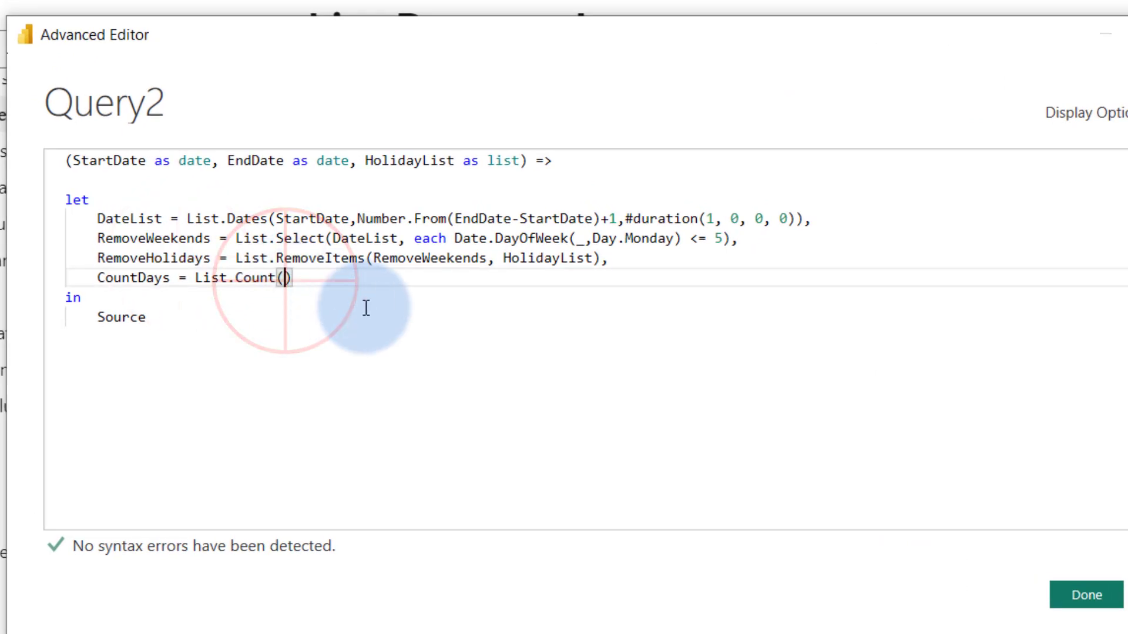
type("RemoveHolidays")
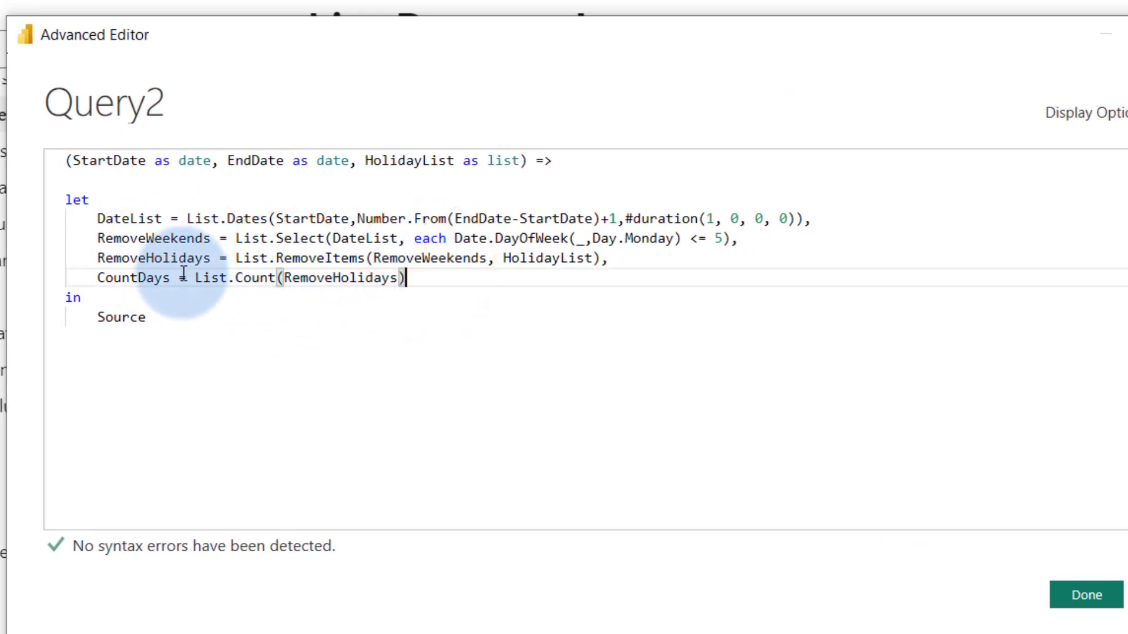
left_click(133, 317)
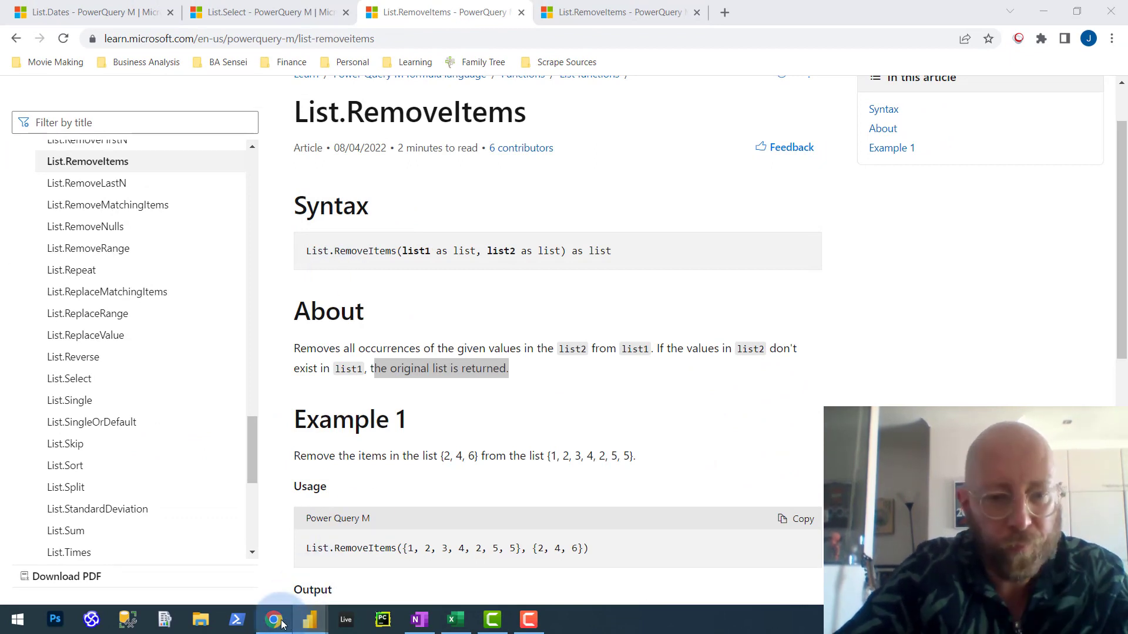
left_click(310, 620)
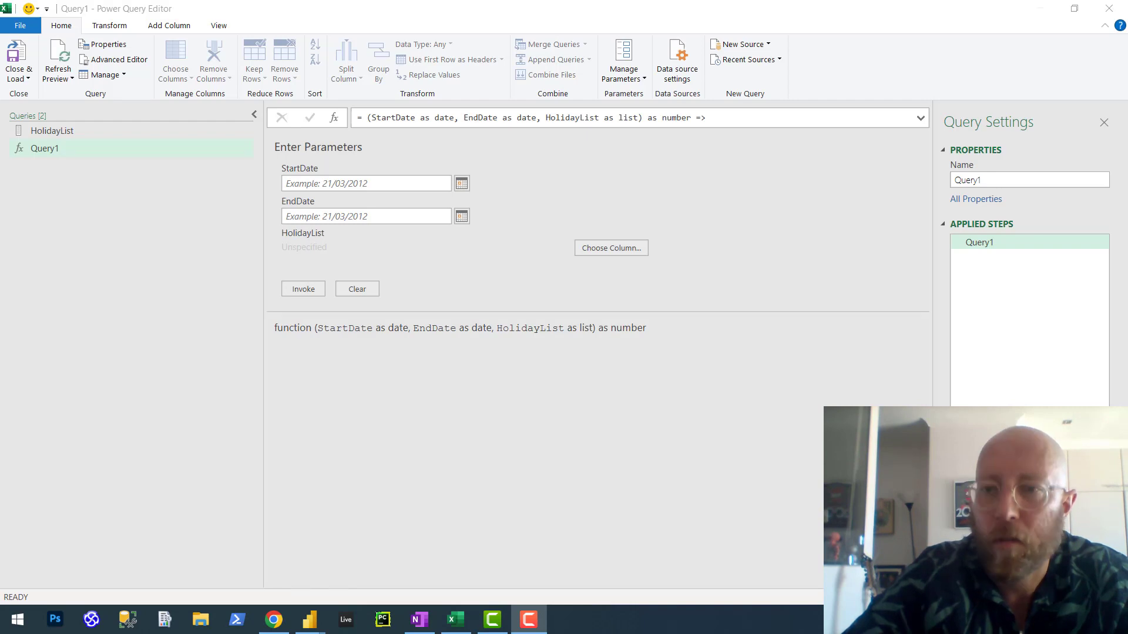
Rename the function query to NetWorkingDaysBASensei in Query Settings.
triple_click(1029, 179)
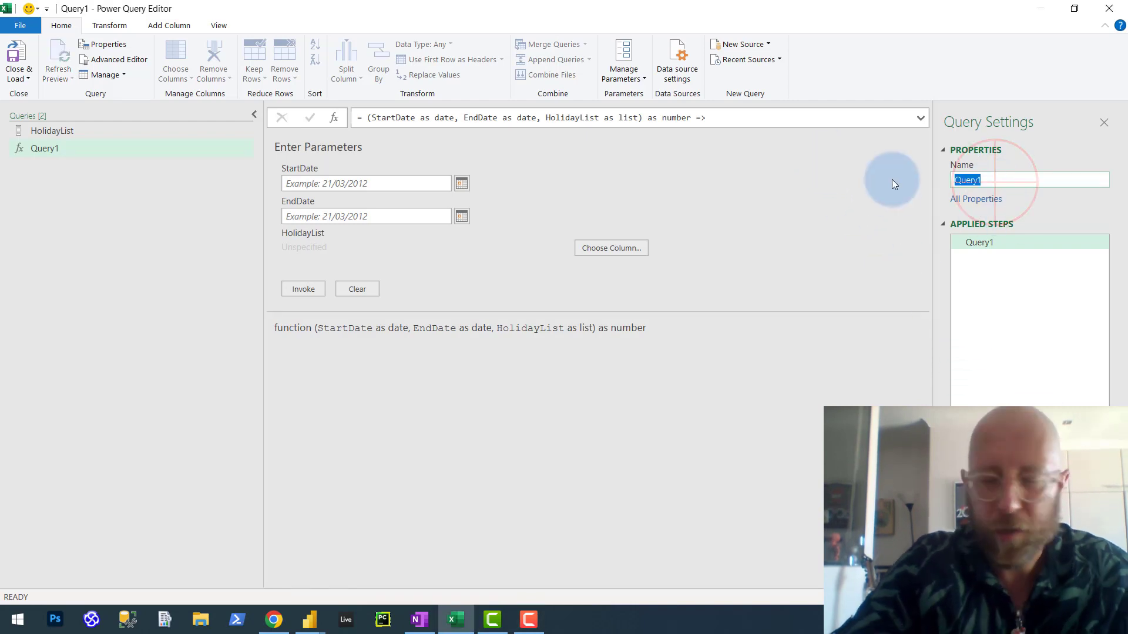
type("NetWorking")
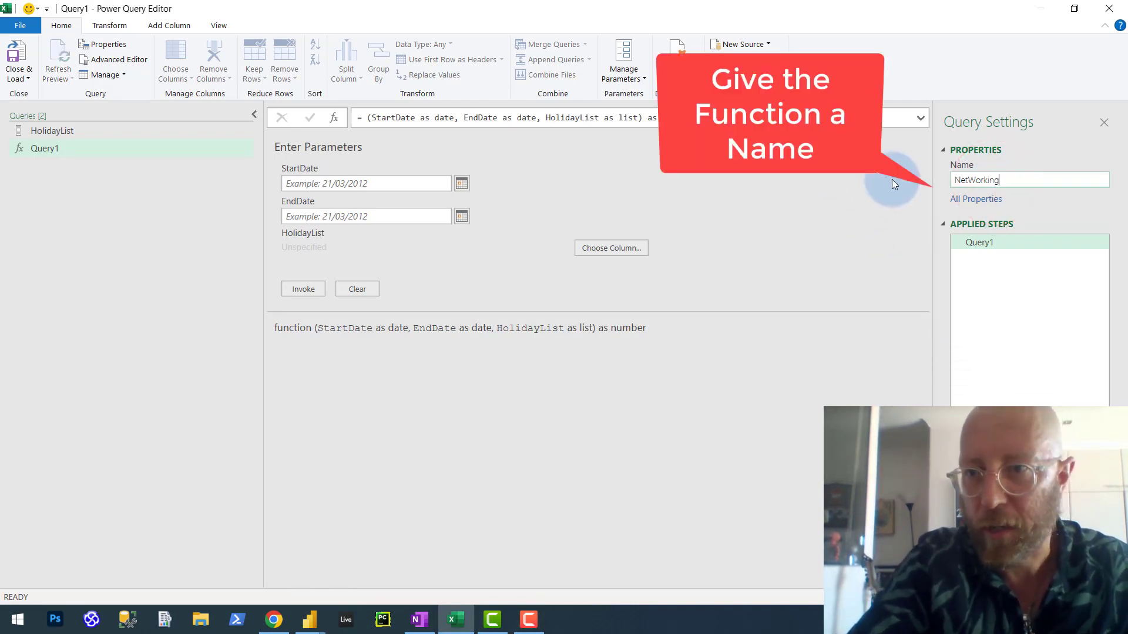
type("Days")
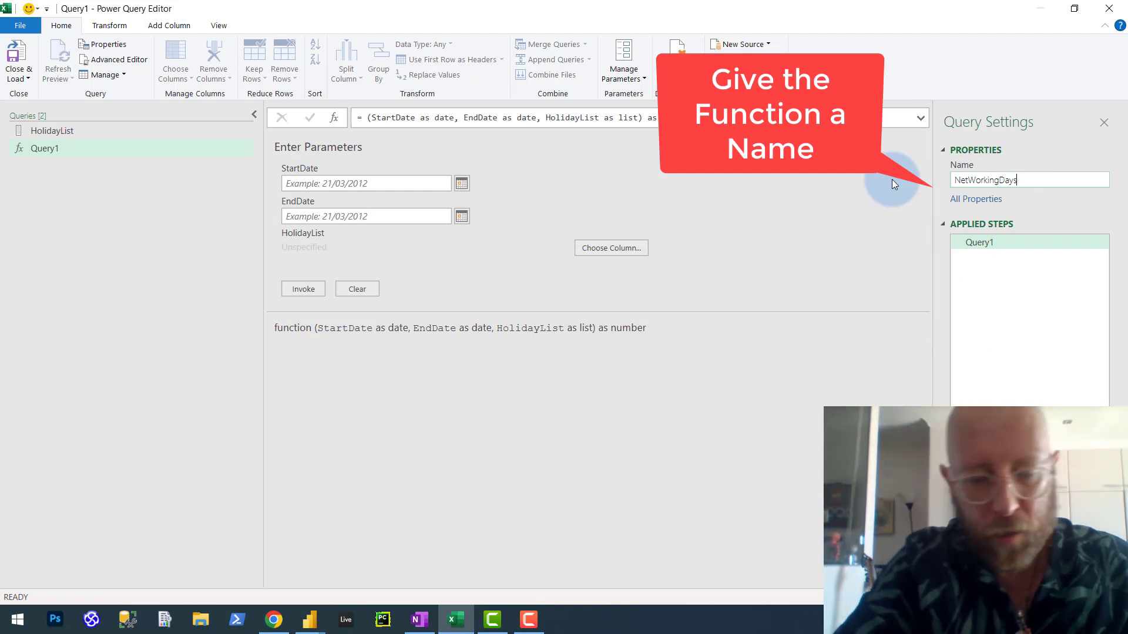
type("BASensei")
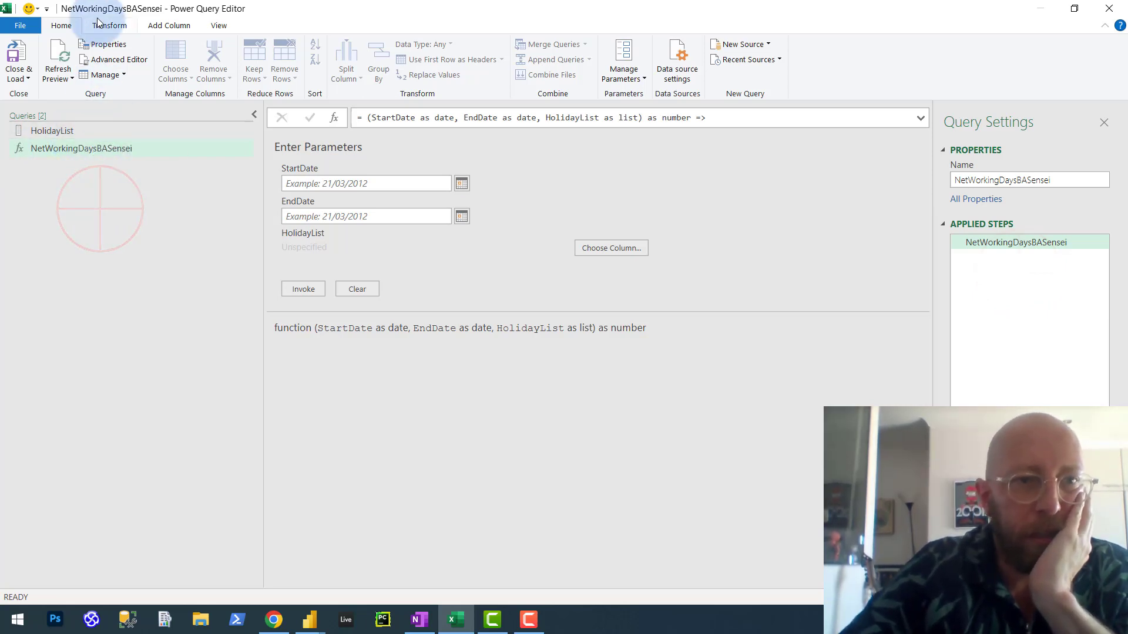
mouse_move(18, 51)
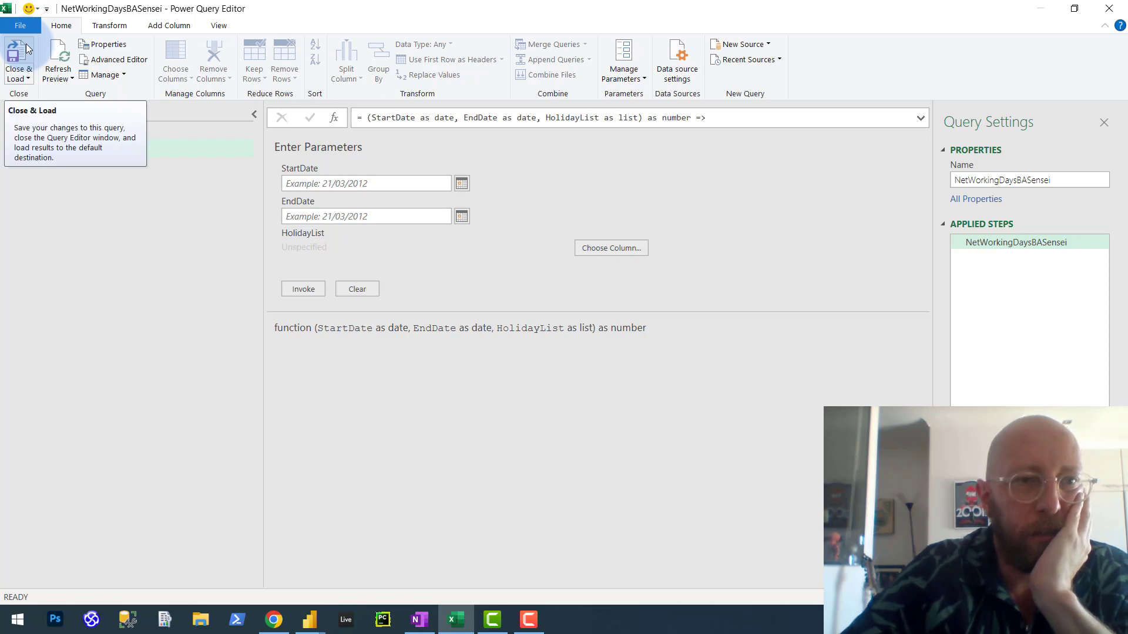
Close & Load, then load the Dat Calculations dates table into Power Query with both columns typed as Date.
left_click(18, 61)
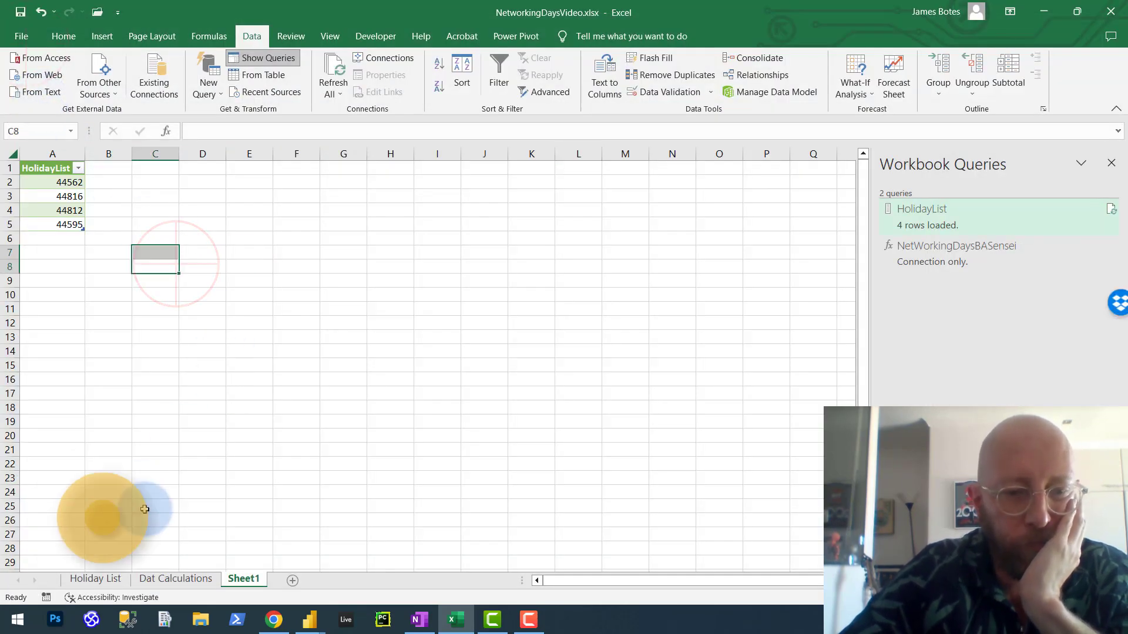
left_click(175, 578)
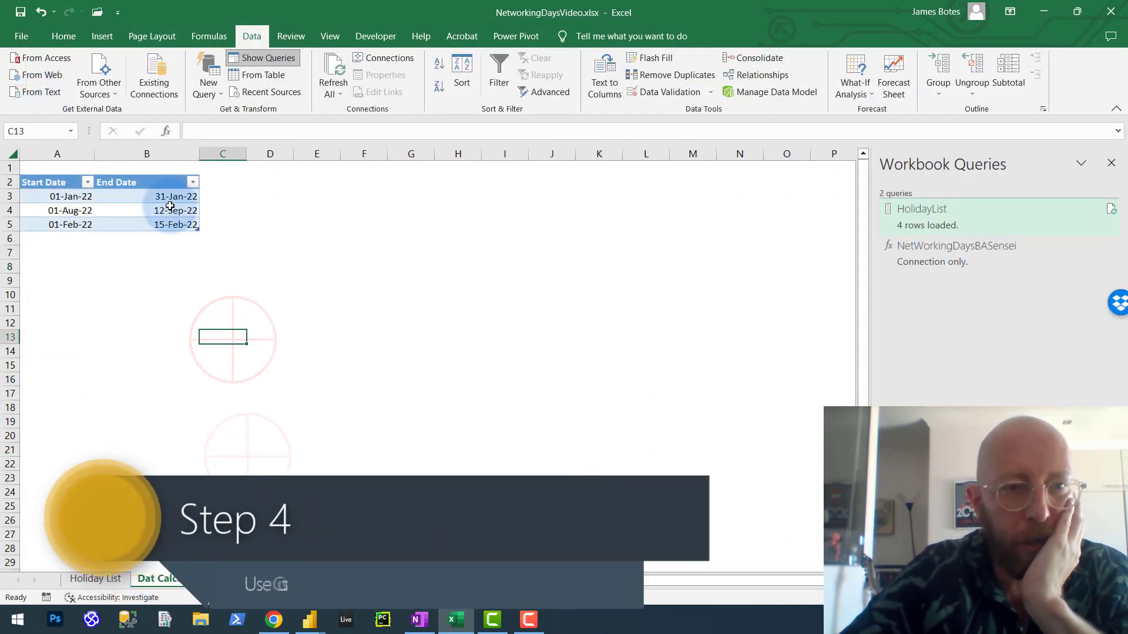
left_click(175, 196)
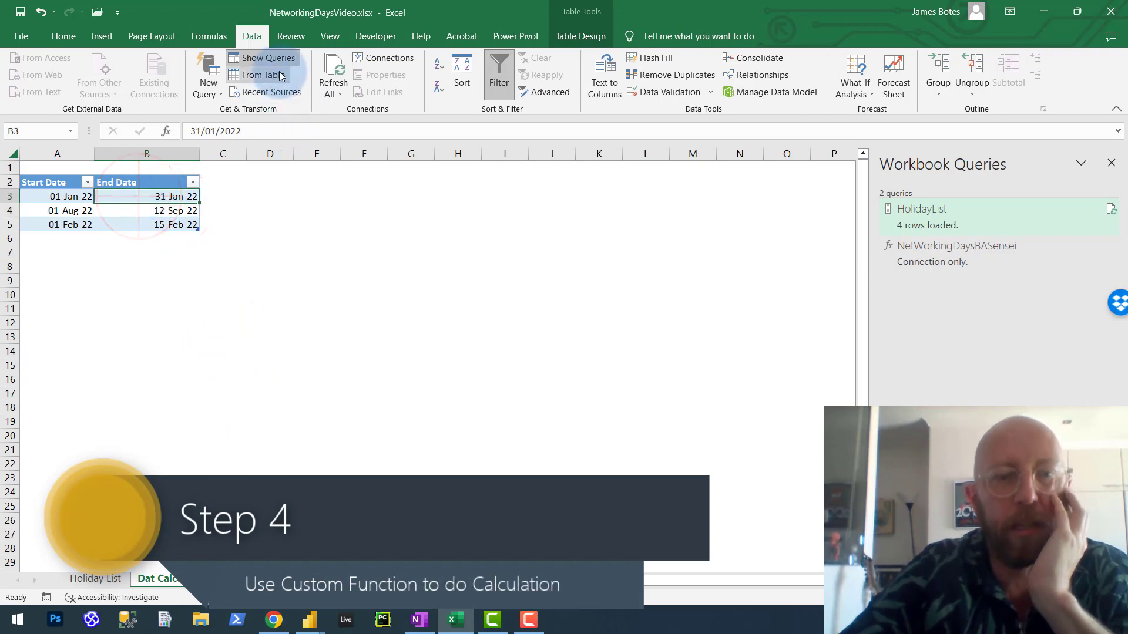
left_click(260, 75)
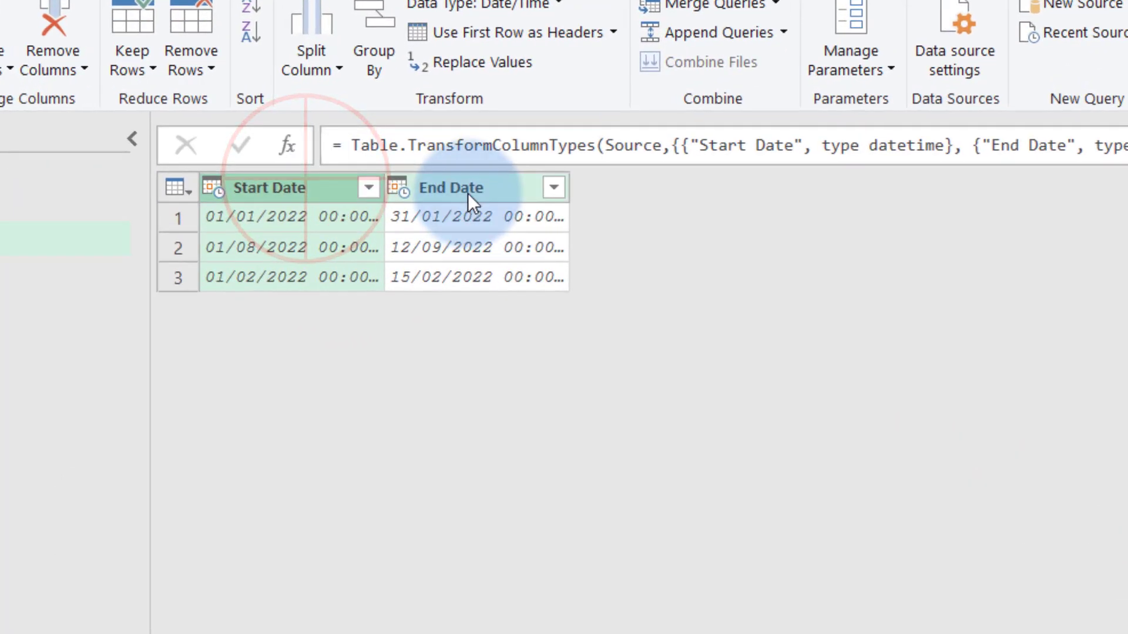
left_click(509, 78)
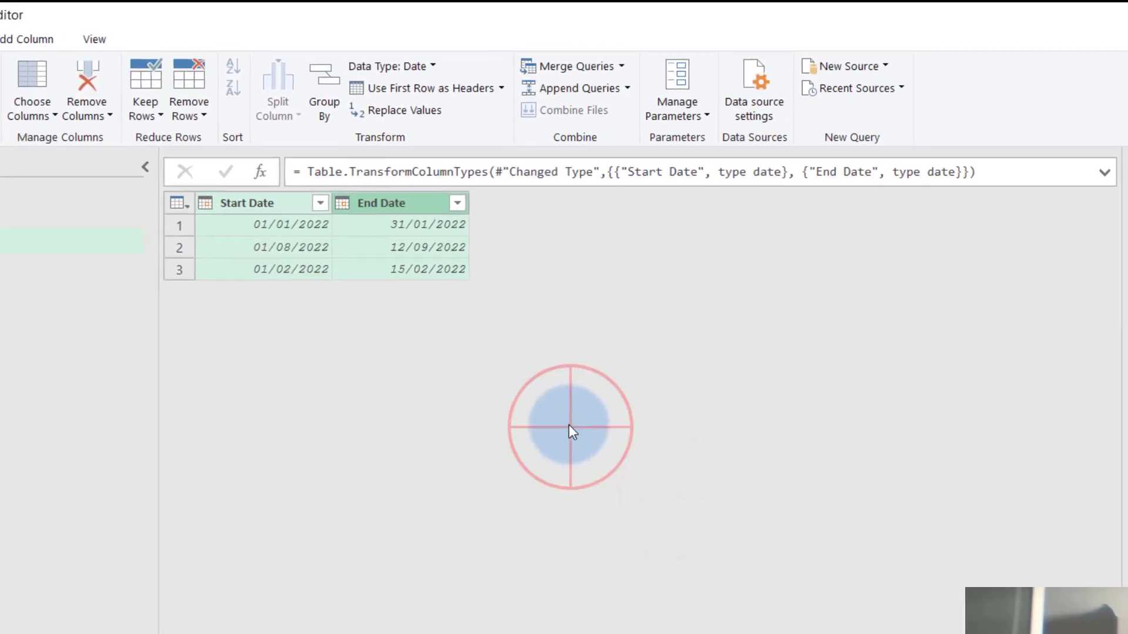
left_click(242, 59)
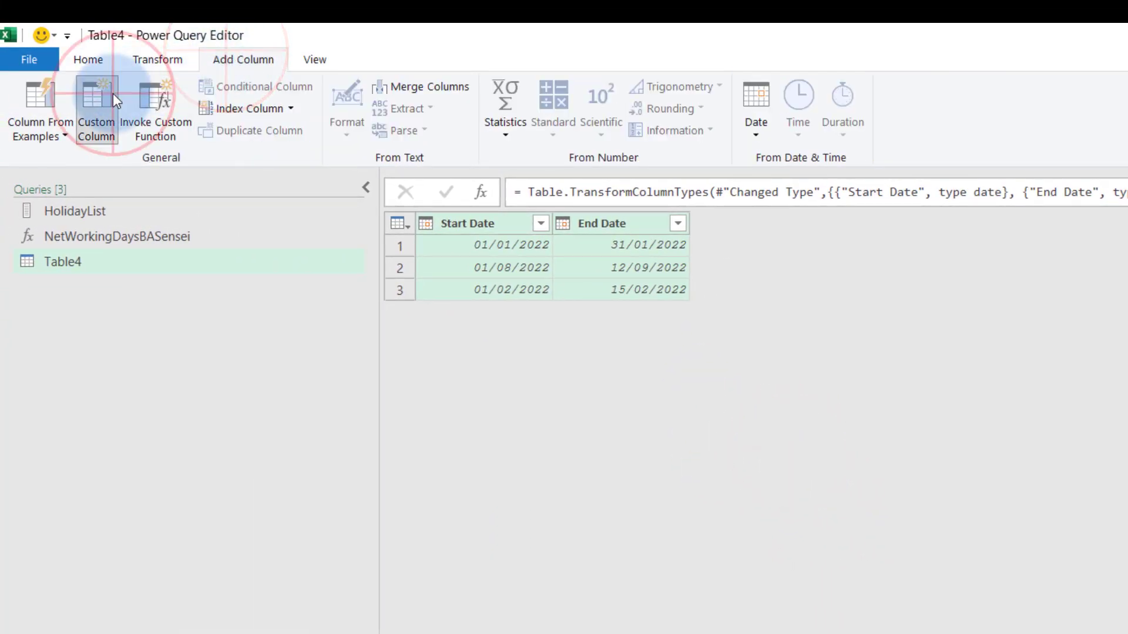
Create a custom column named NEtworkingDays Test.
left_click(95, 108)
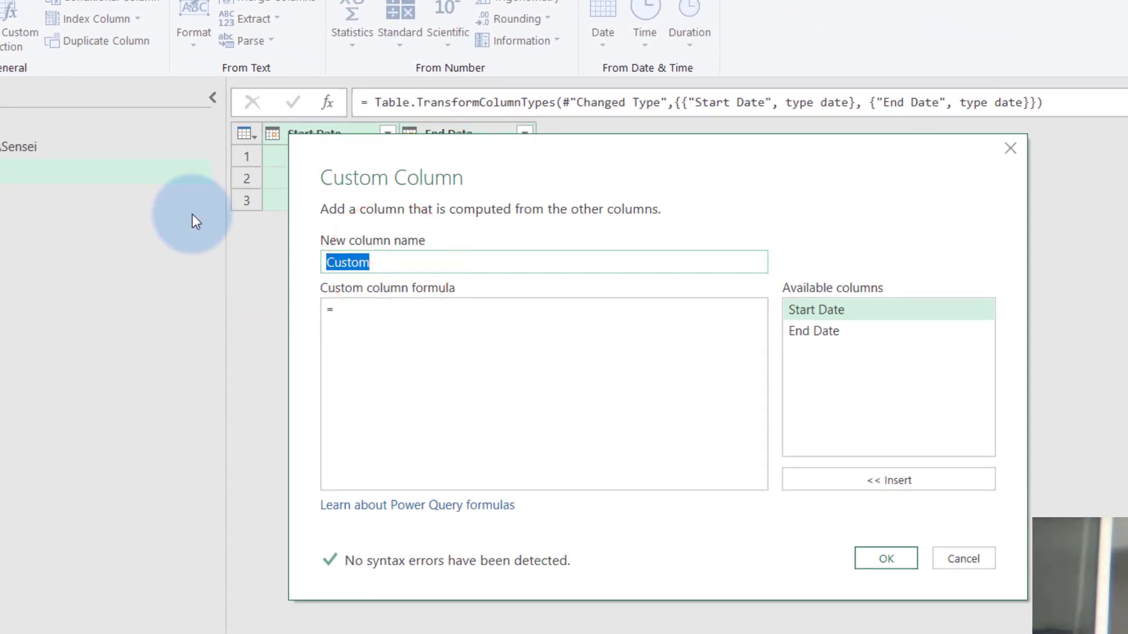
type("NEtworkingDa")
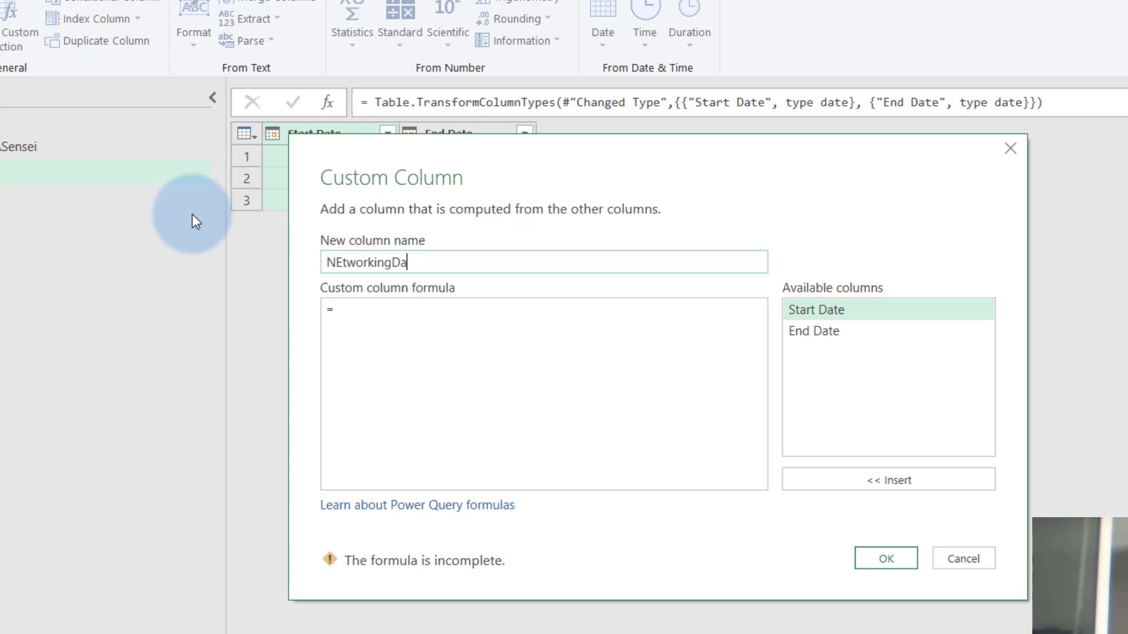
type("ys Test")
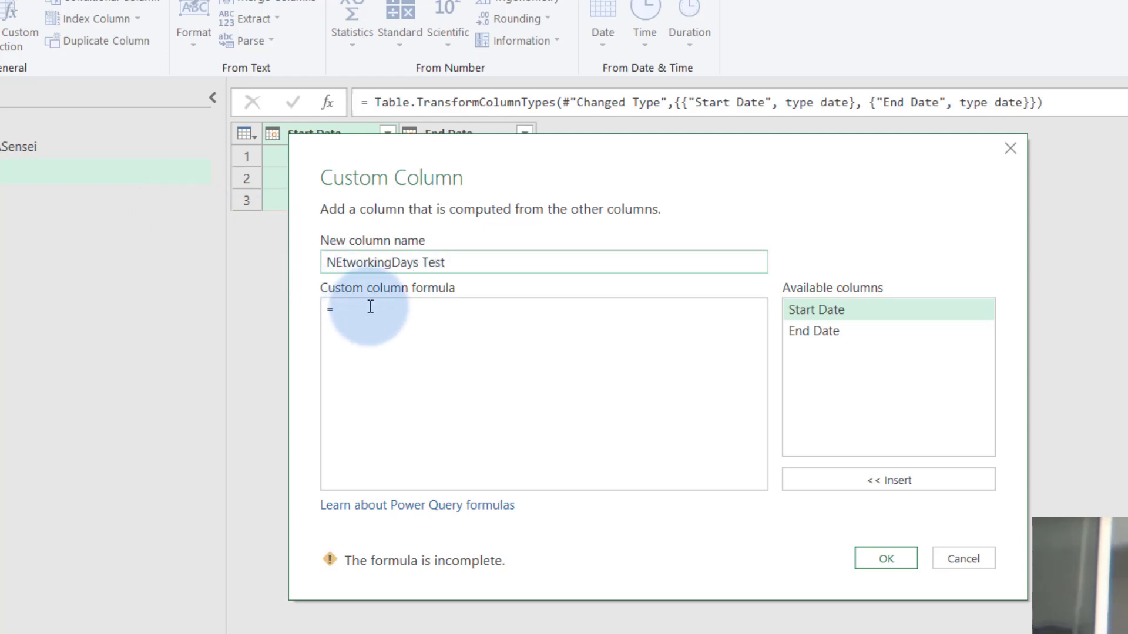
Enter =NetWorkingDaysBASensei([Start Date],[End Date],HolidayList) and confirm, giving 25, 35 and 12 working days.
type("N")
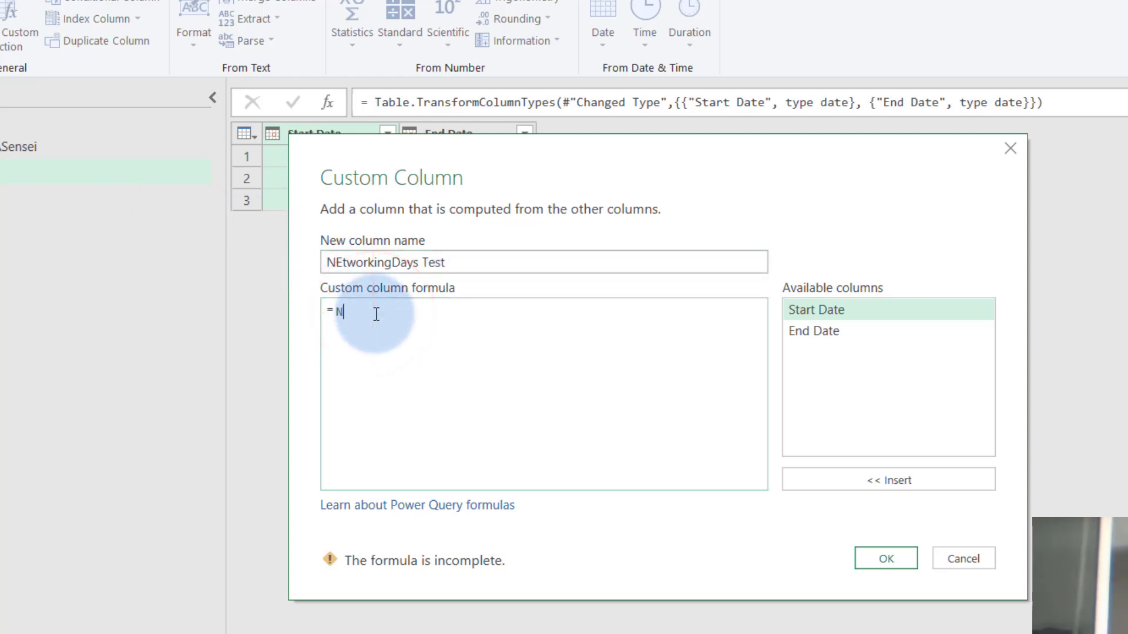
type("etworking")
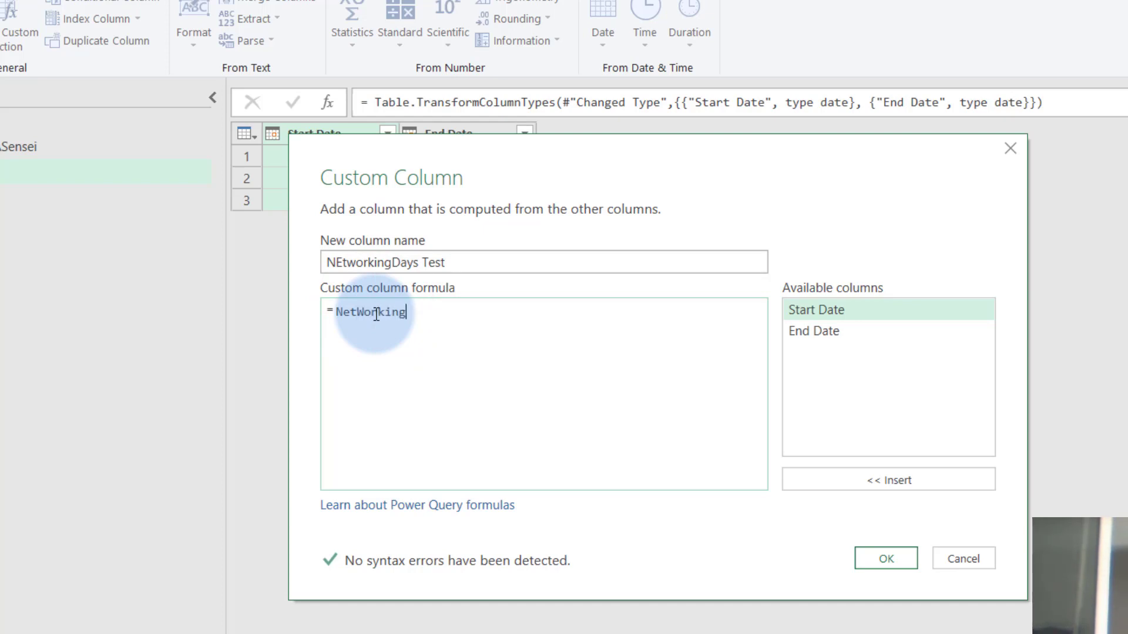
type("Days")
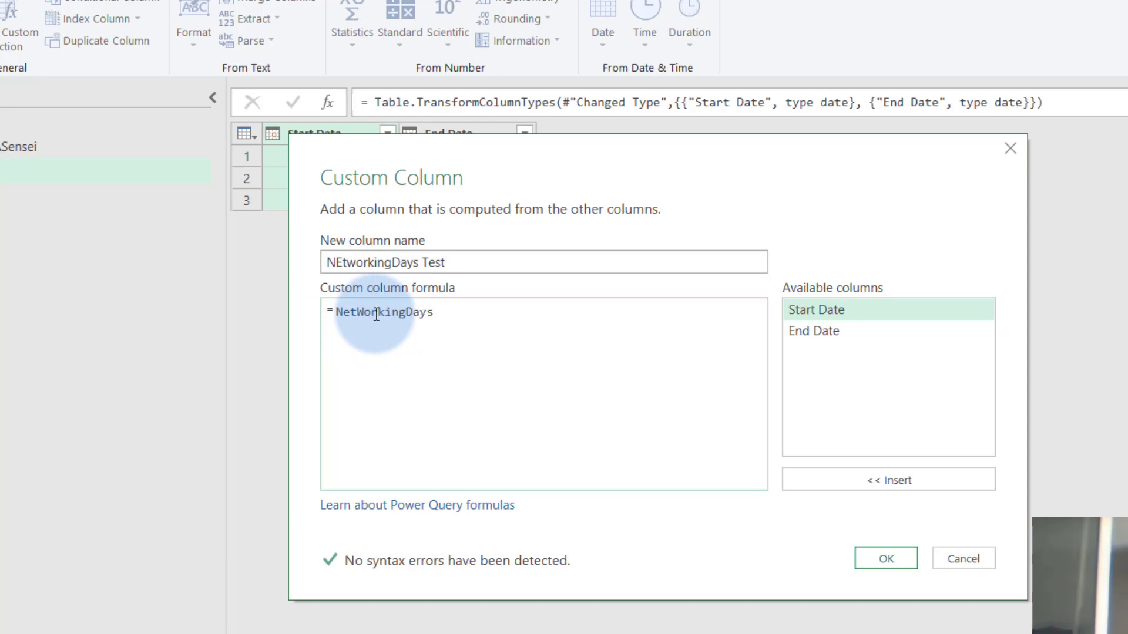
type("BASensei")
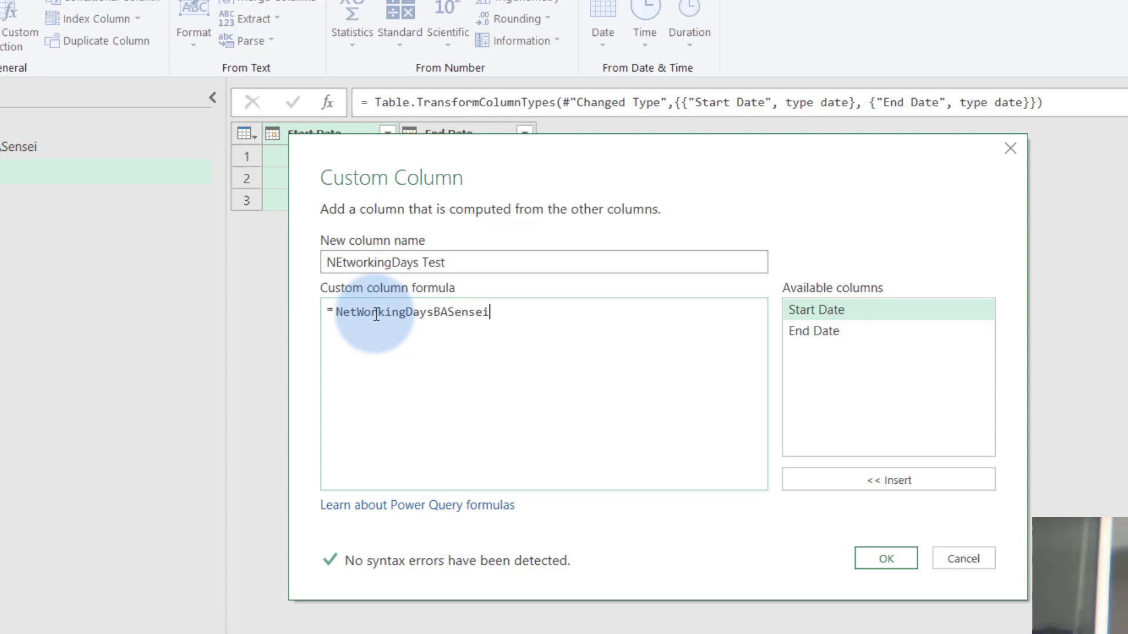
type("(")
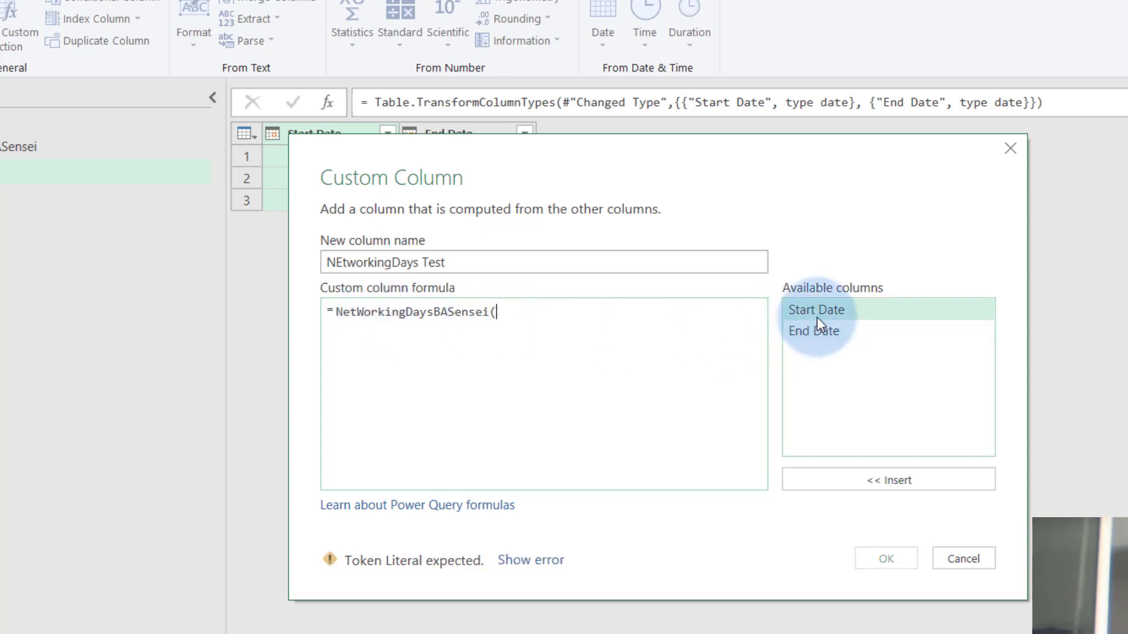
double_click(815, 309)
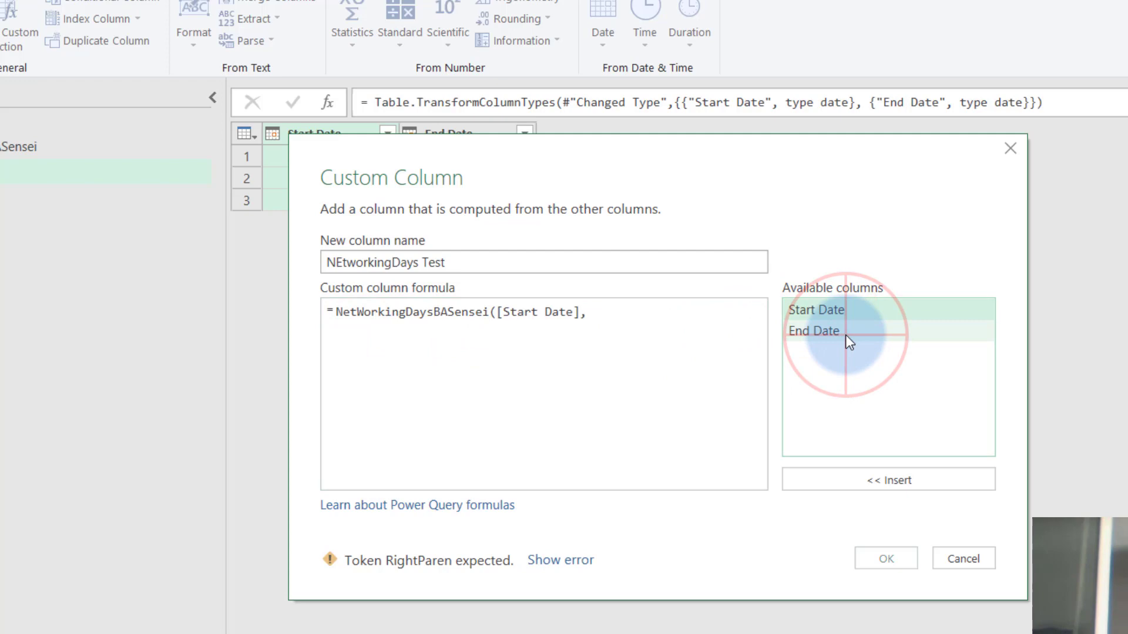
double_click(813, 332)
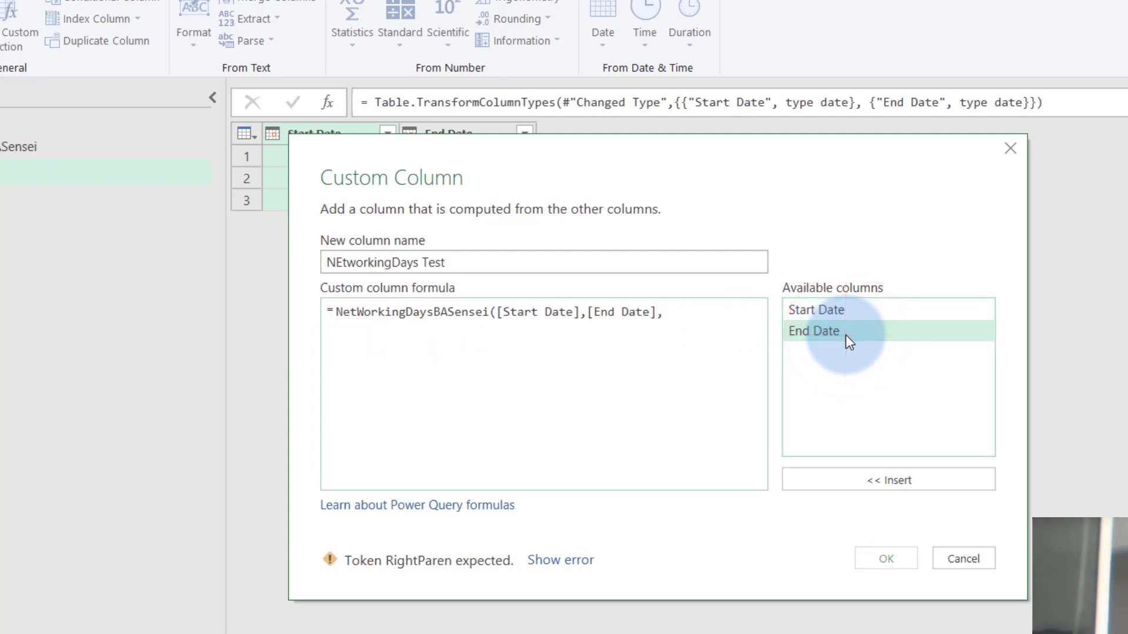
type("Holiday")
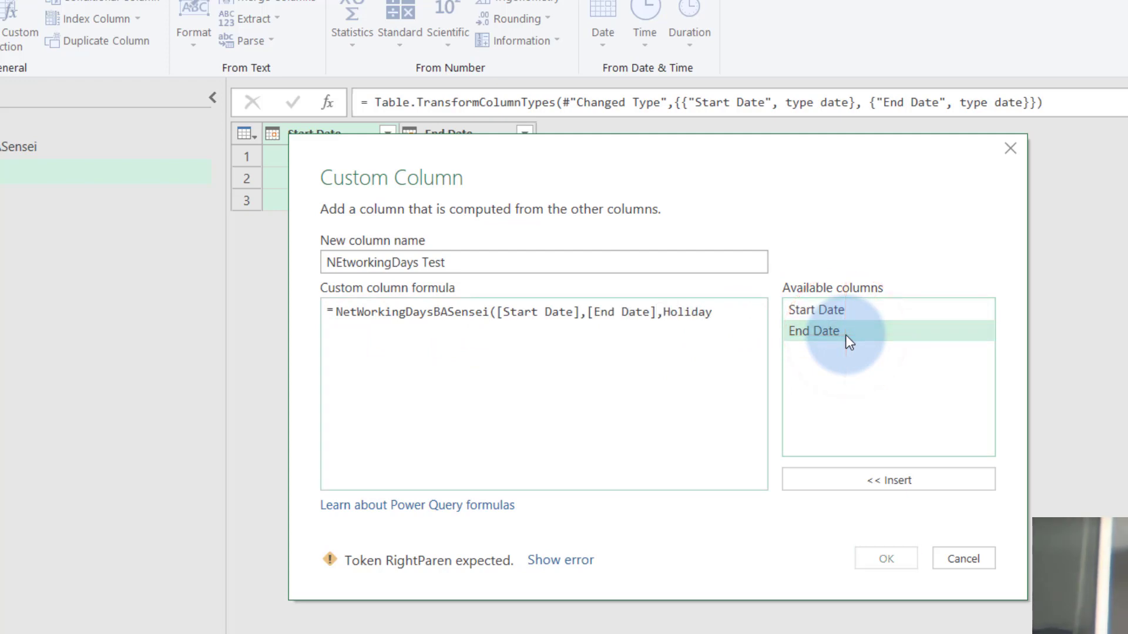
type("List)")
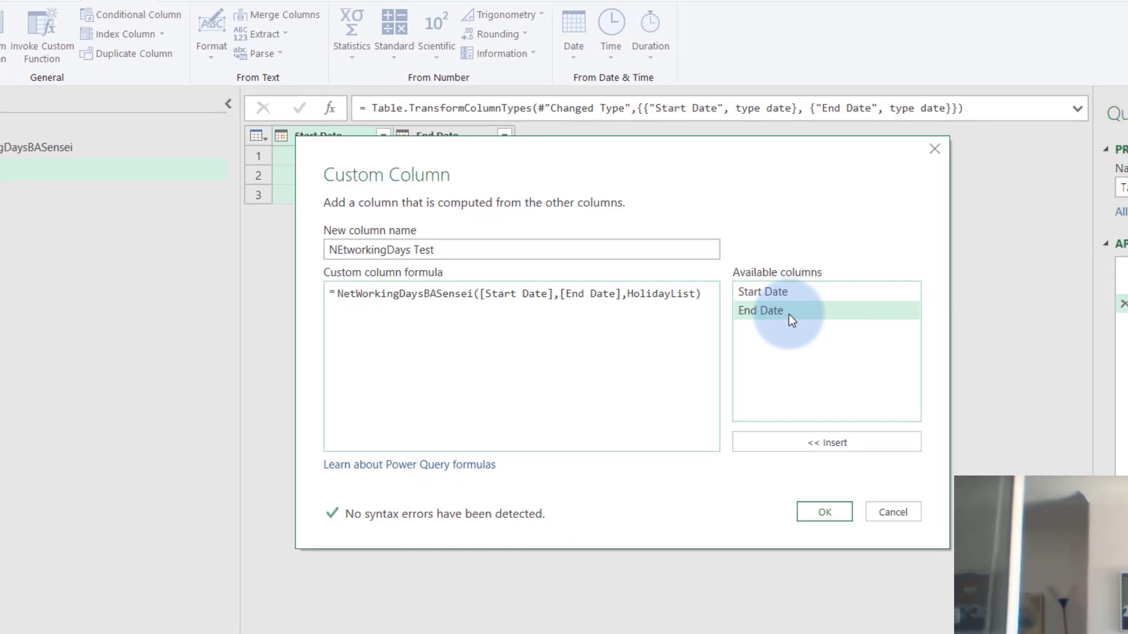
left_click(822, 511)
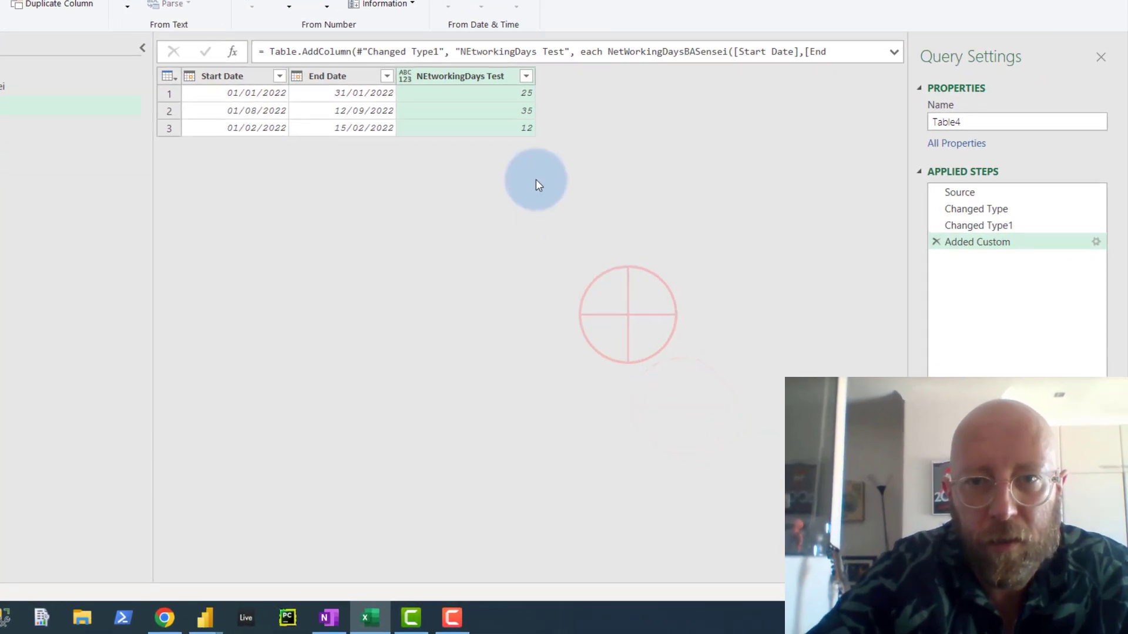